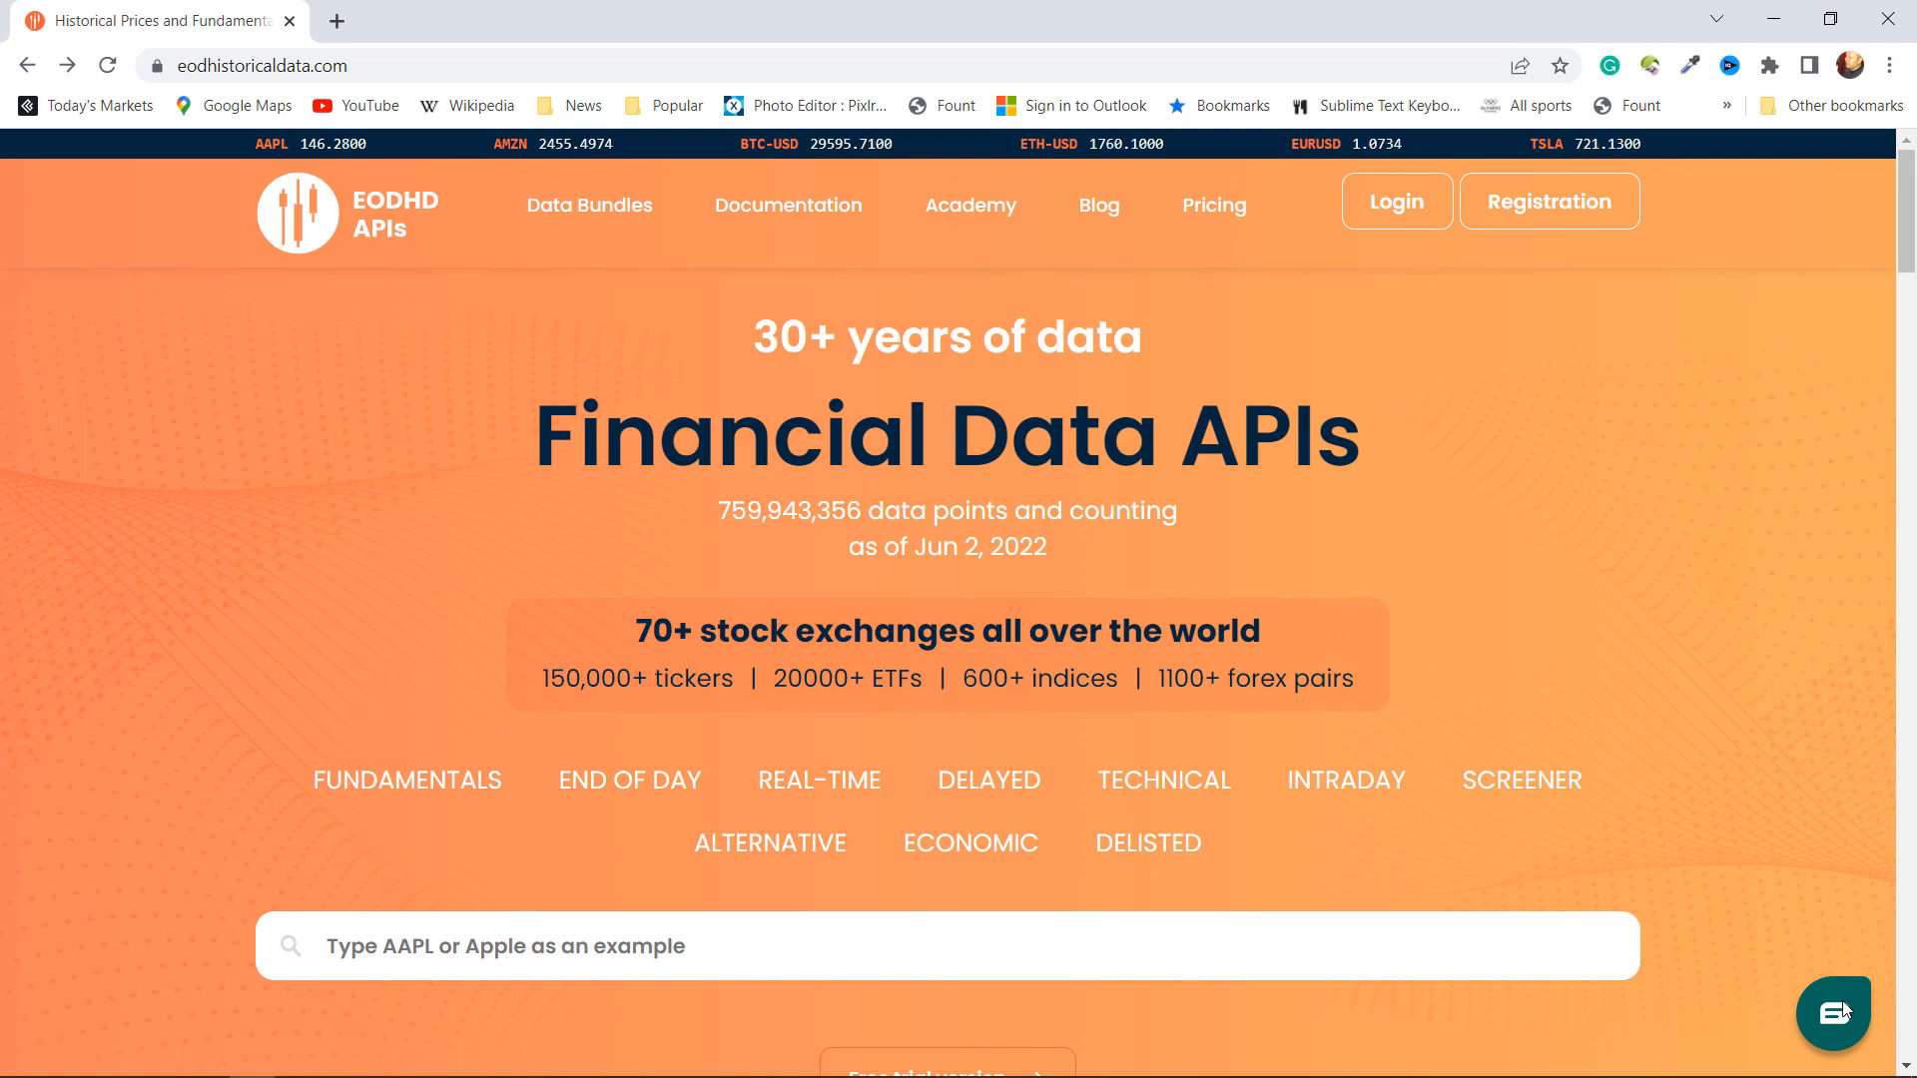
mouse_move(1423, 795)
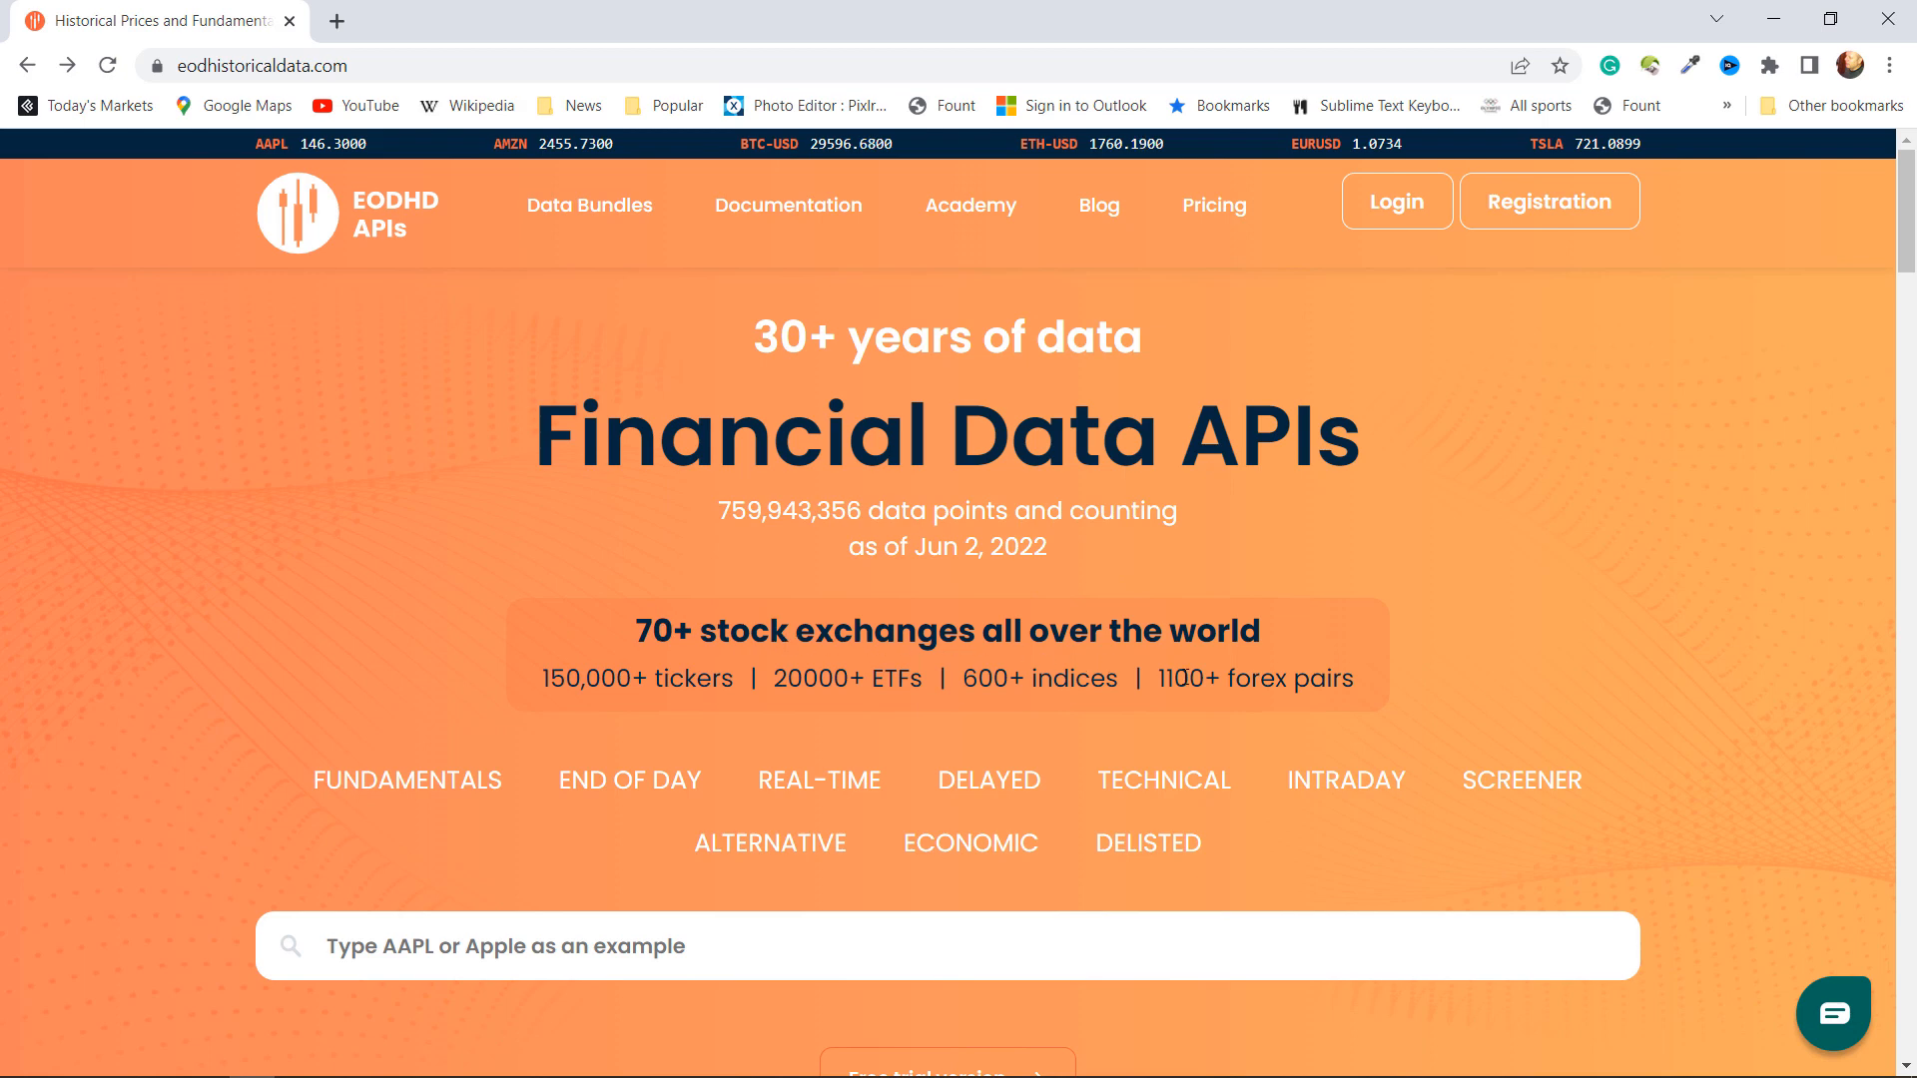
mouse_move(1478, 515)
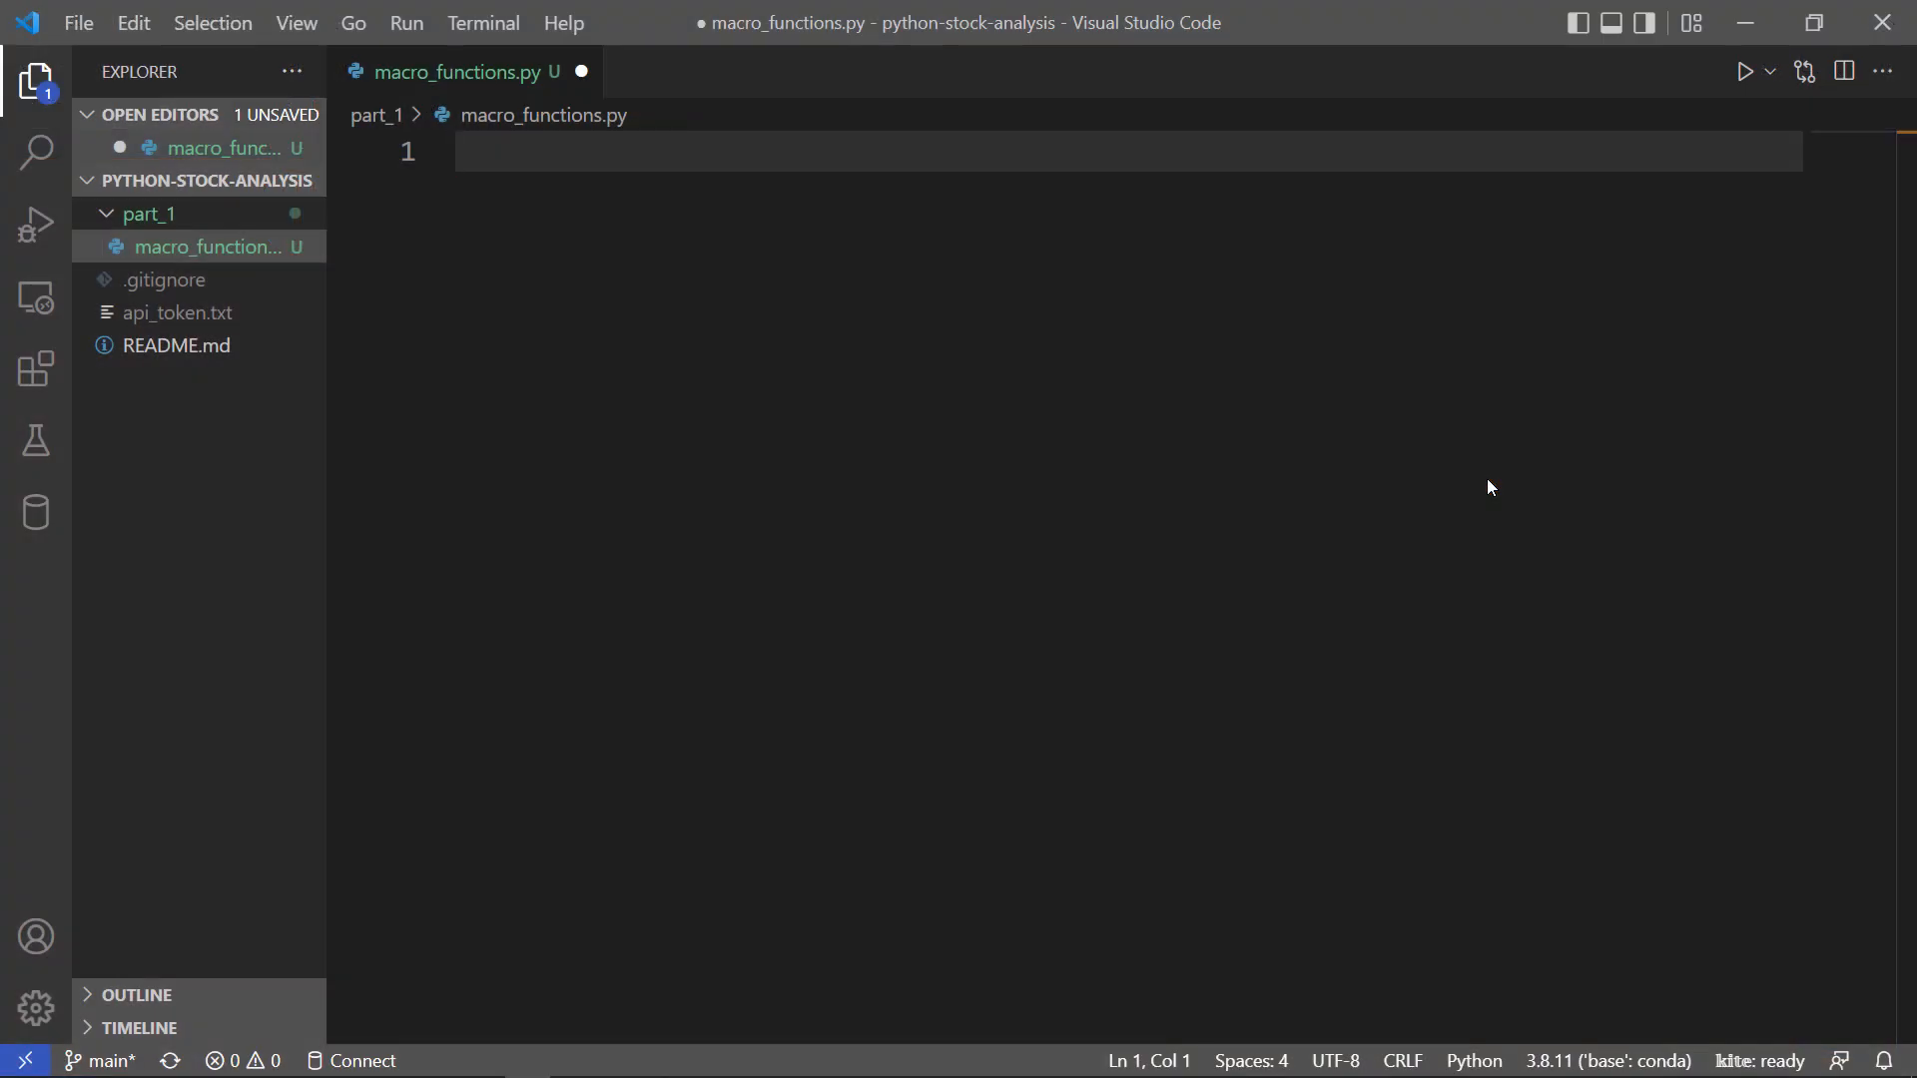
Import json, pandas as pd and requests, then begin a get_exchange function definition.
text(import json)
text(import pandas as p)
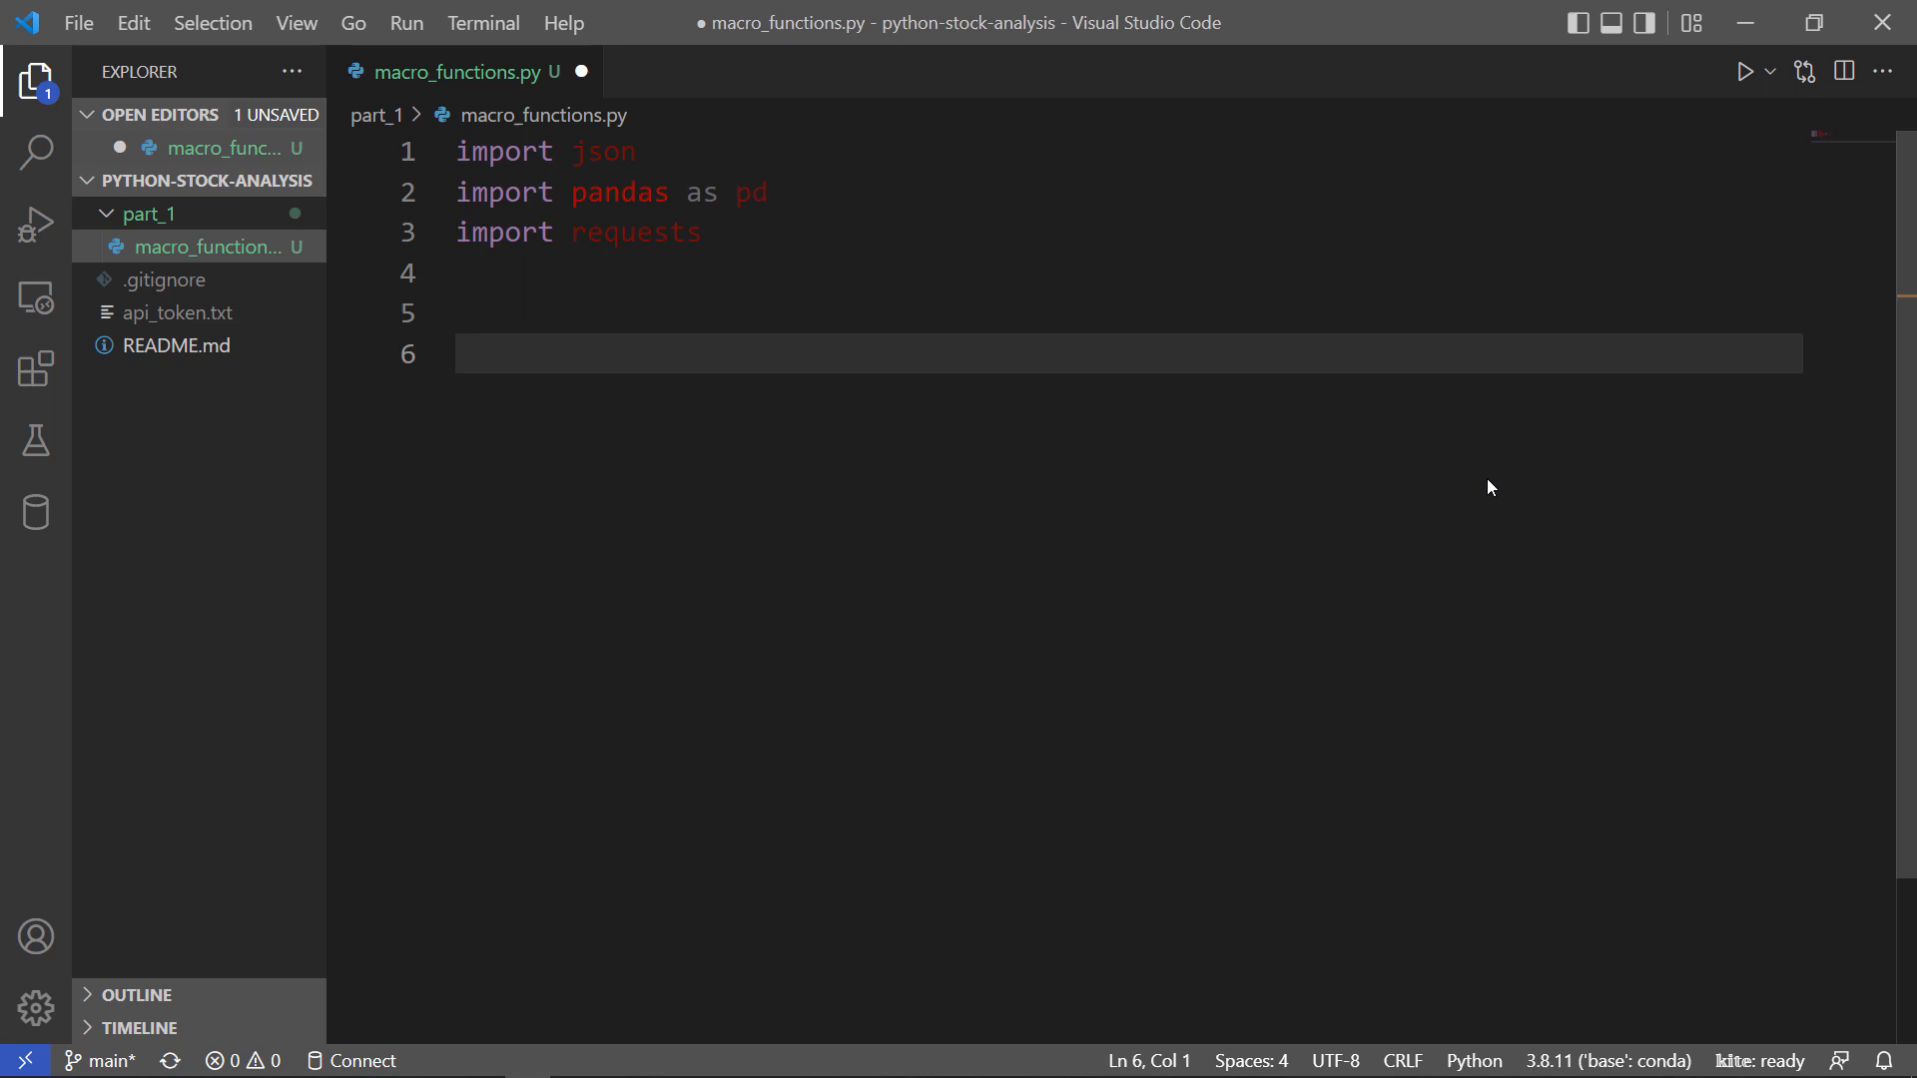
text(def get_exchange_)
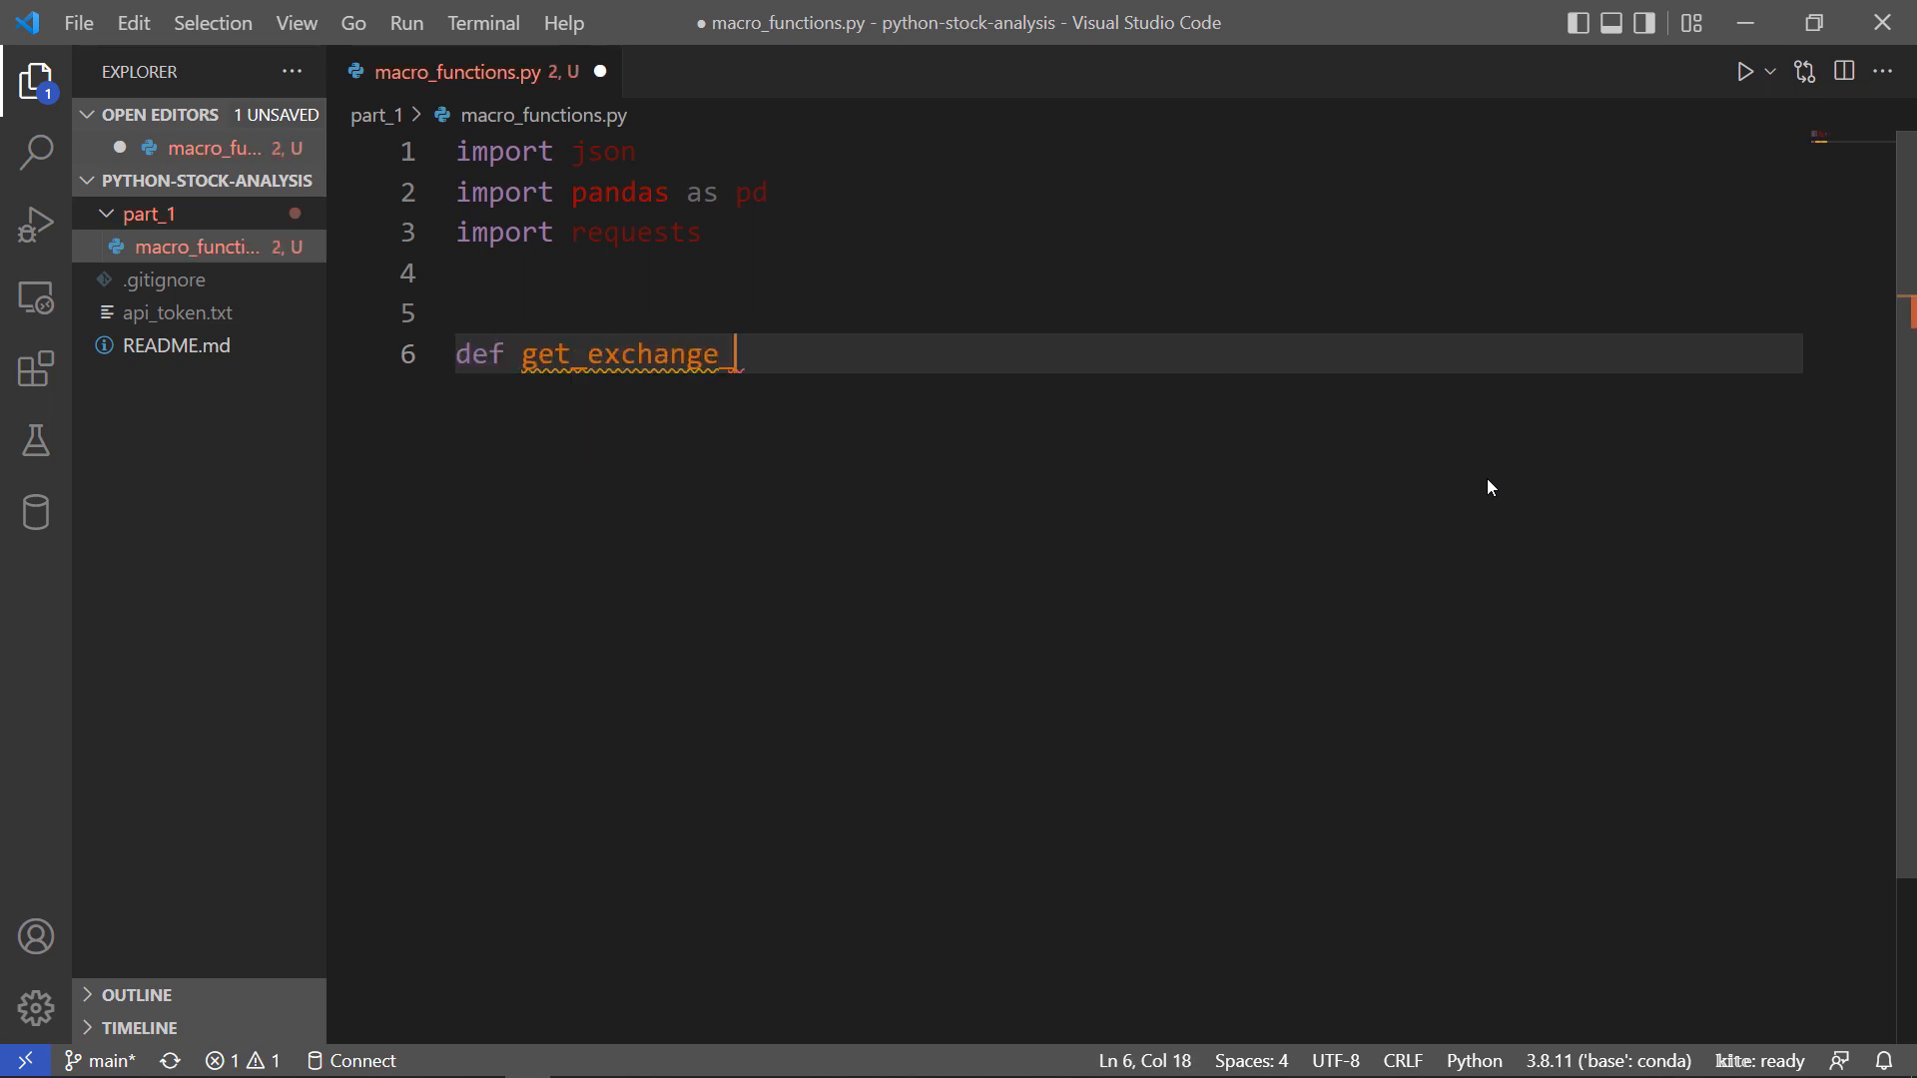
Write the signature get_exchange_data(key, exchange='NYSE').
text(data(key))
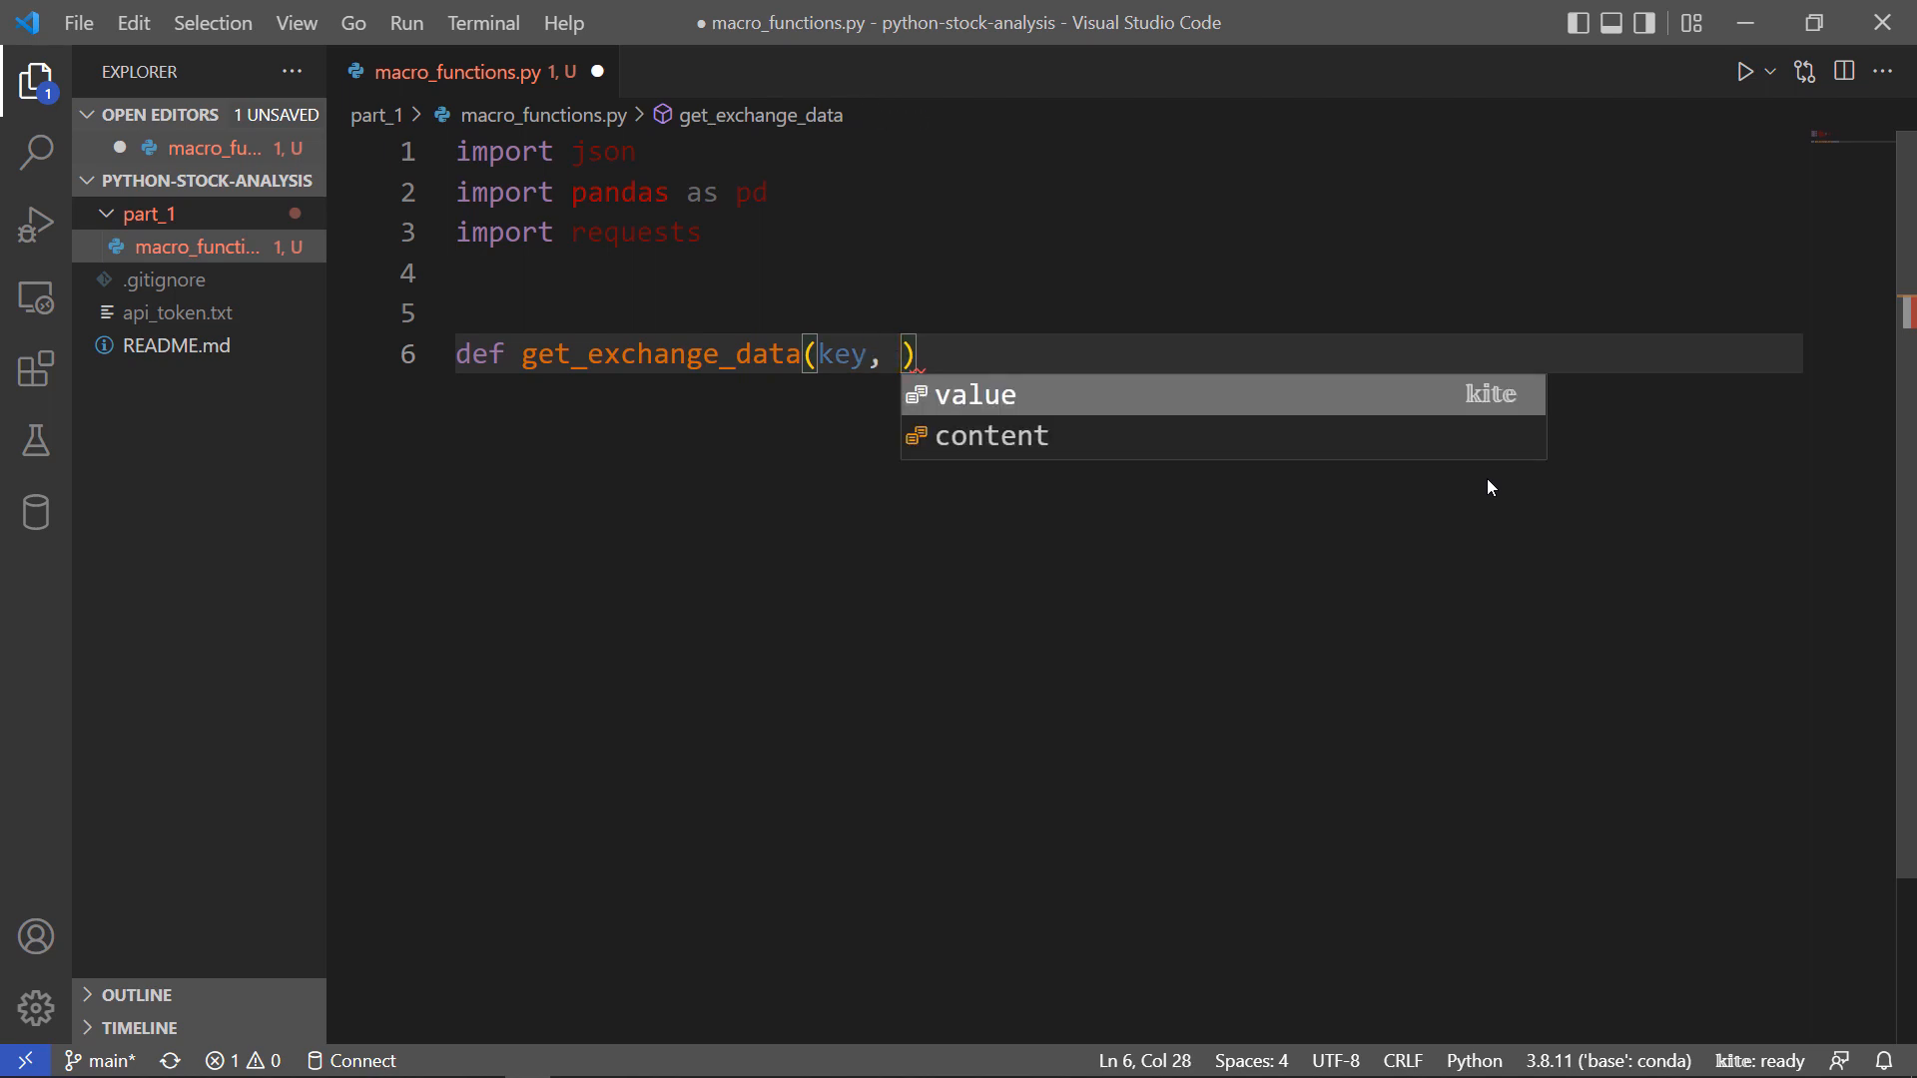
text(exchange)
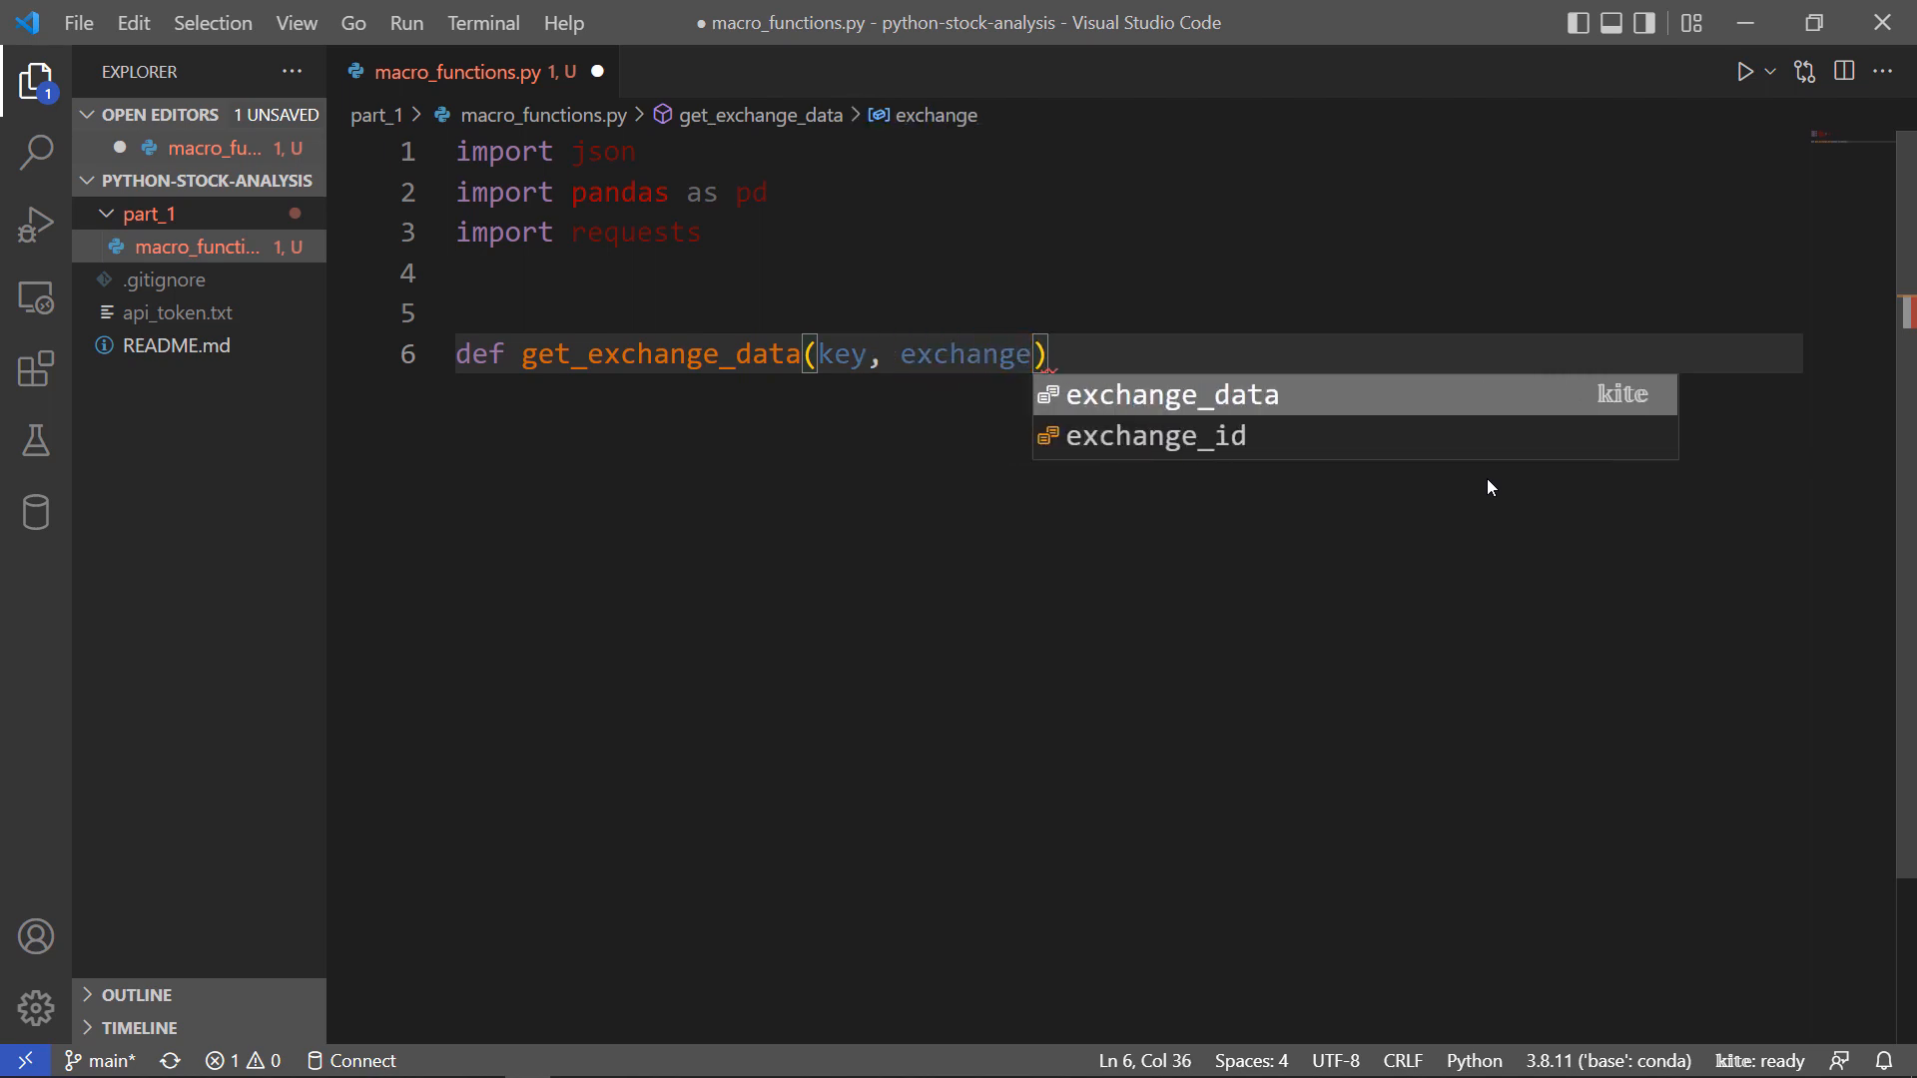
text(=)
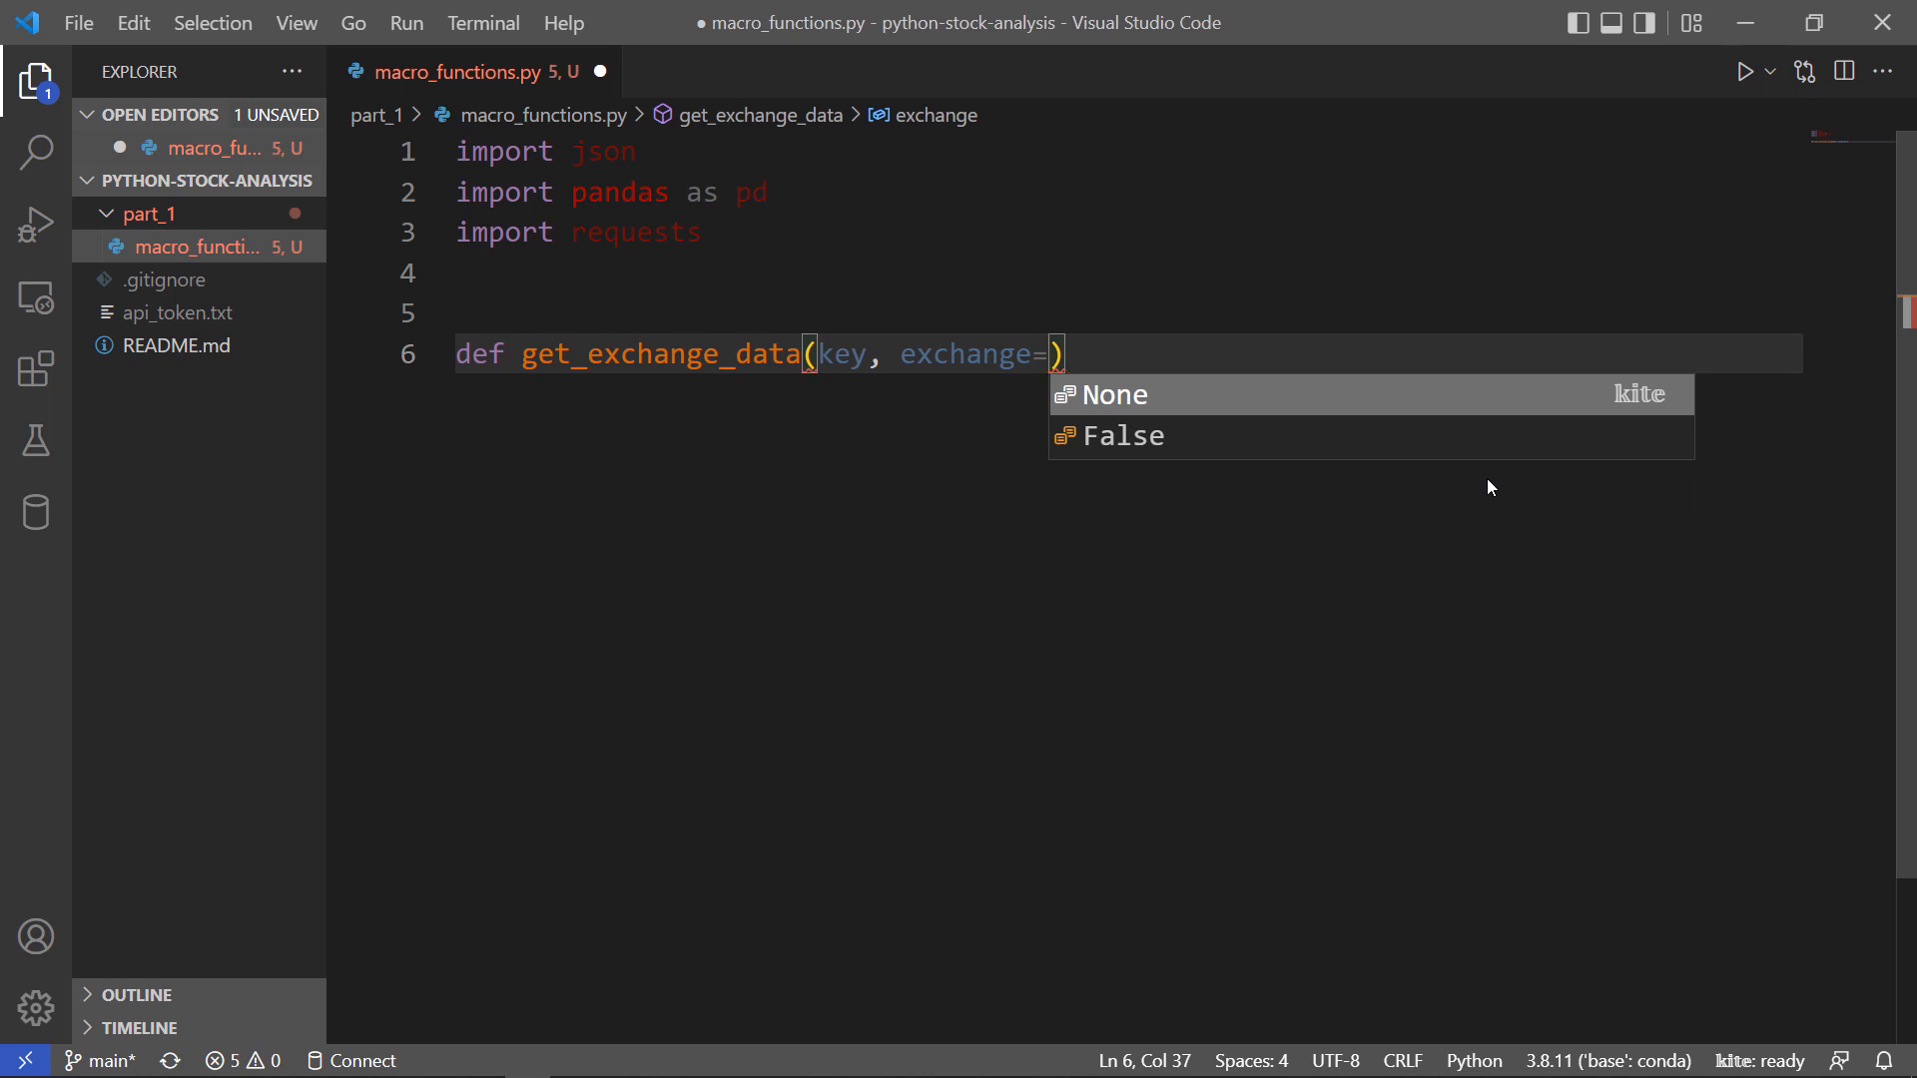
text('NYS')
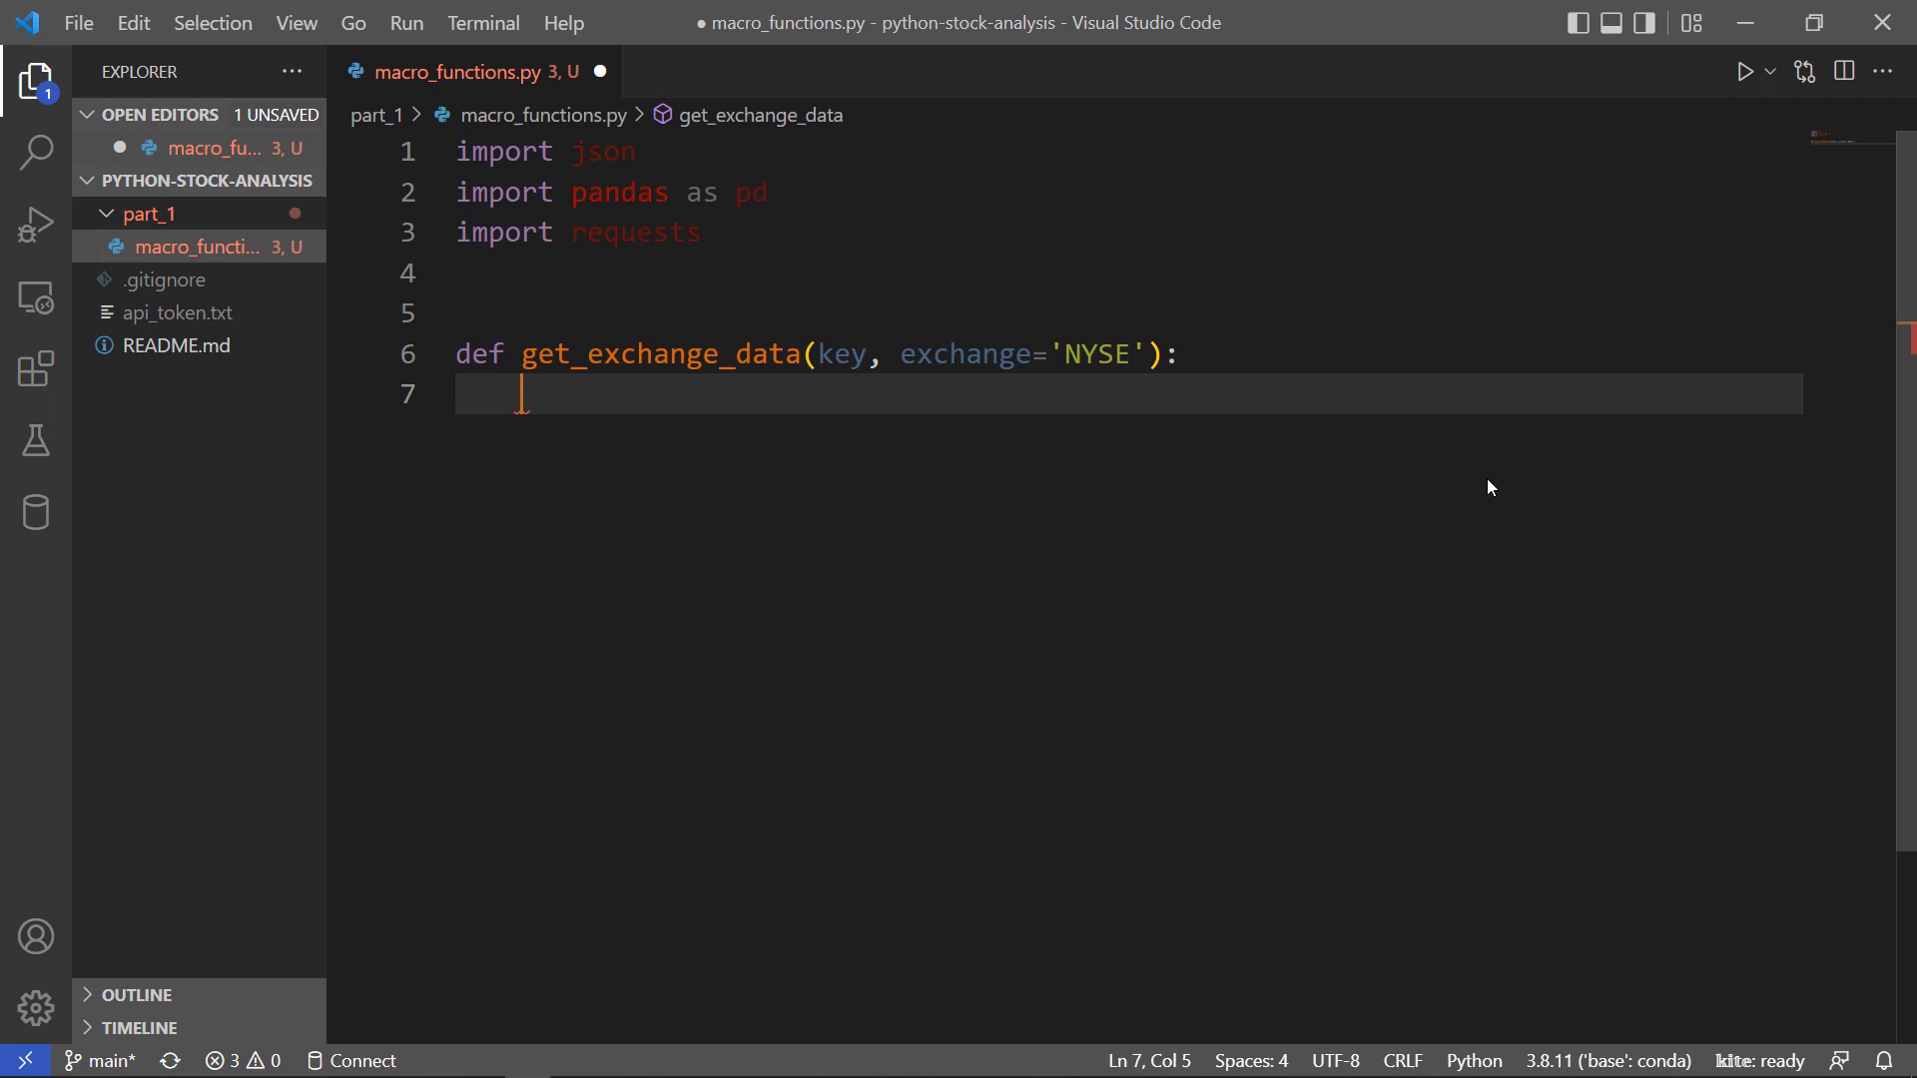
Add a docstring: returns metadata for a specific exchange, available: US, NASDAQ, OTCBB, PINK, BATS.
text(""")
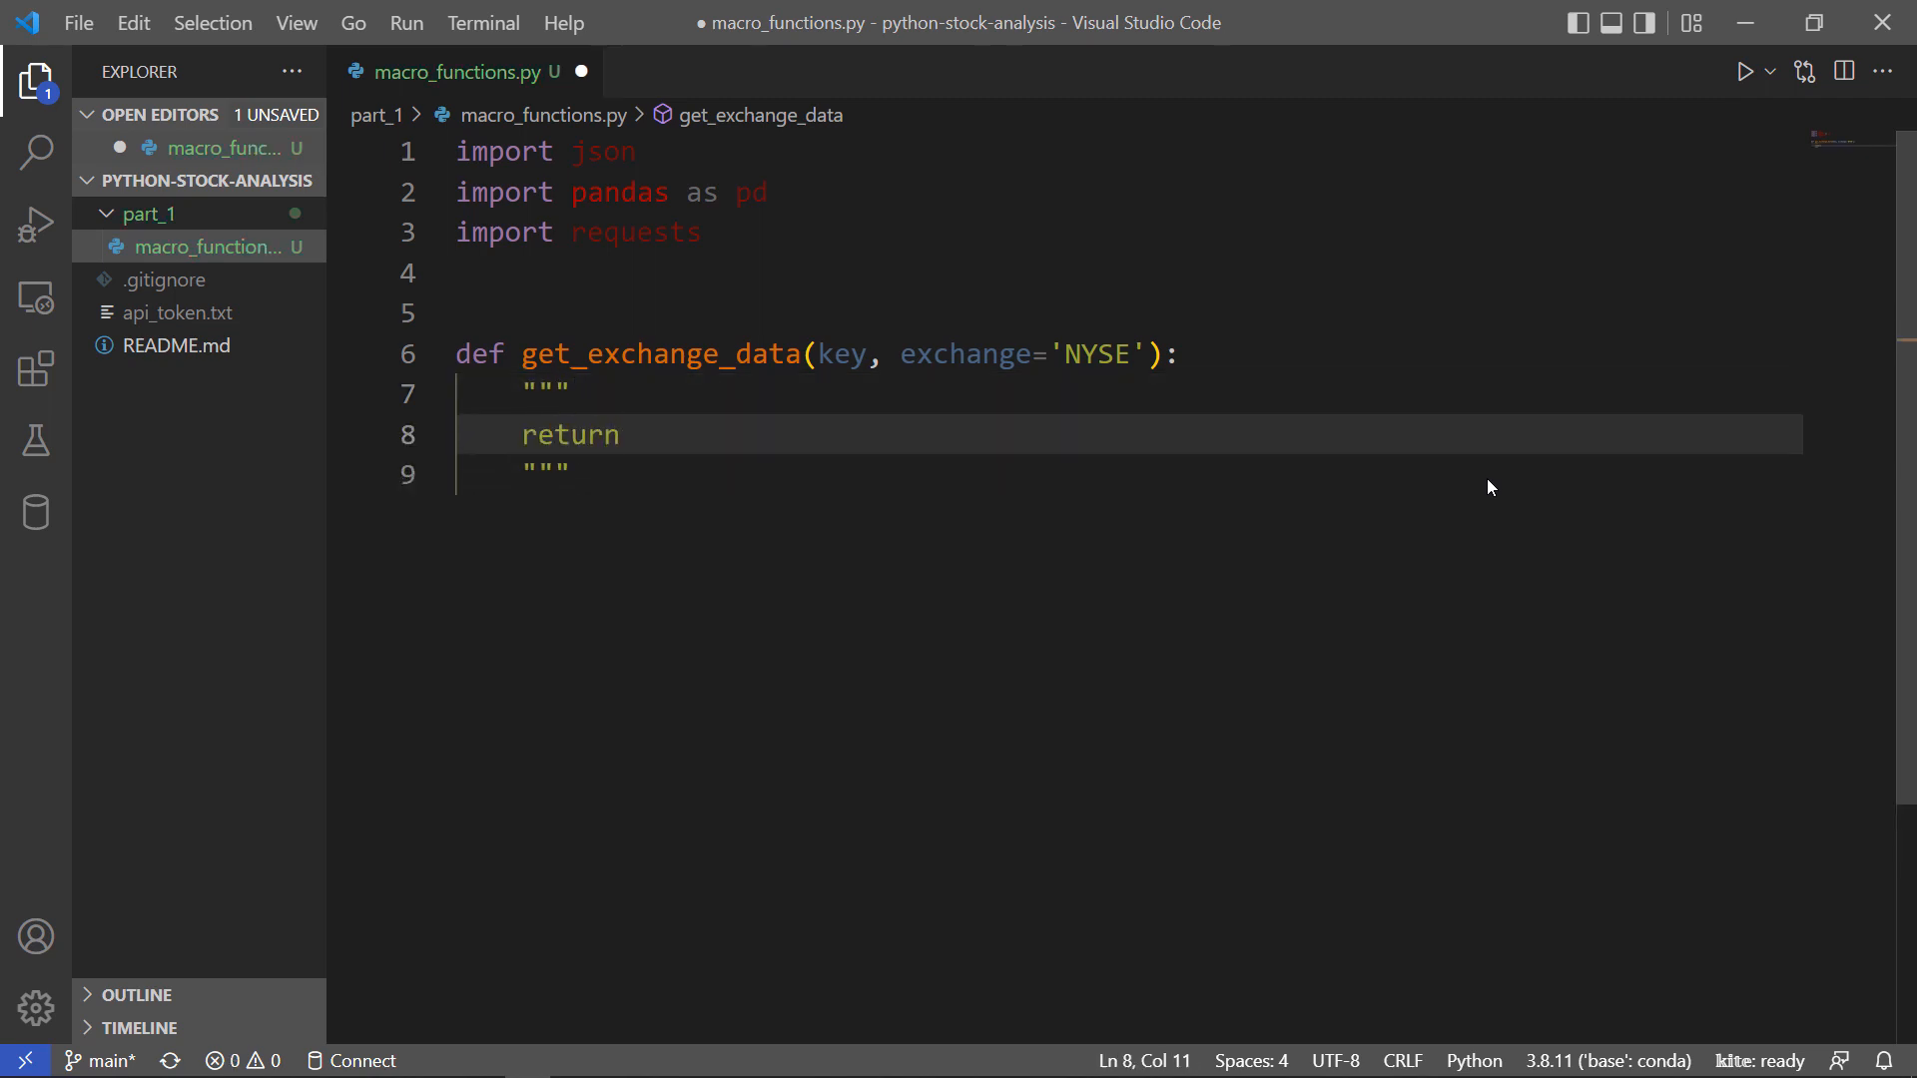
text(returns metadata for a specific exchange)
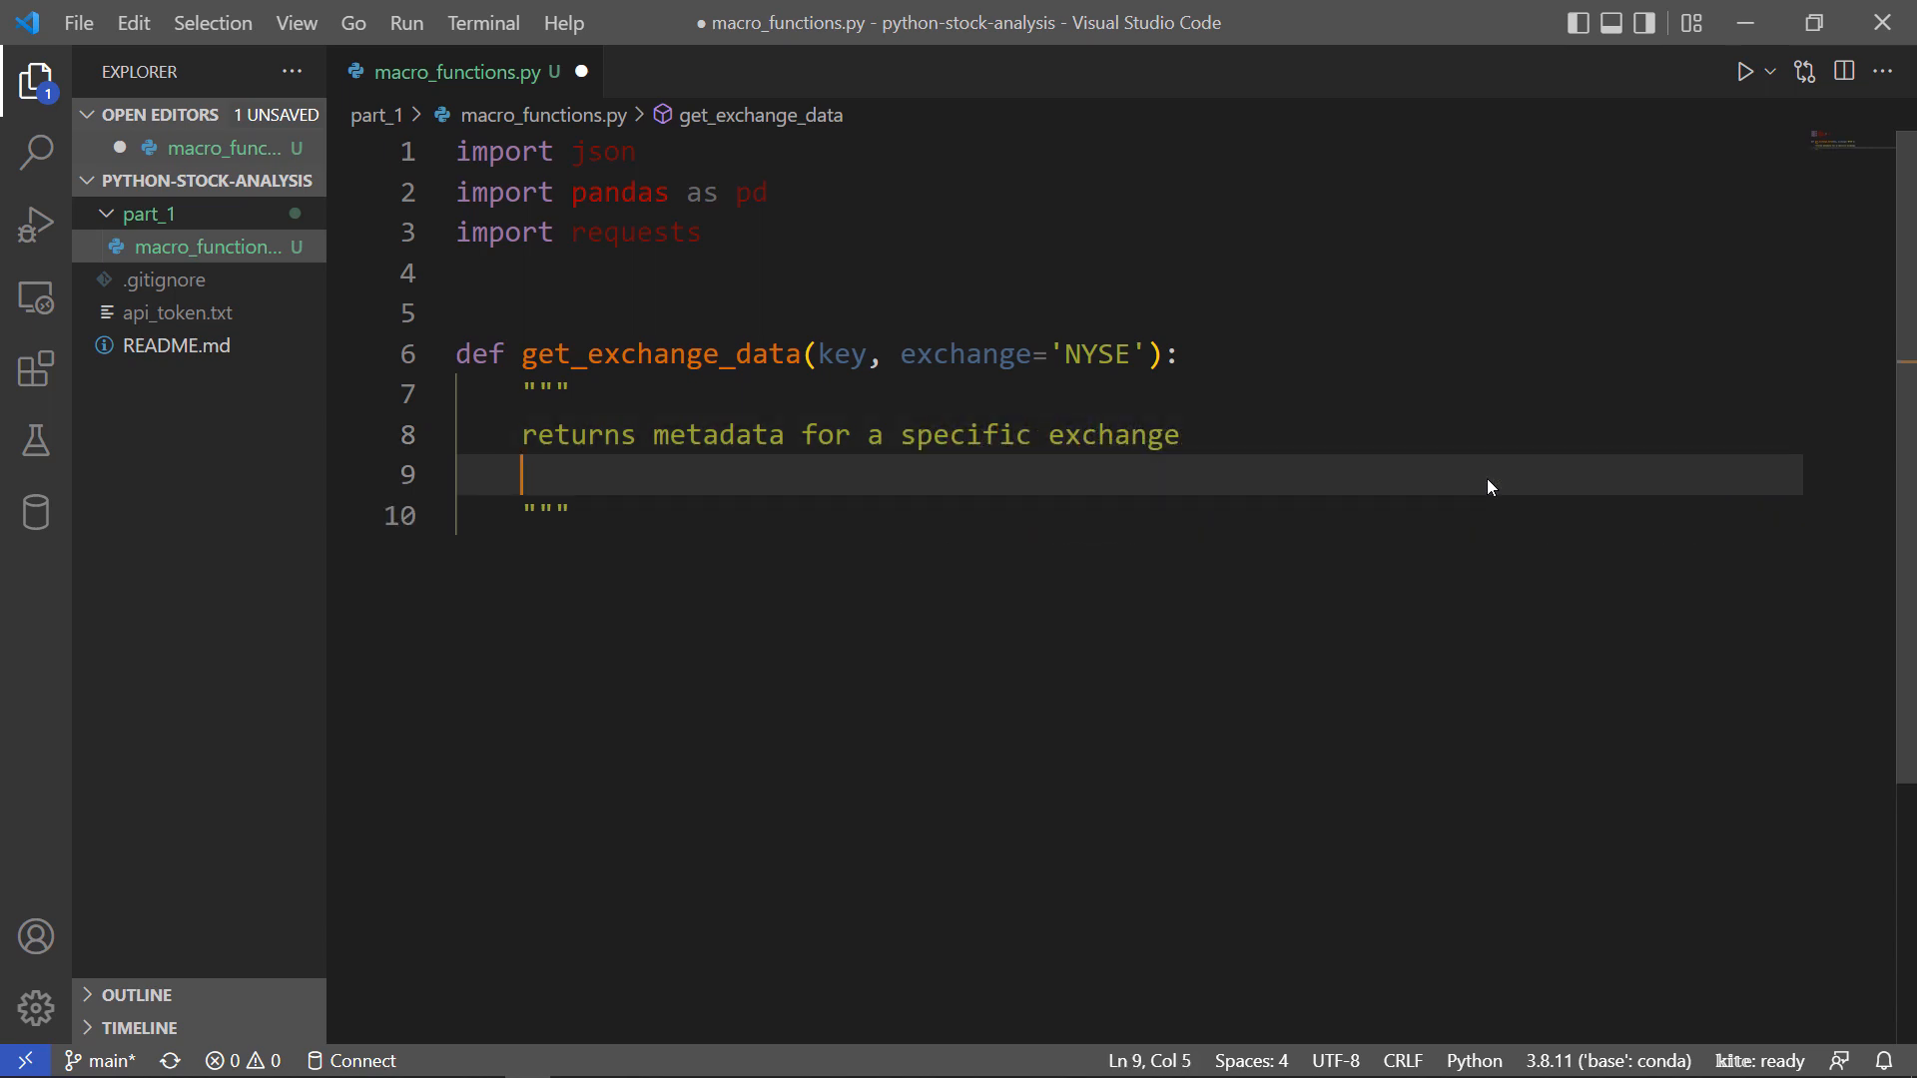
text(avail)
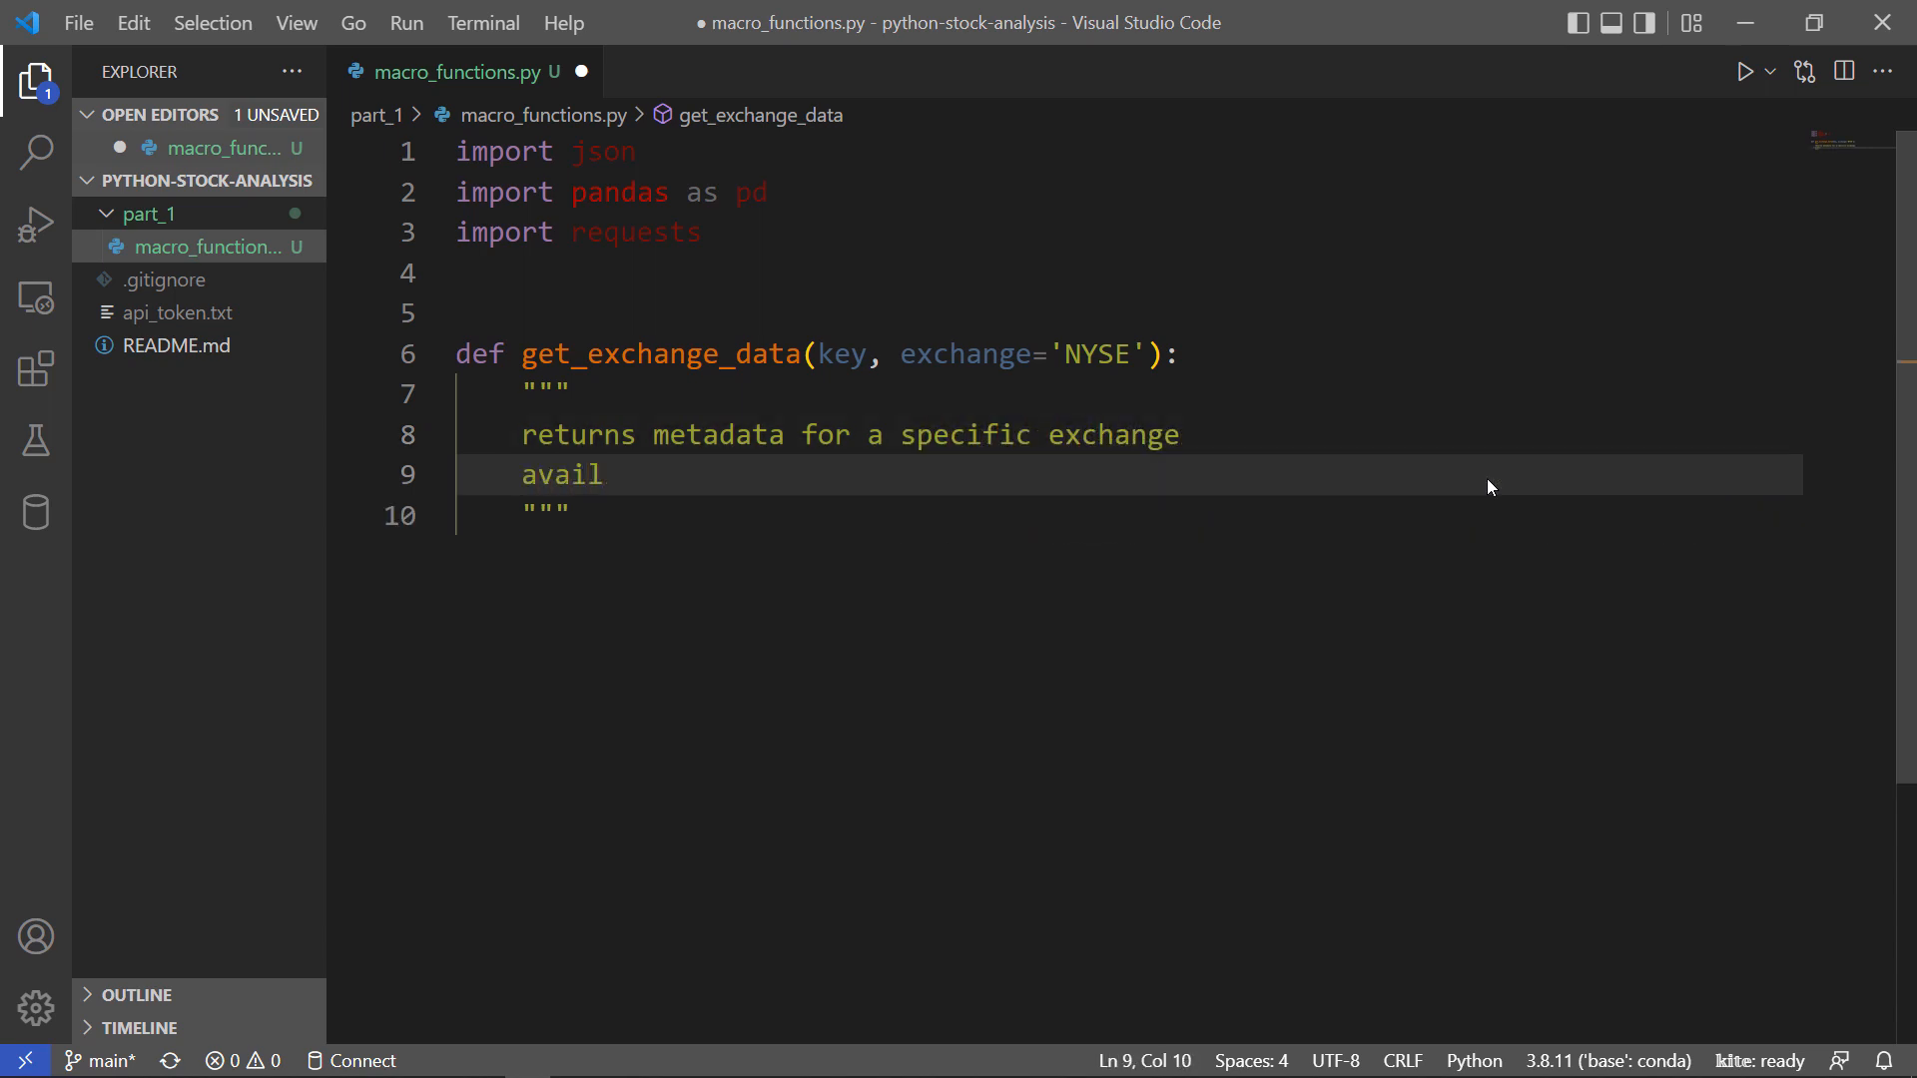
text(able: US, NASDAQ, O)
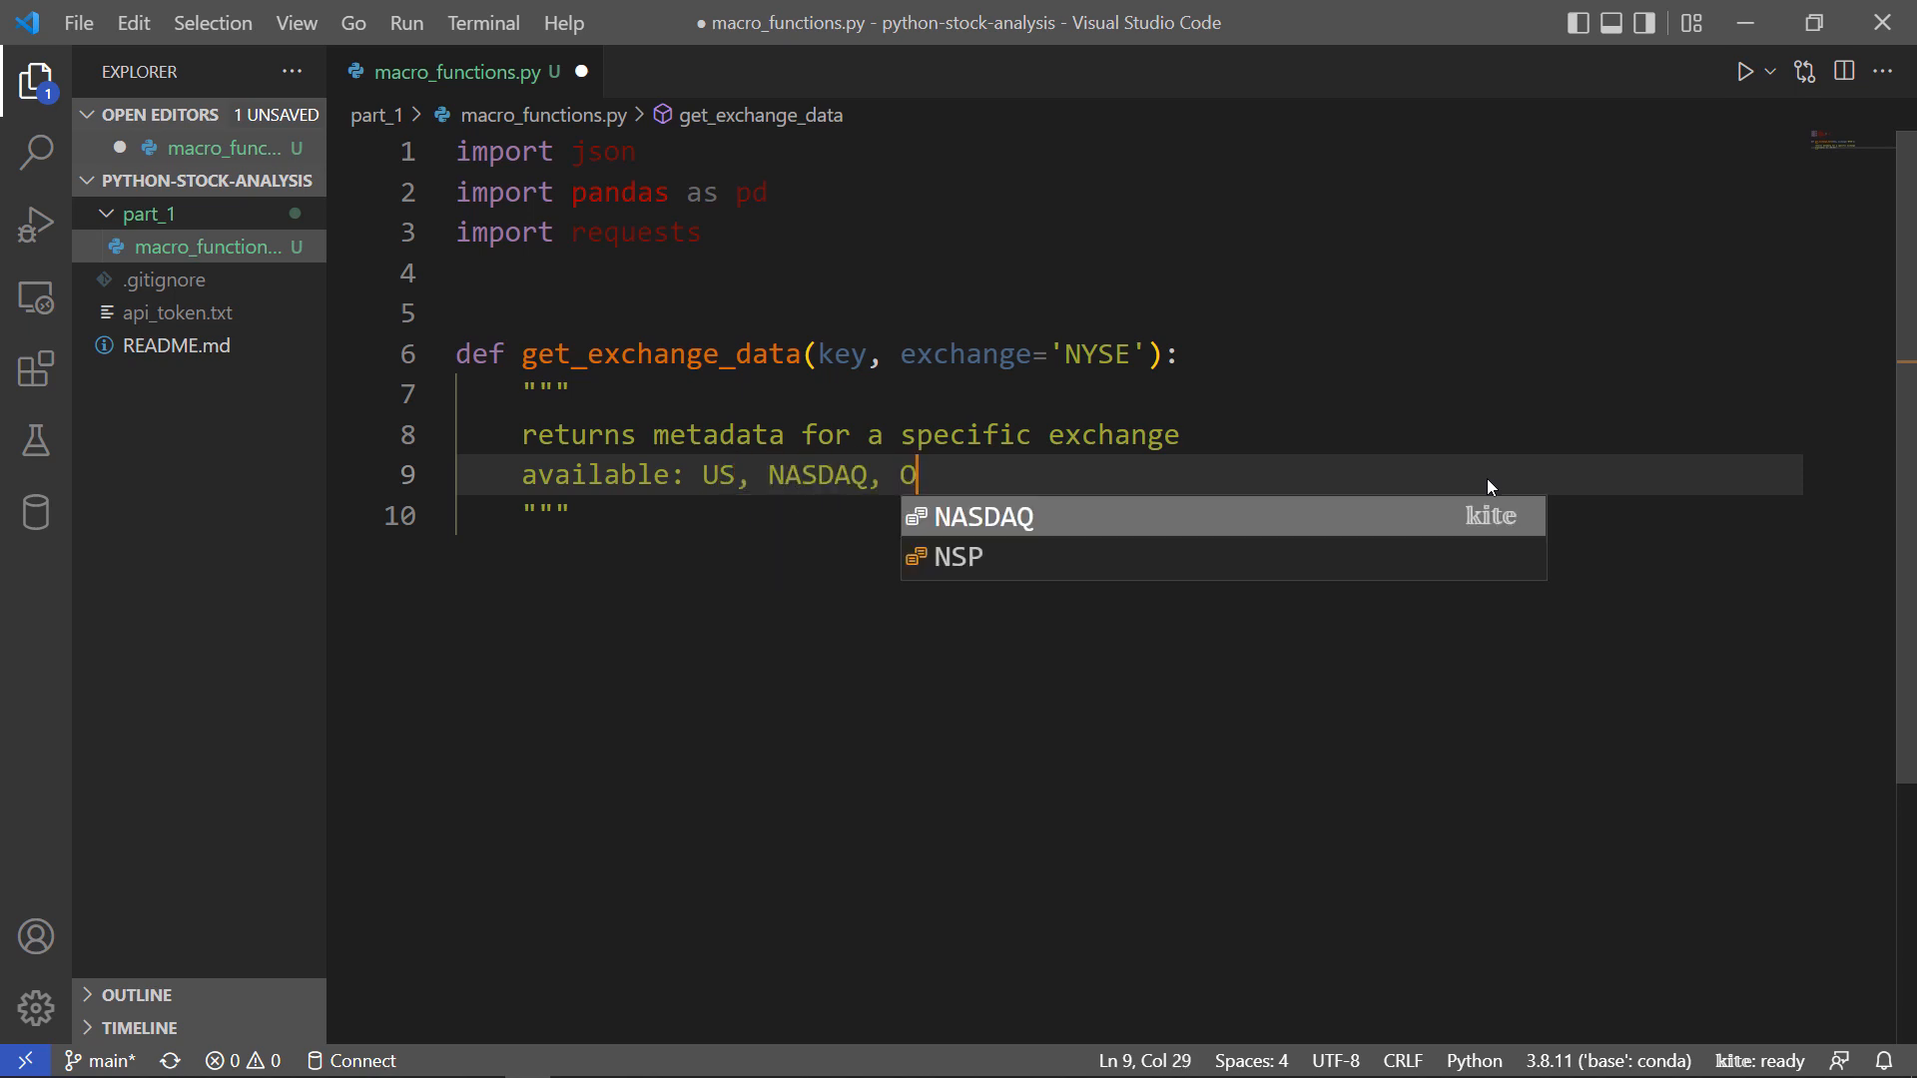
text(TCBB, PINK)
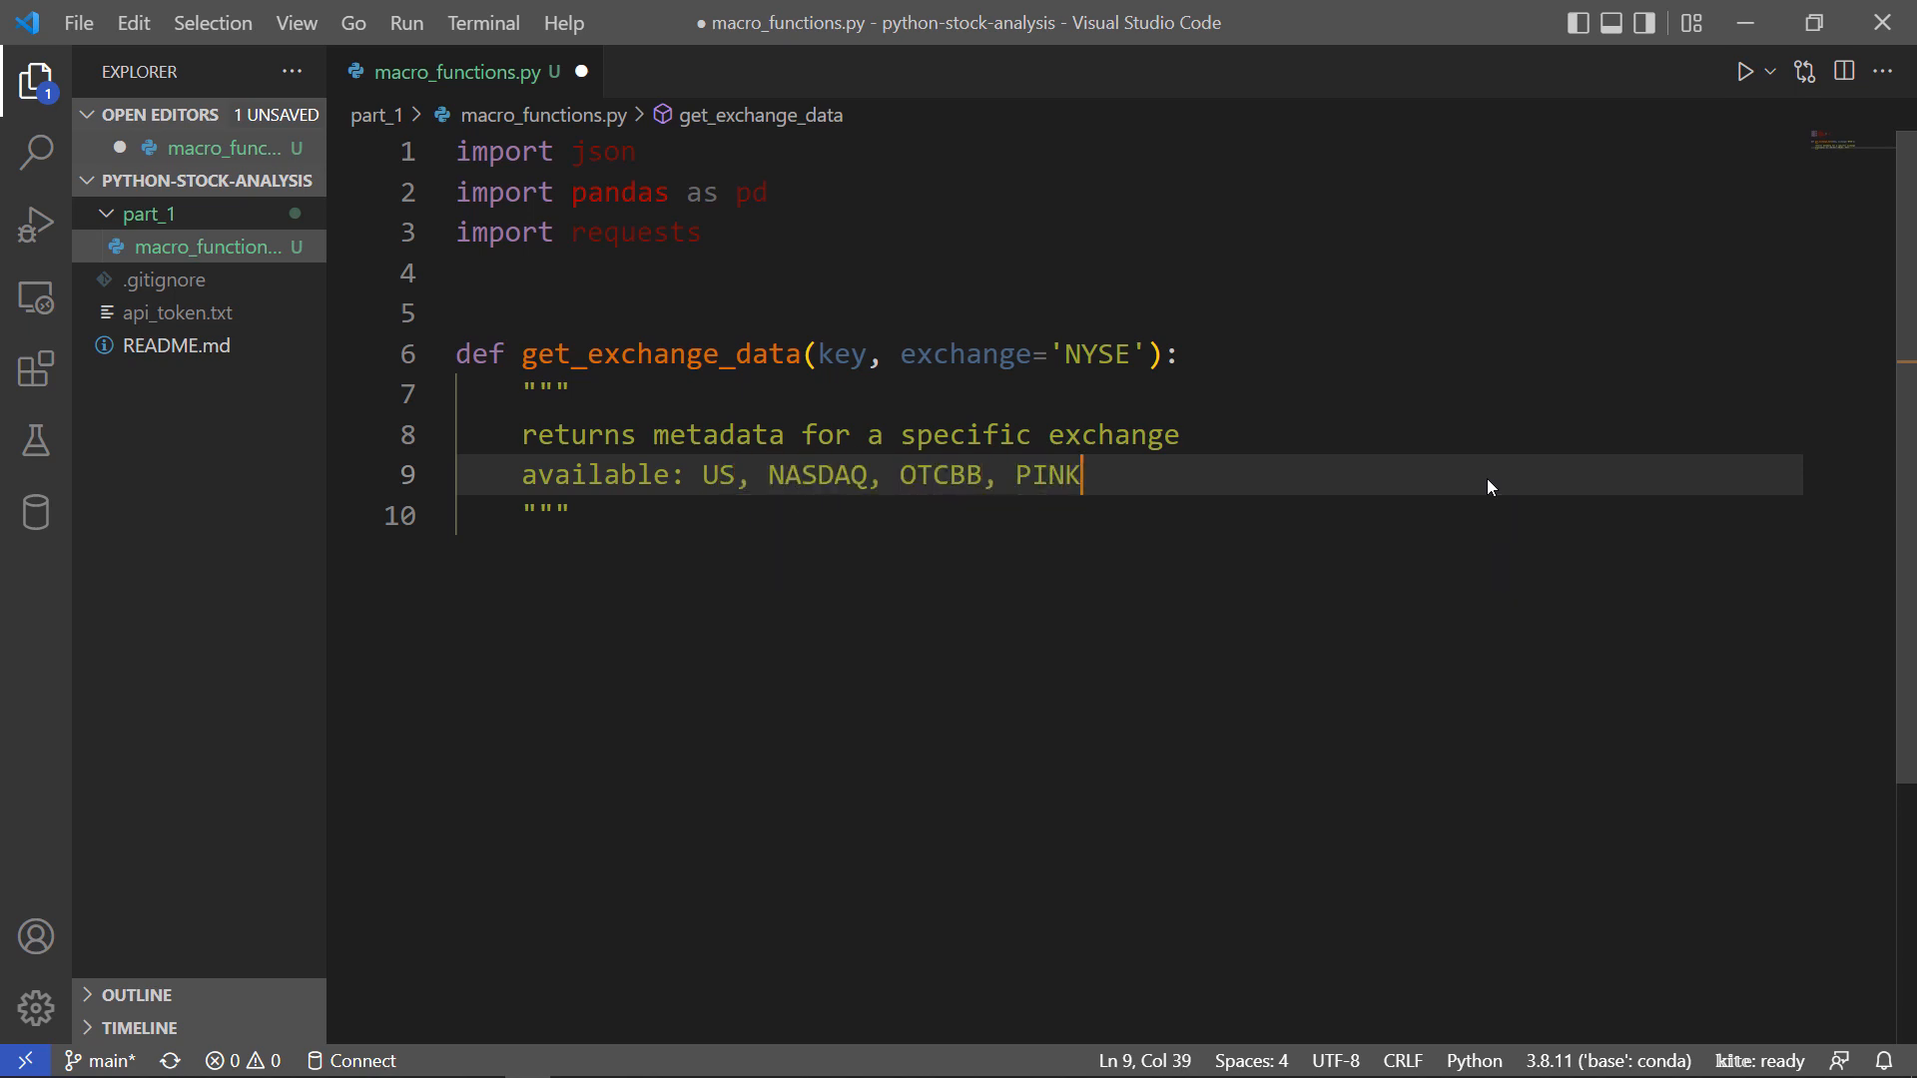
text(, BATS)
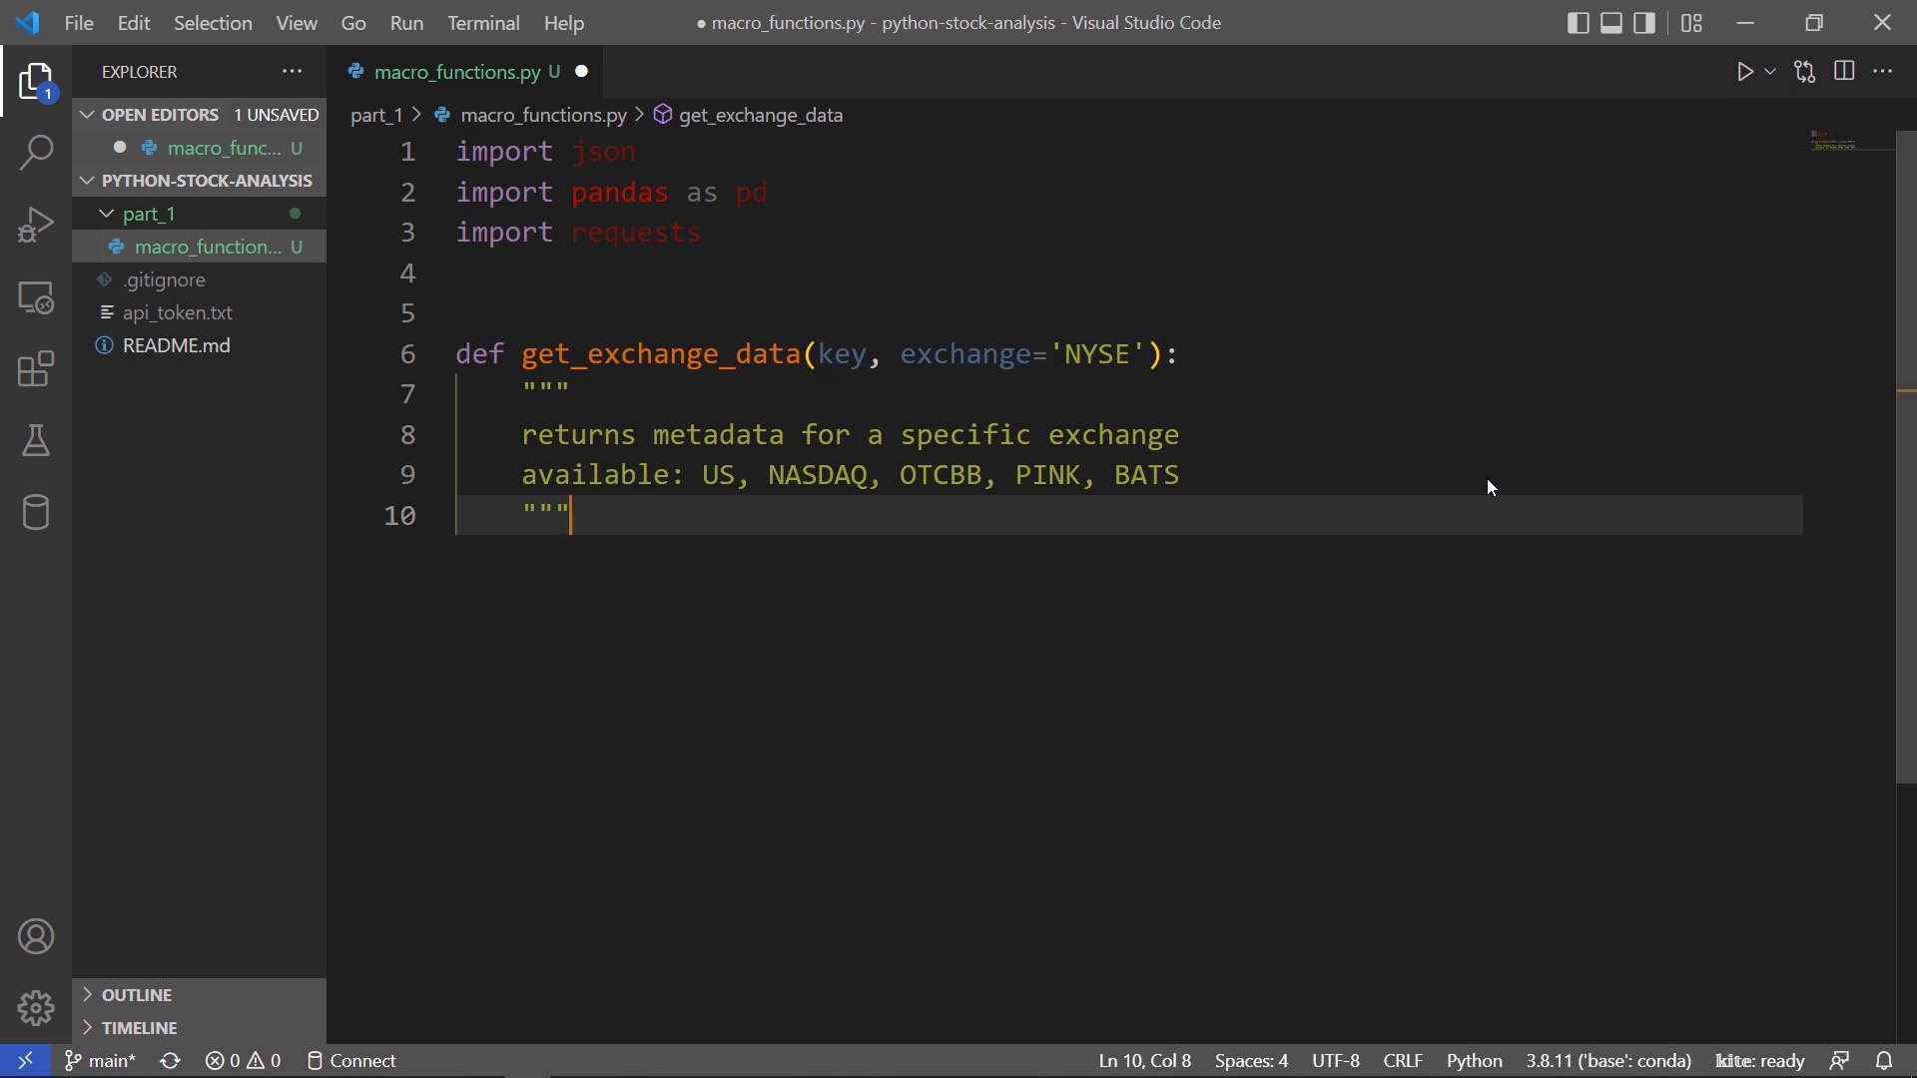
key(Enter)
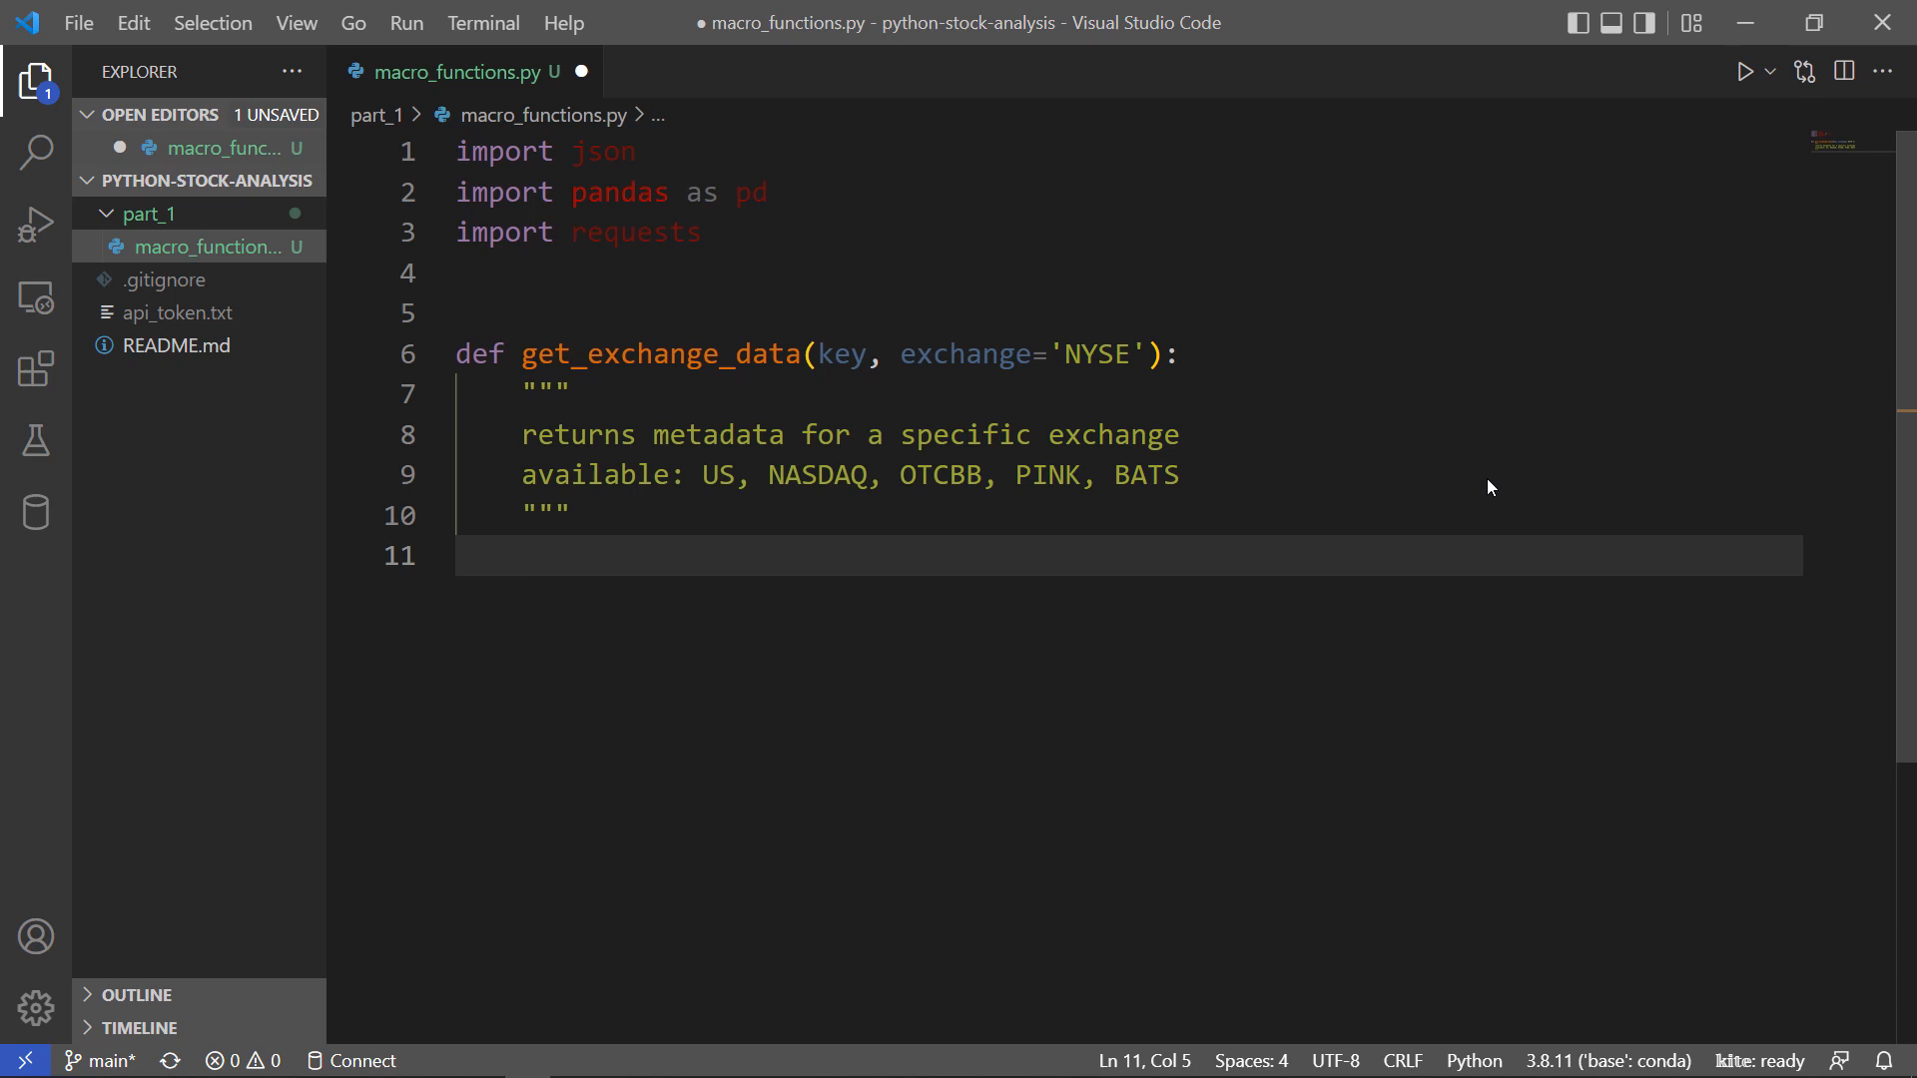
text(en)
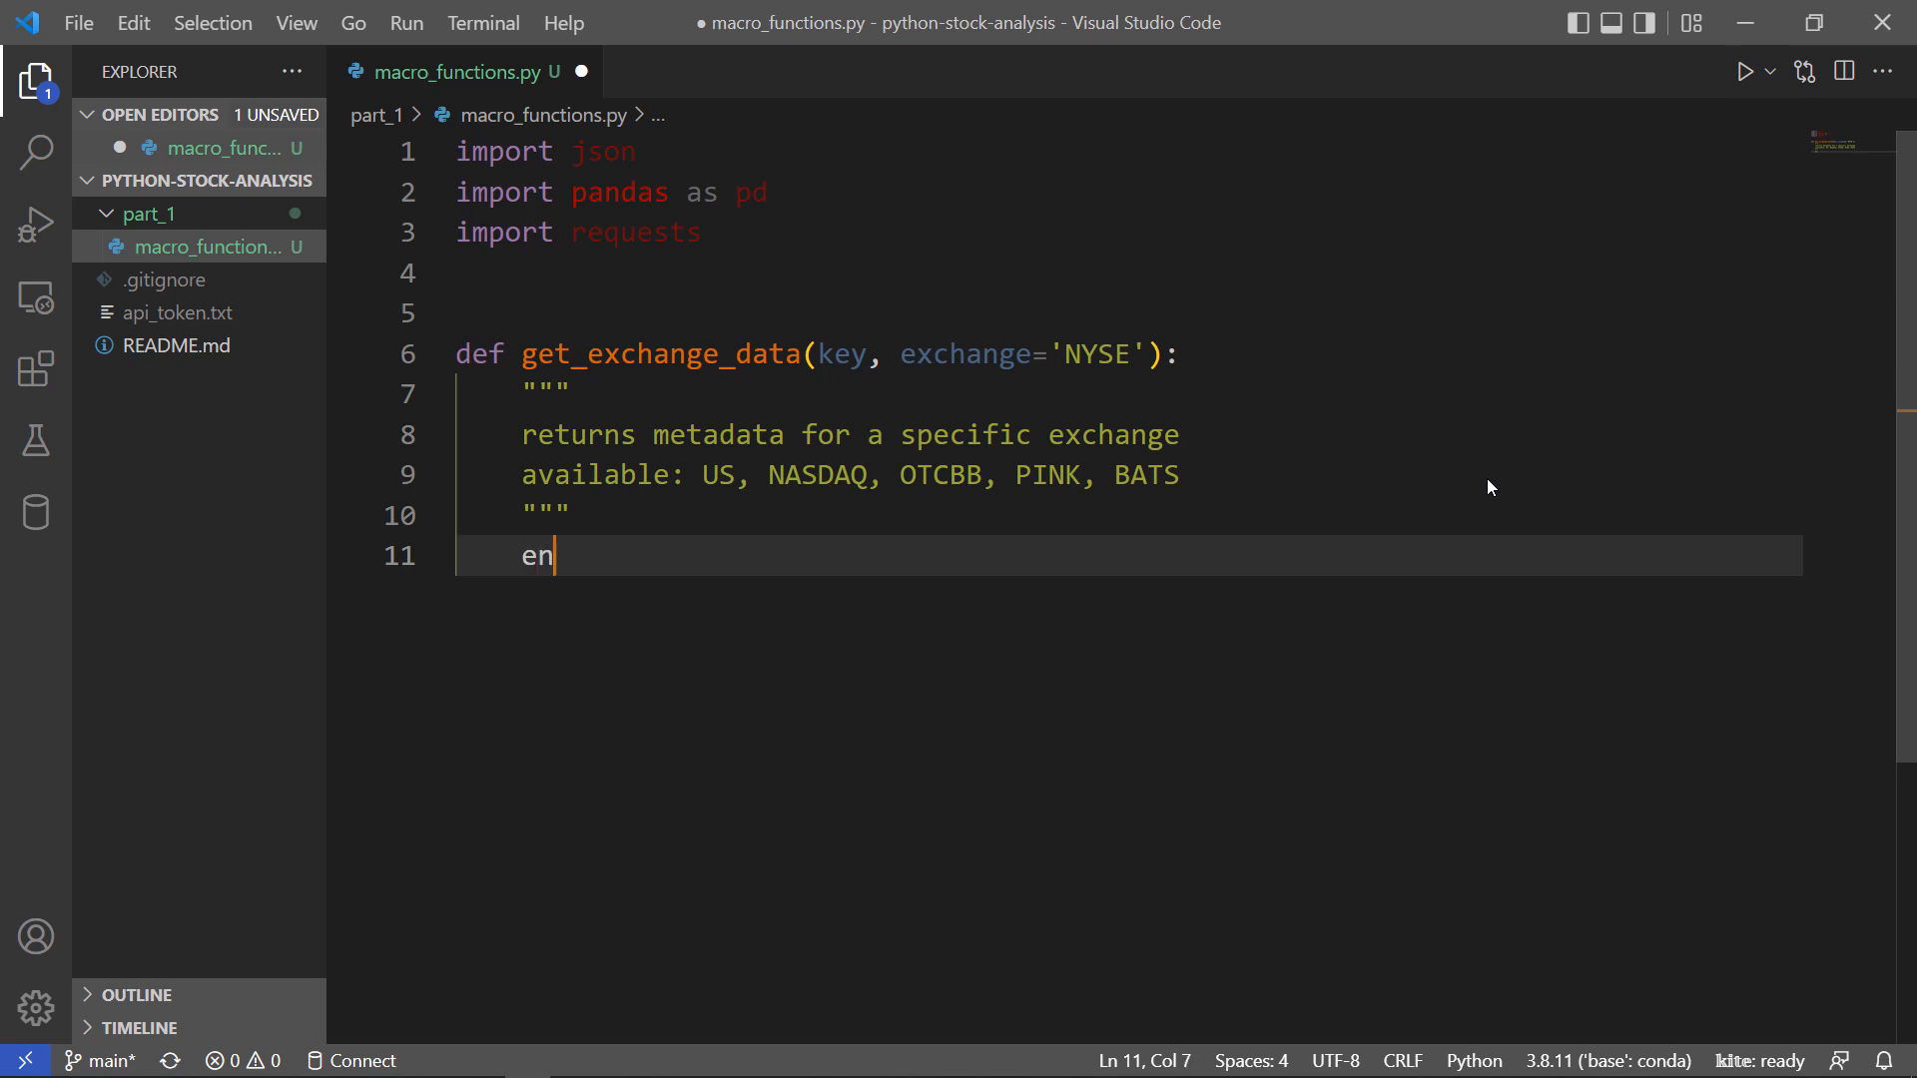
text(dpoint =)
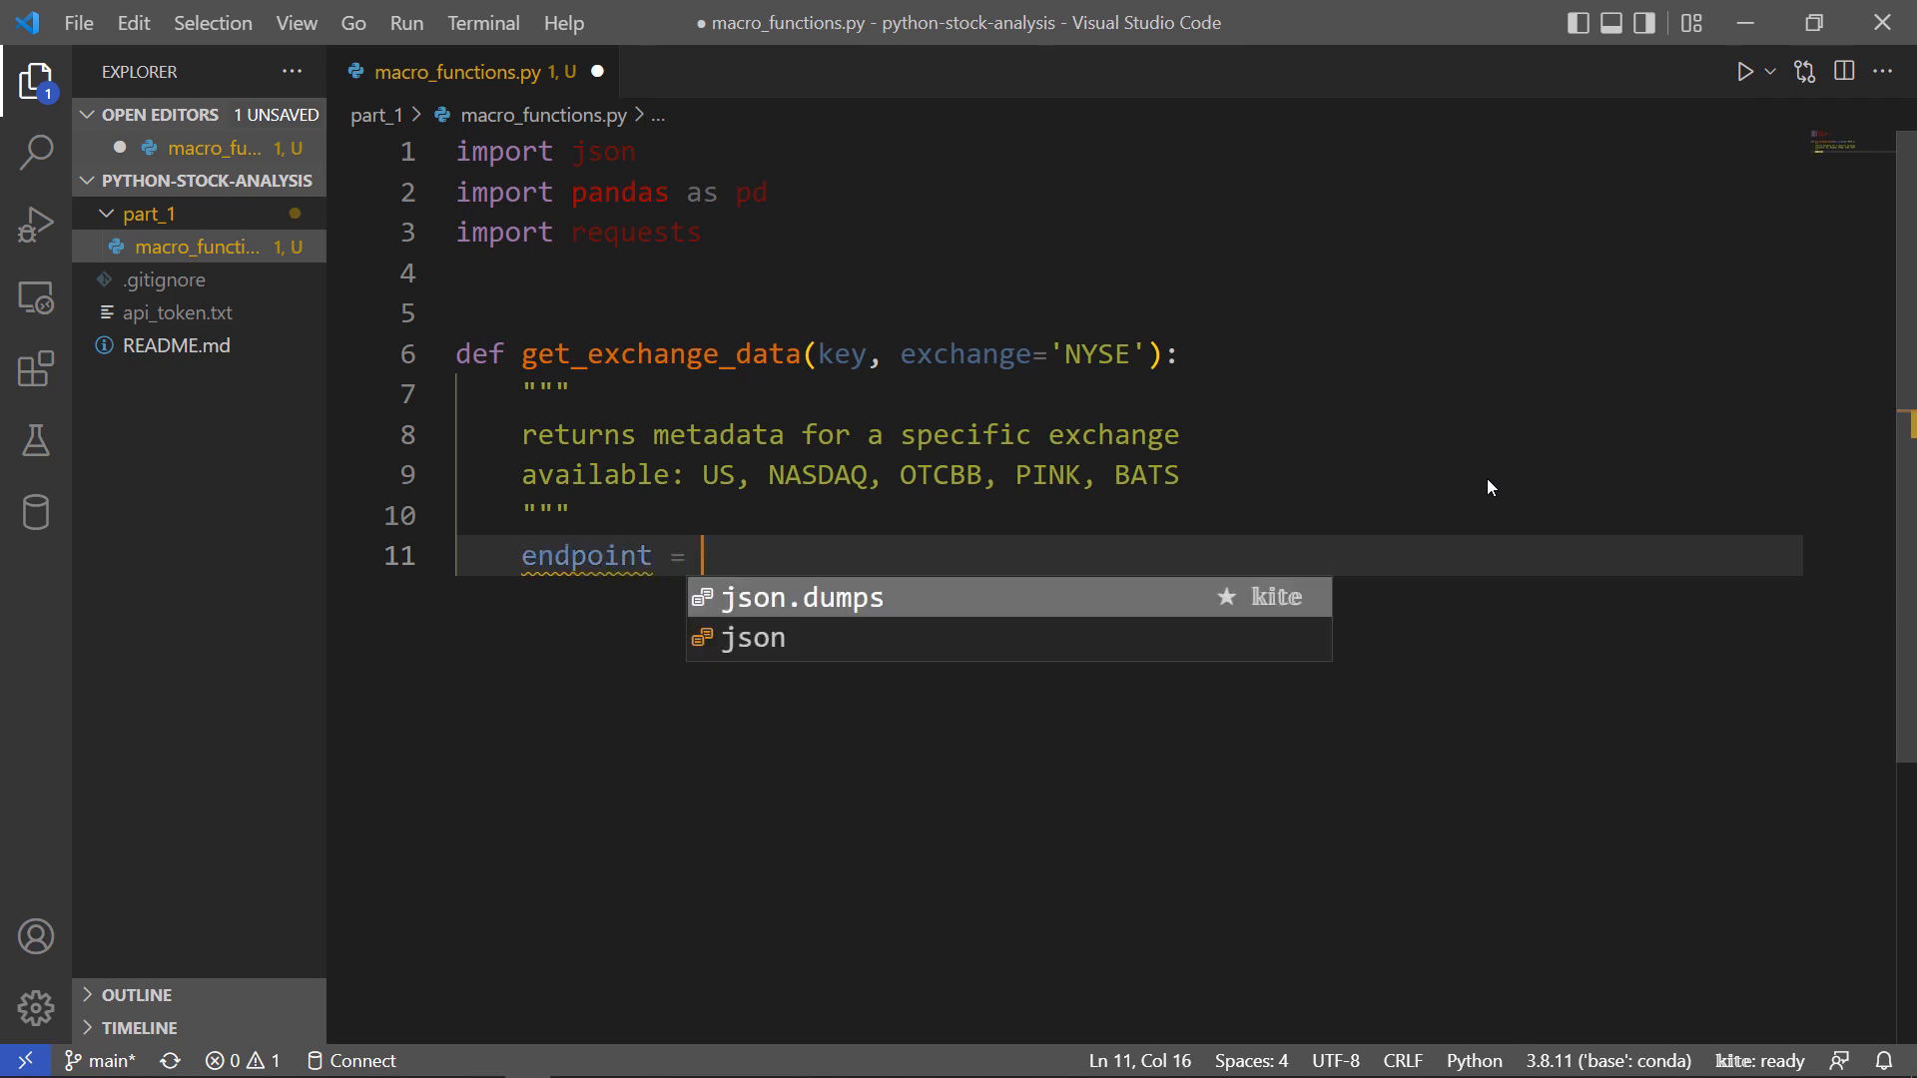
text(f"http")
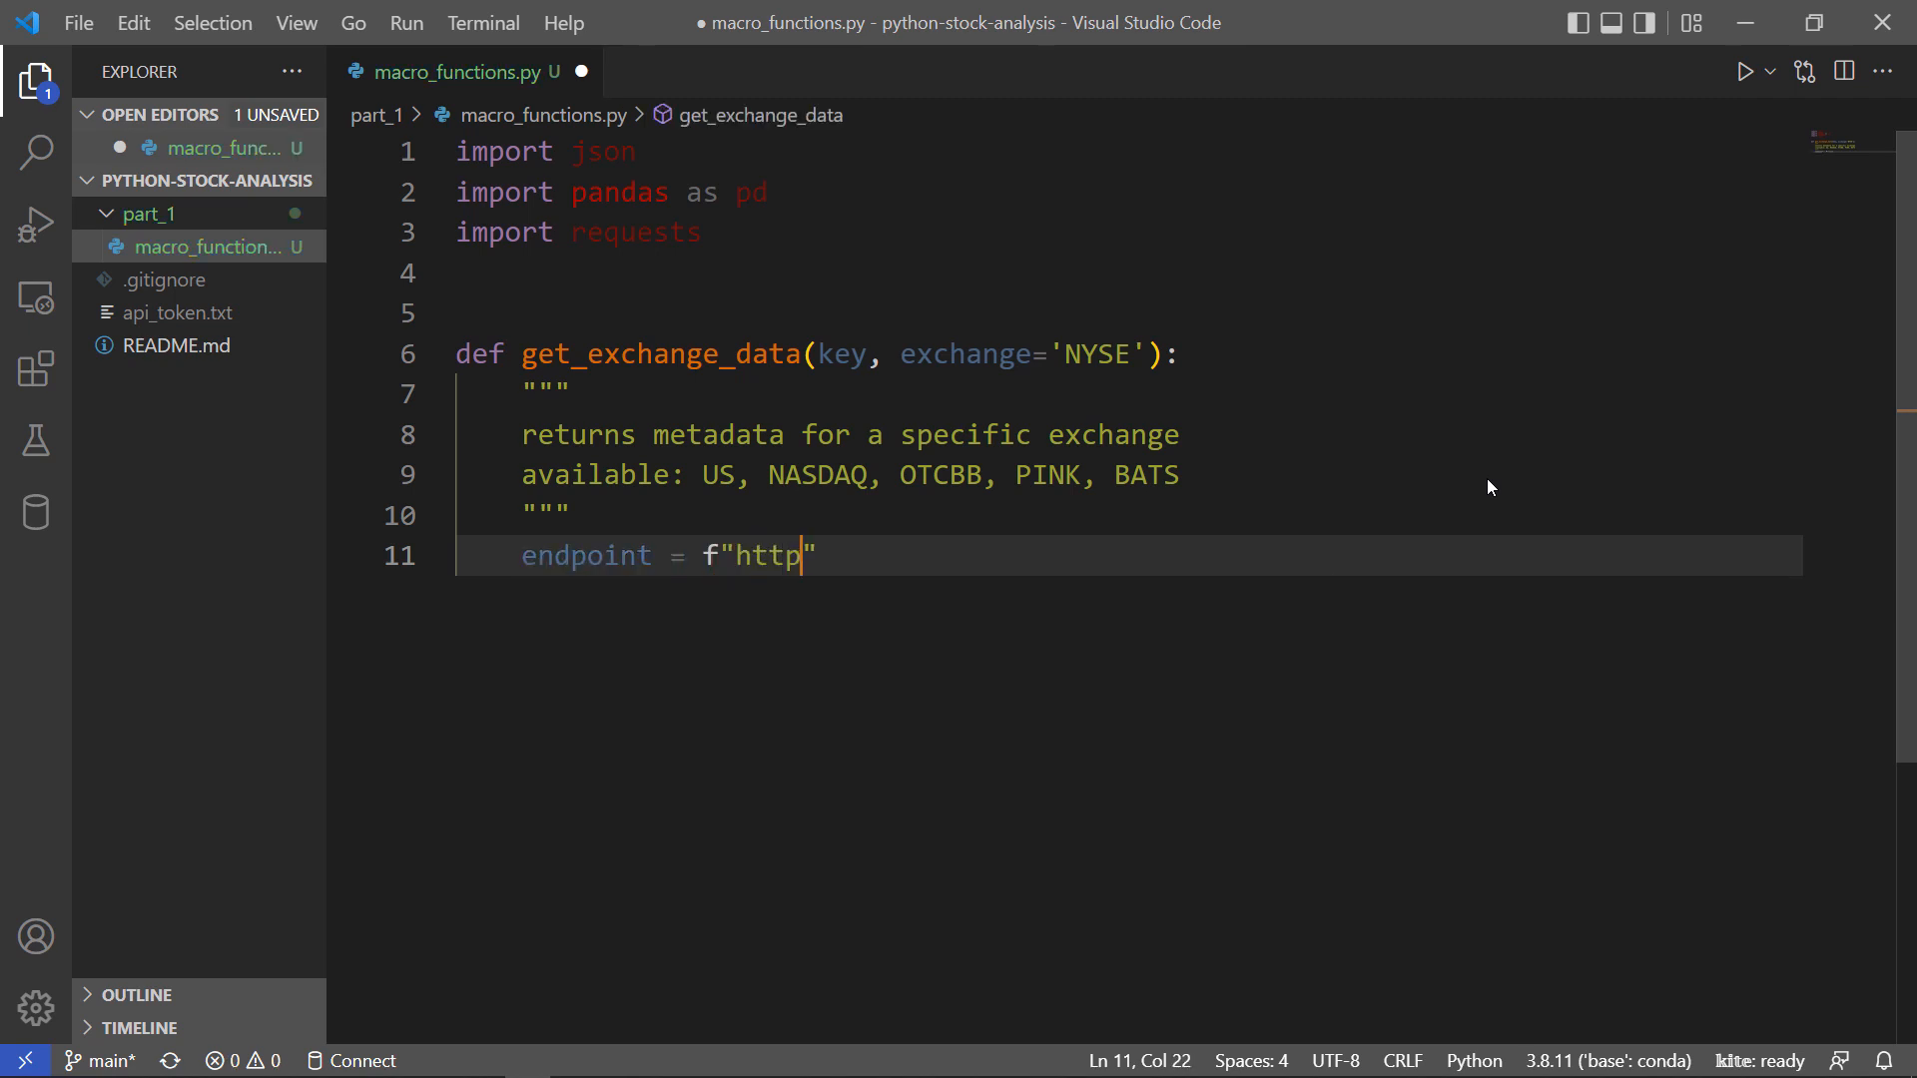
text(s://eodhi)
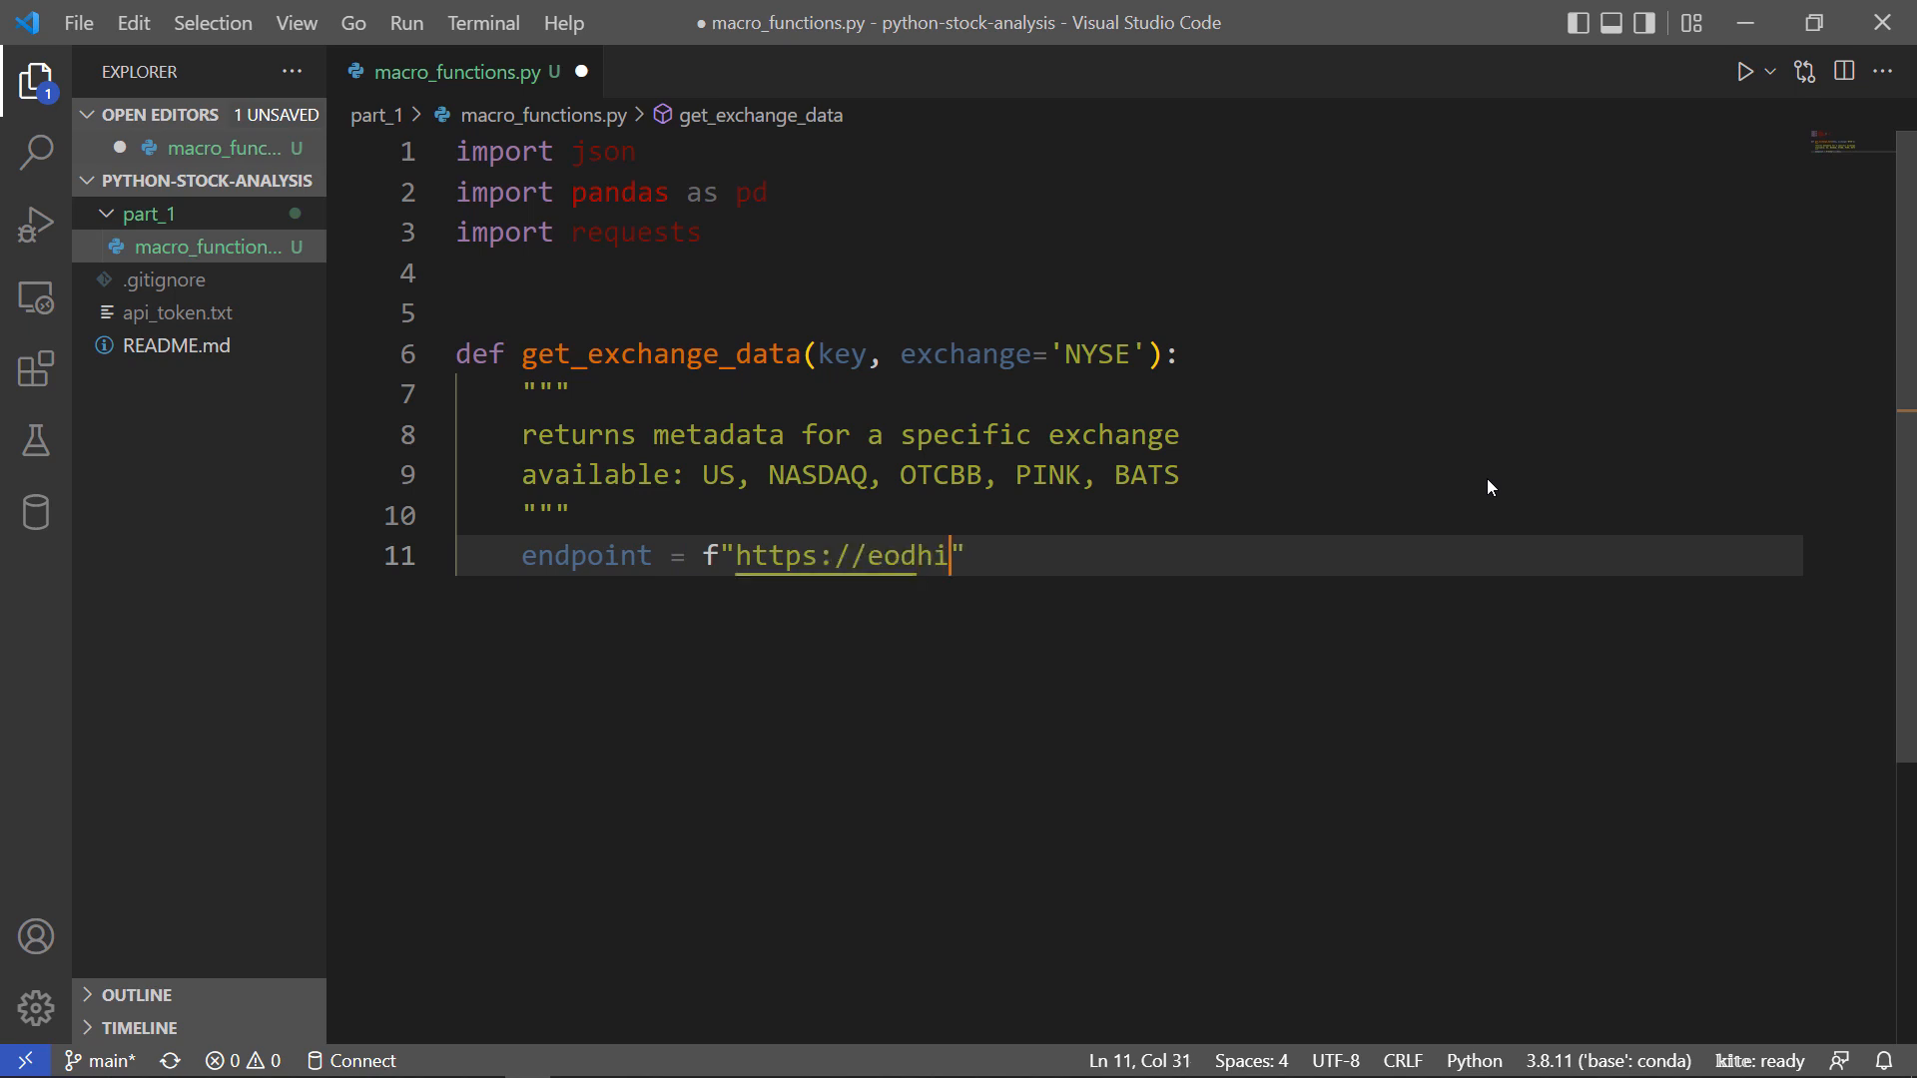
text(storicaldata.com/api/excah)
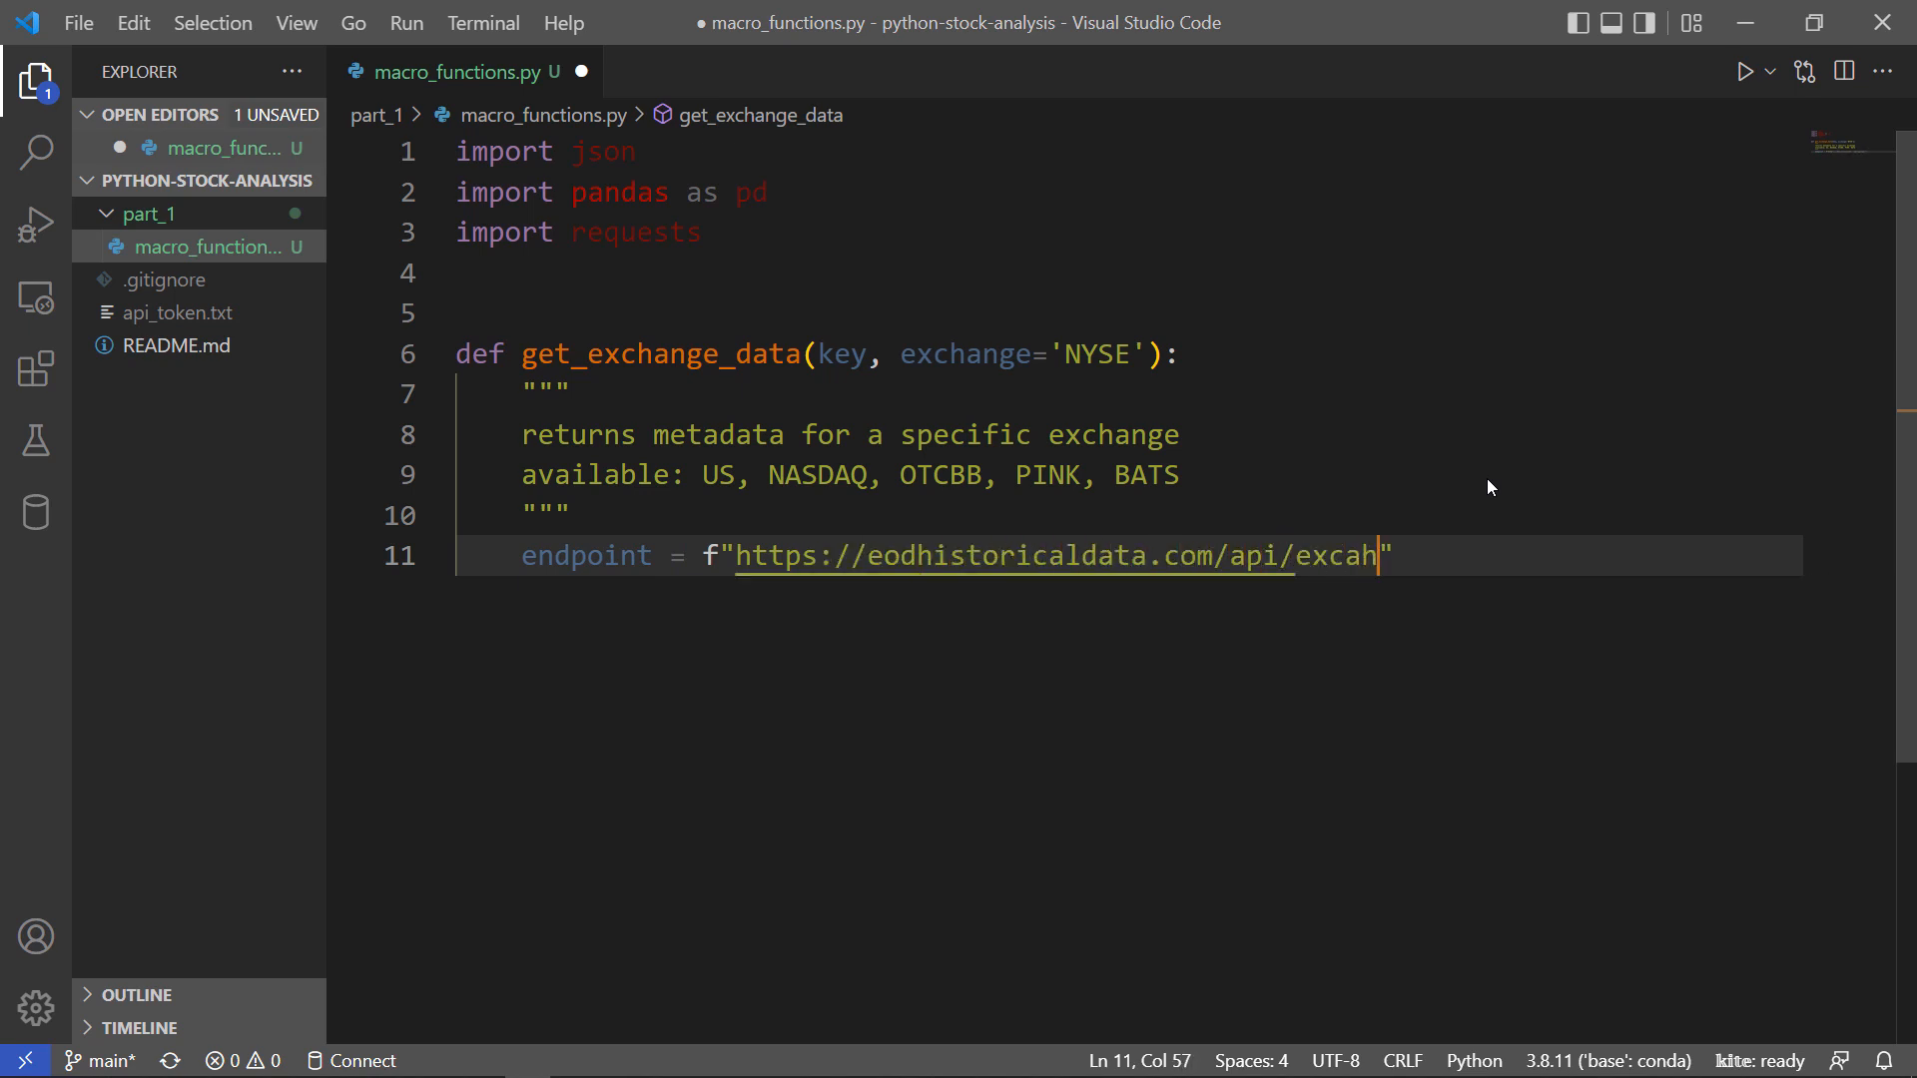
text(nge-symbol-list/)
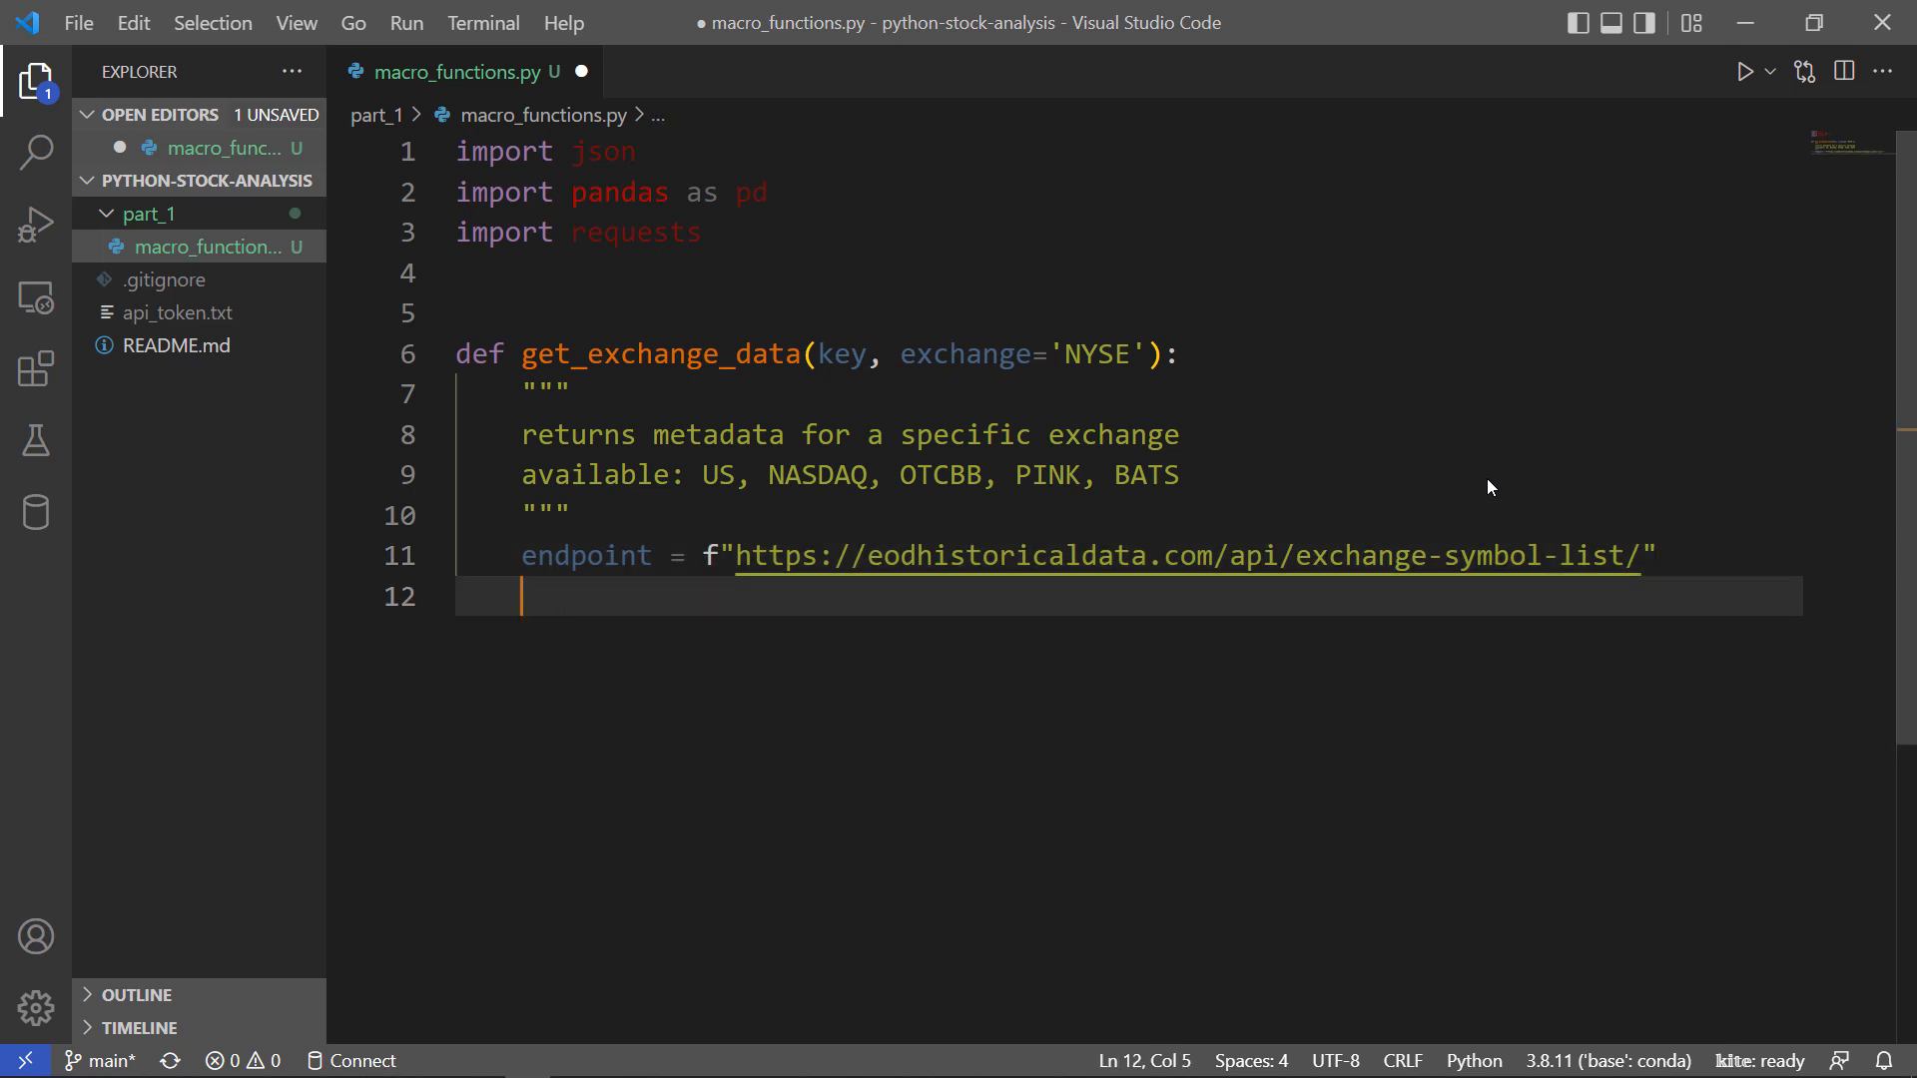
Append f"{exchange}?api_token={key}&fmt=json" to endpoint and begin the call variable.
text(endpoint)
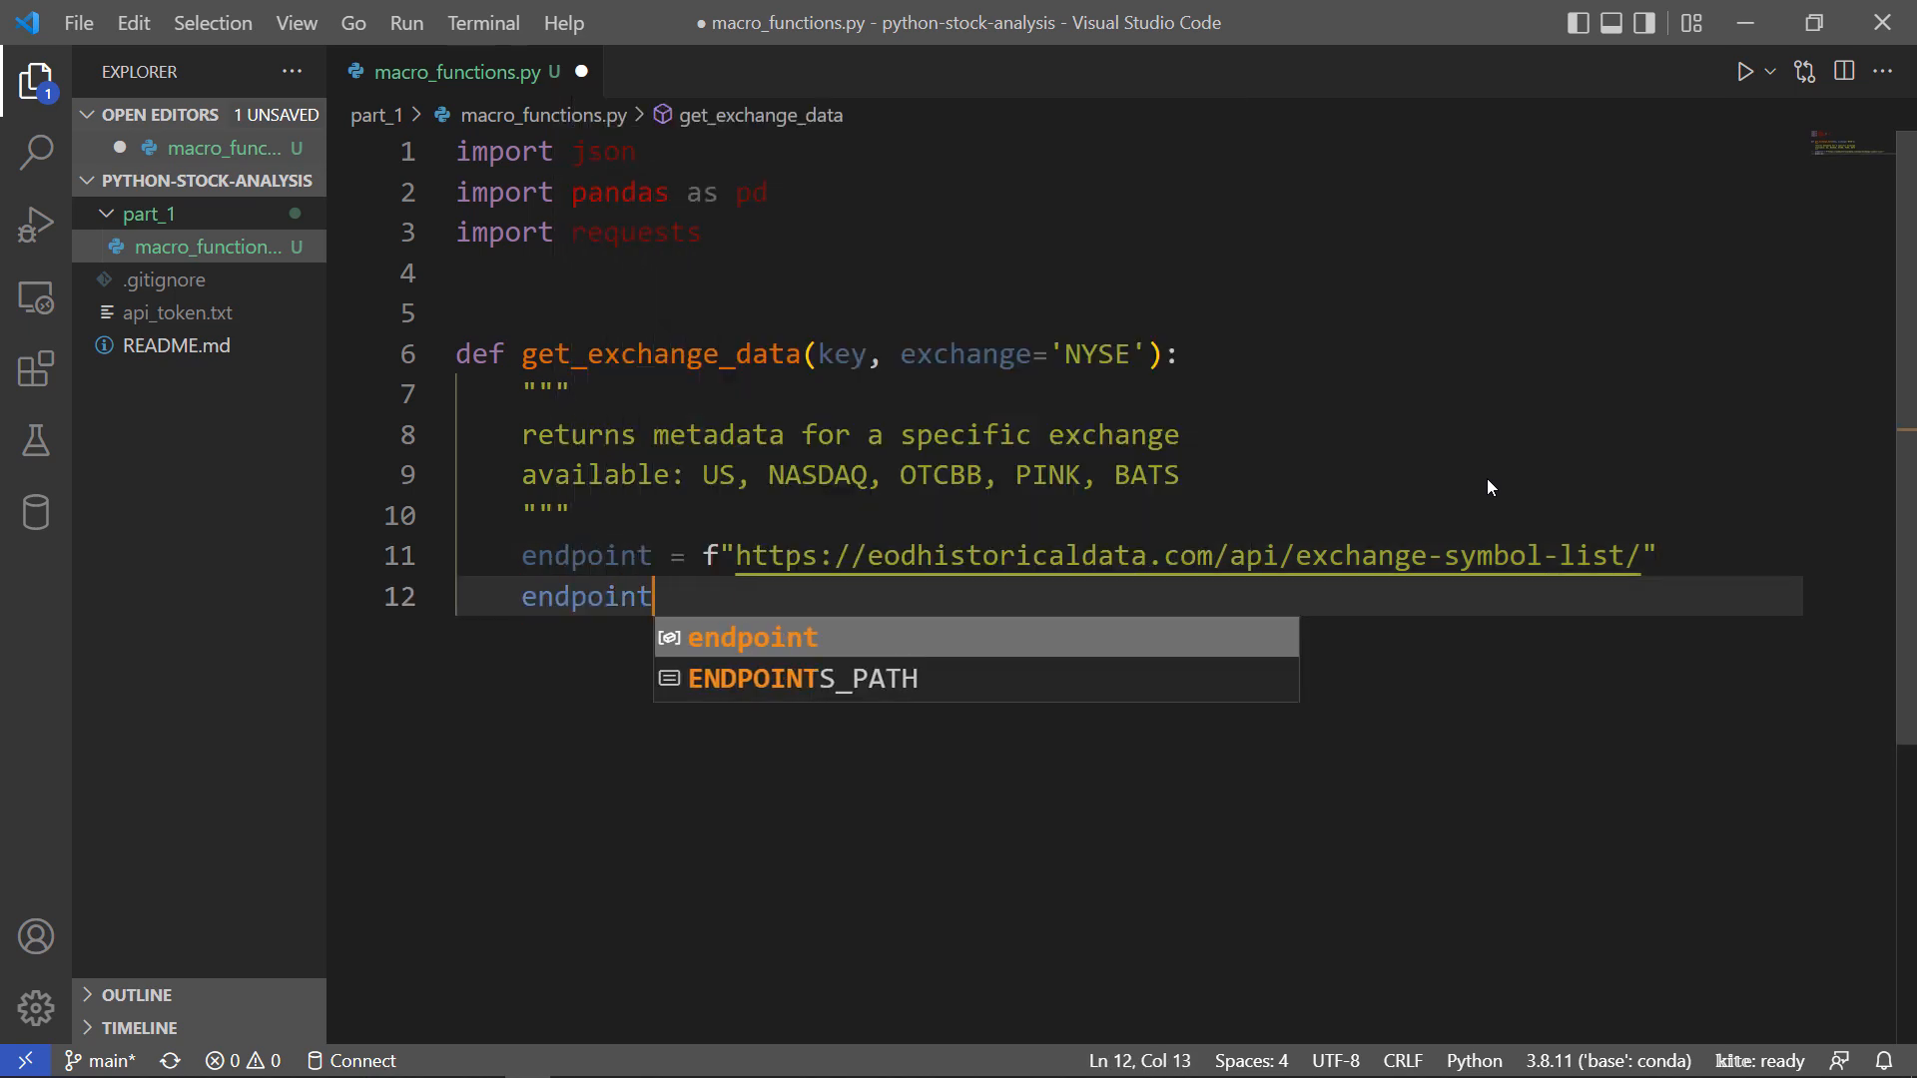
text(+=)
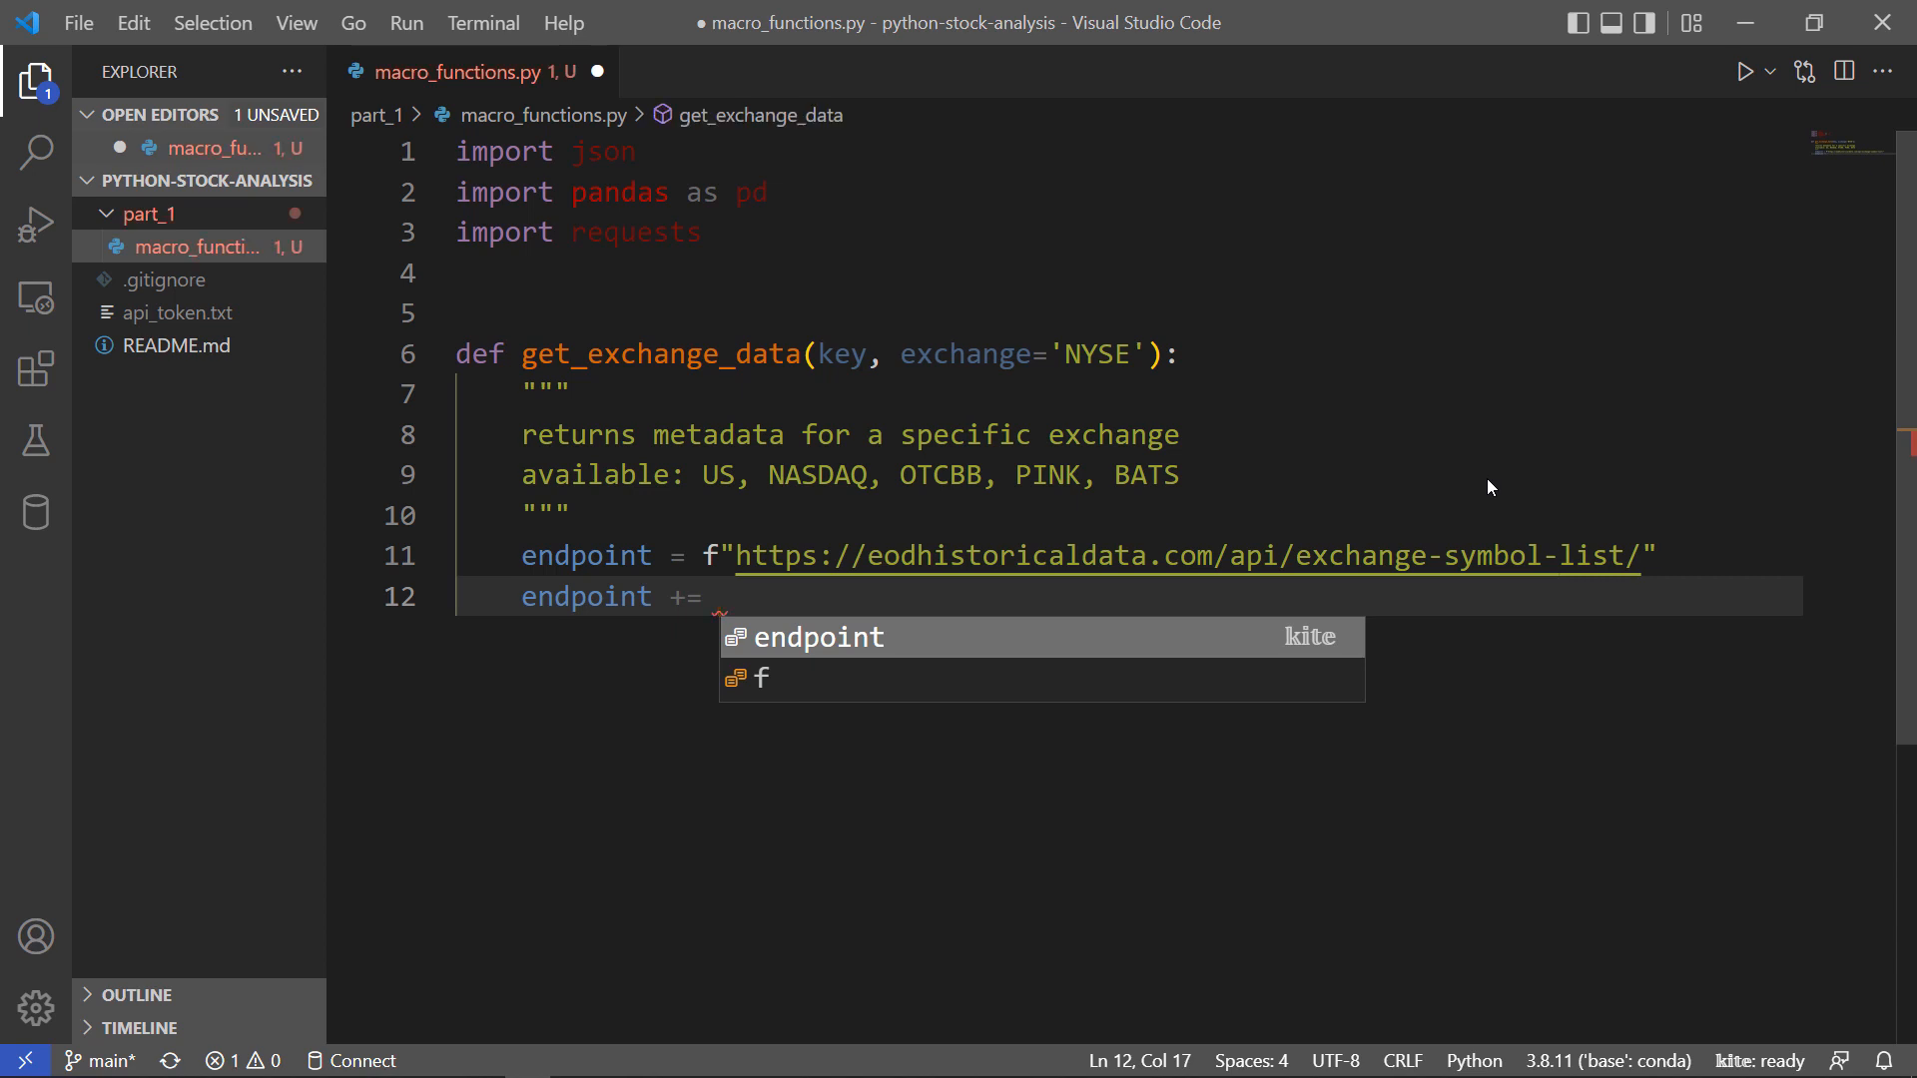
text(f"{}{}")
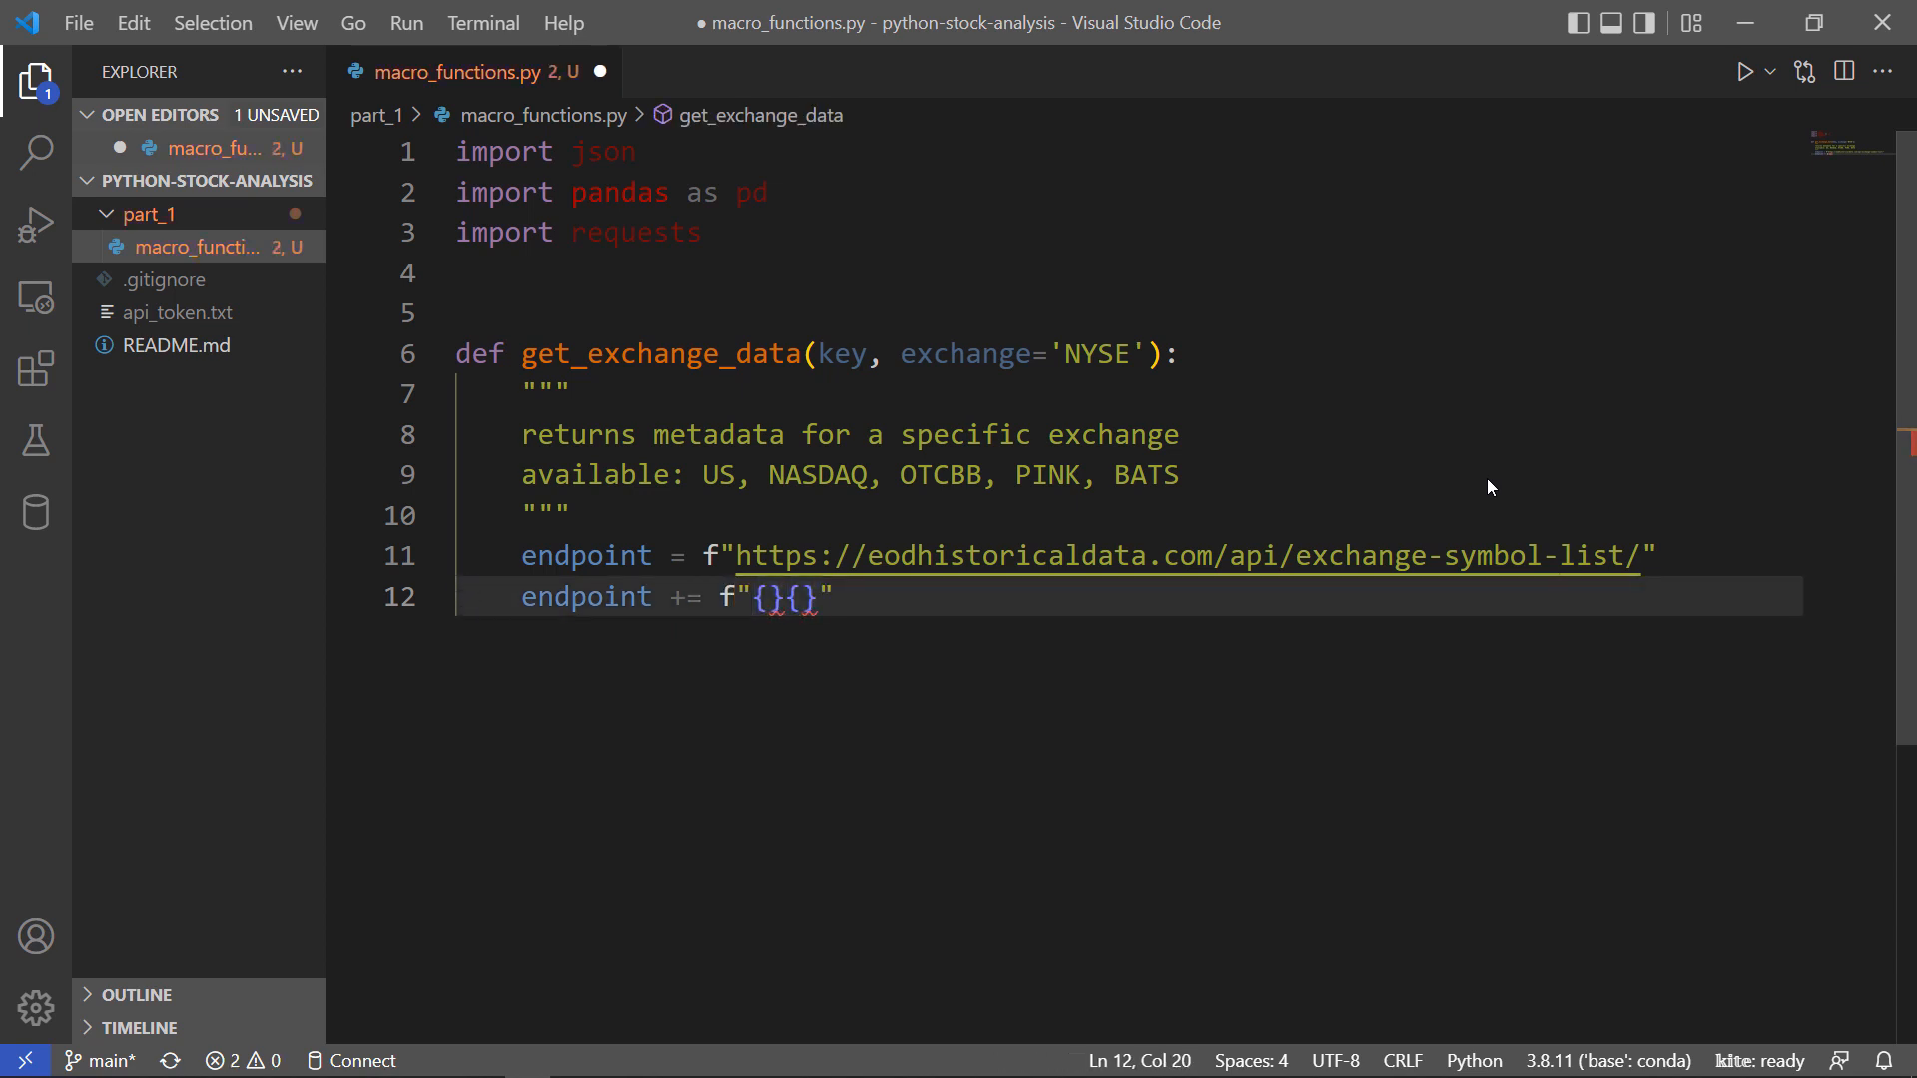
text(exhcange)
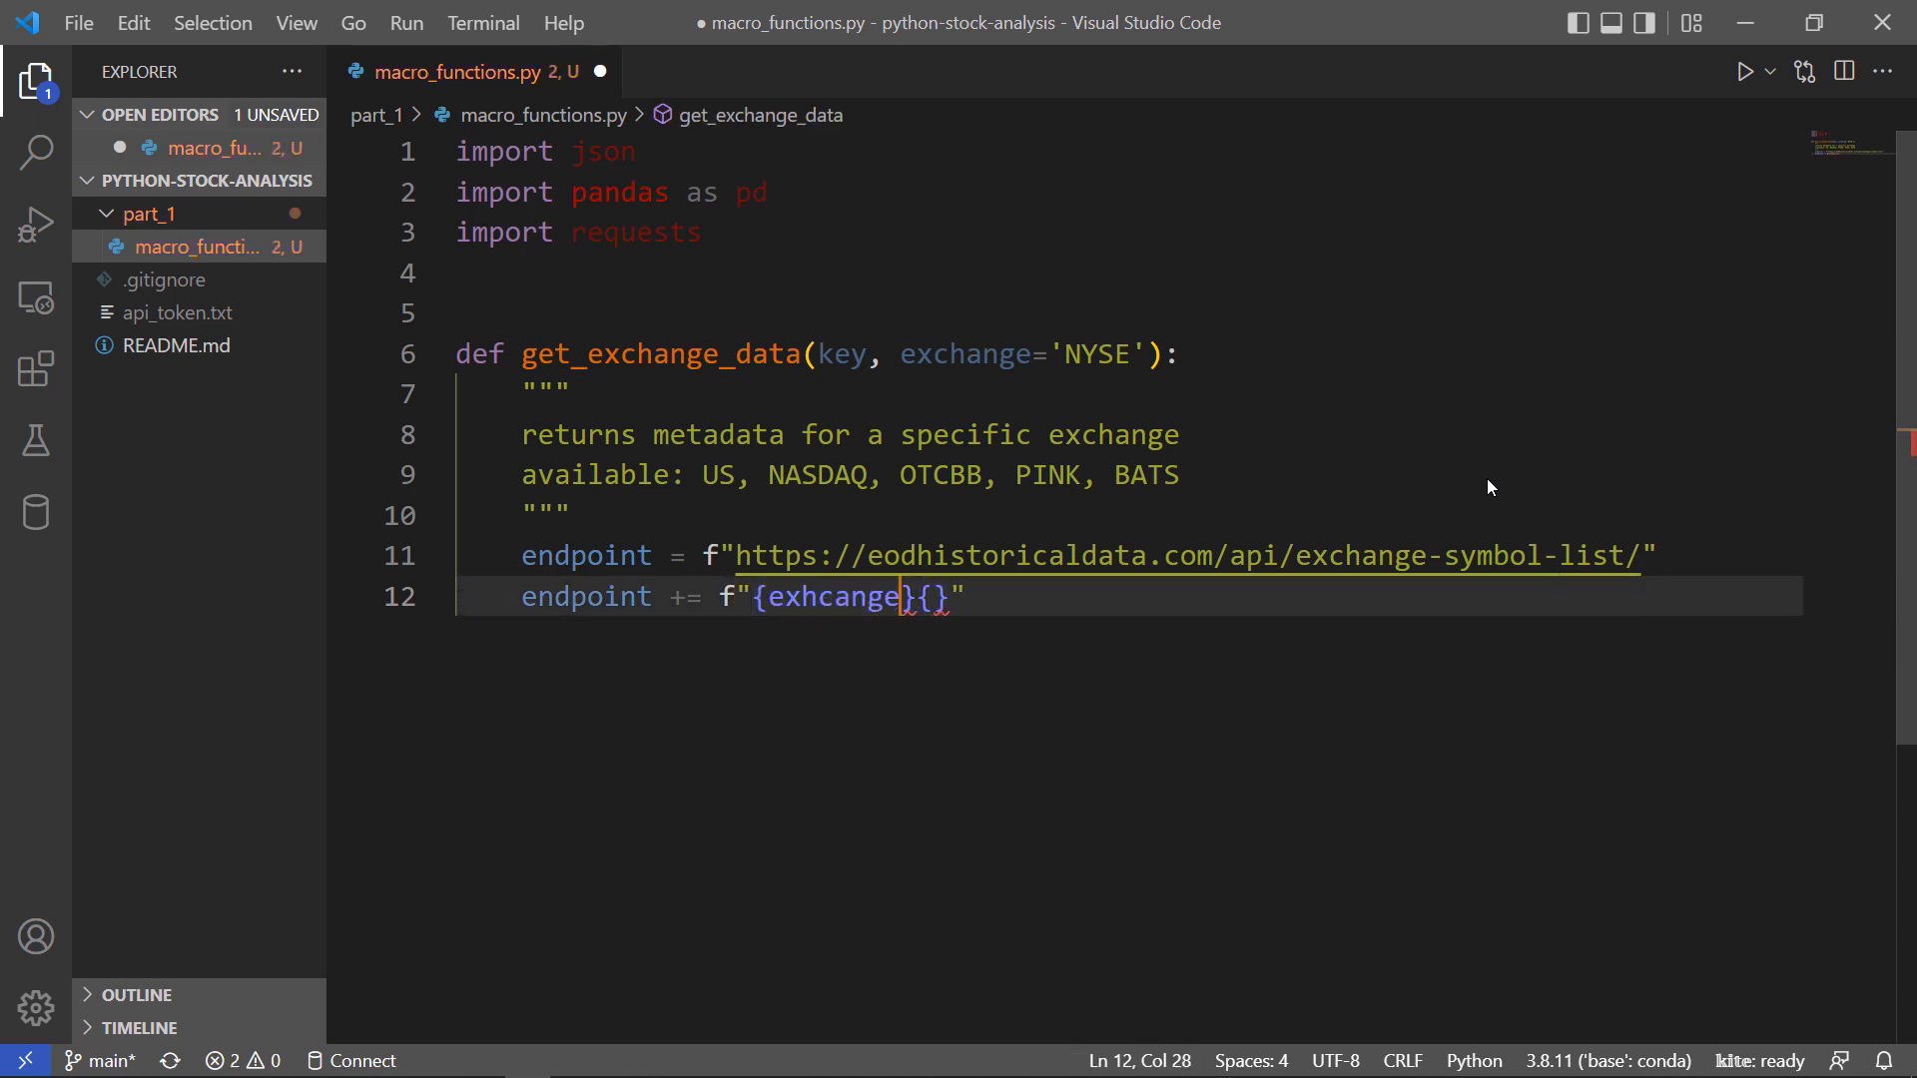
text(exchange)
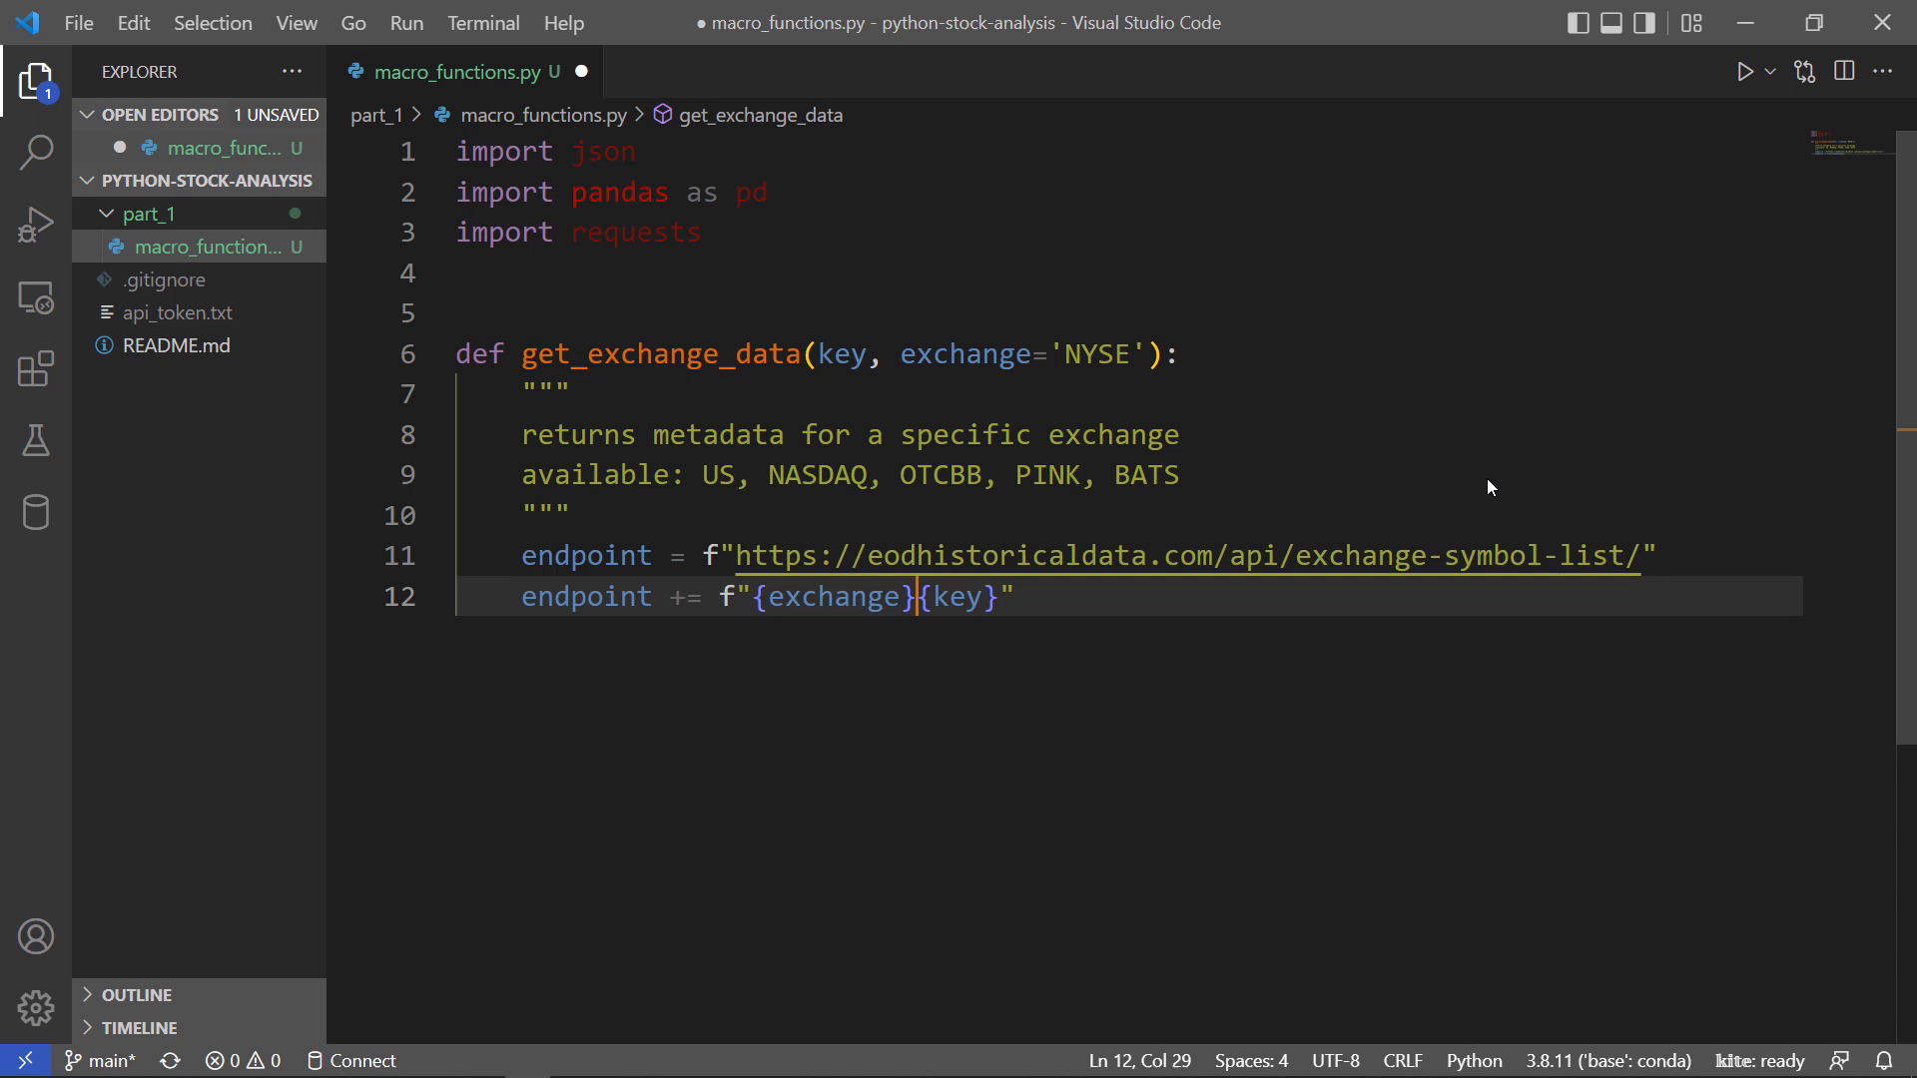
text(?api_token=)
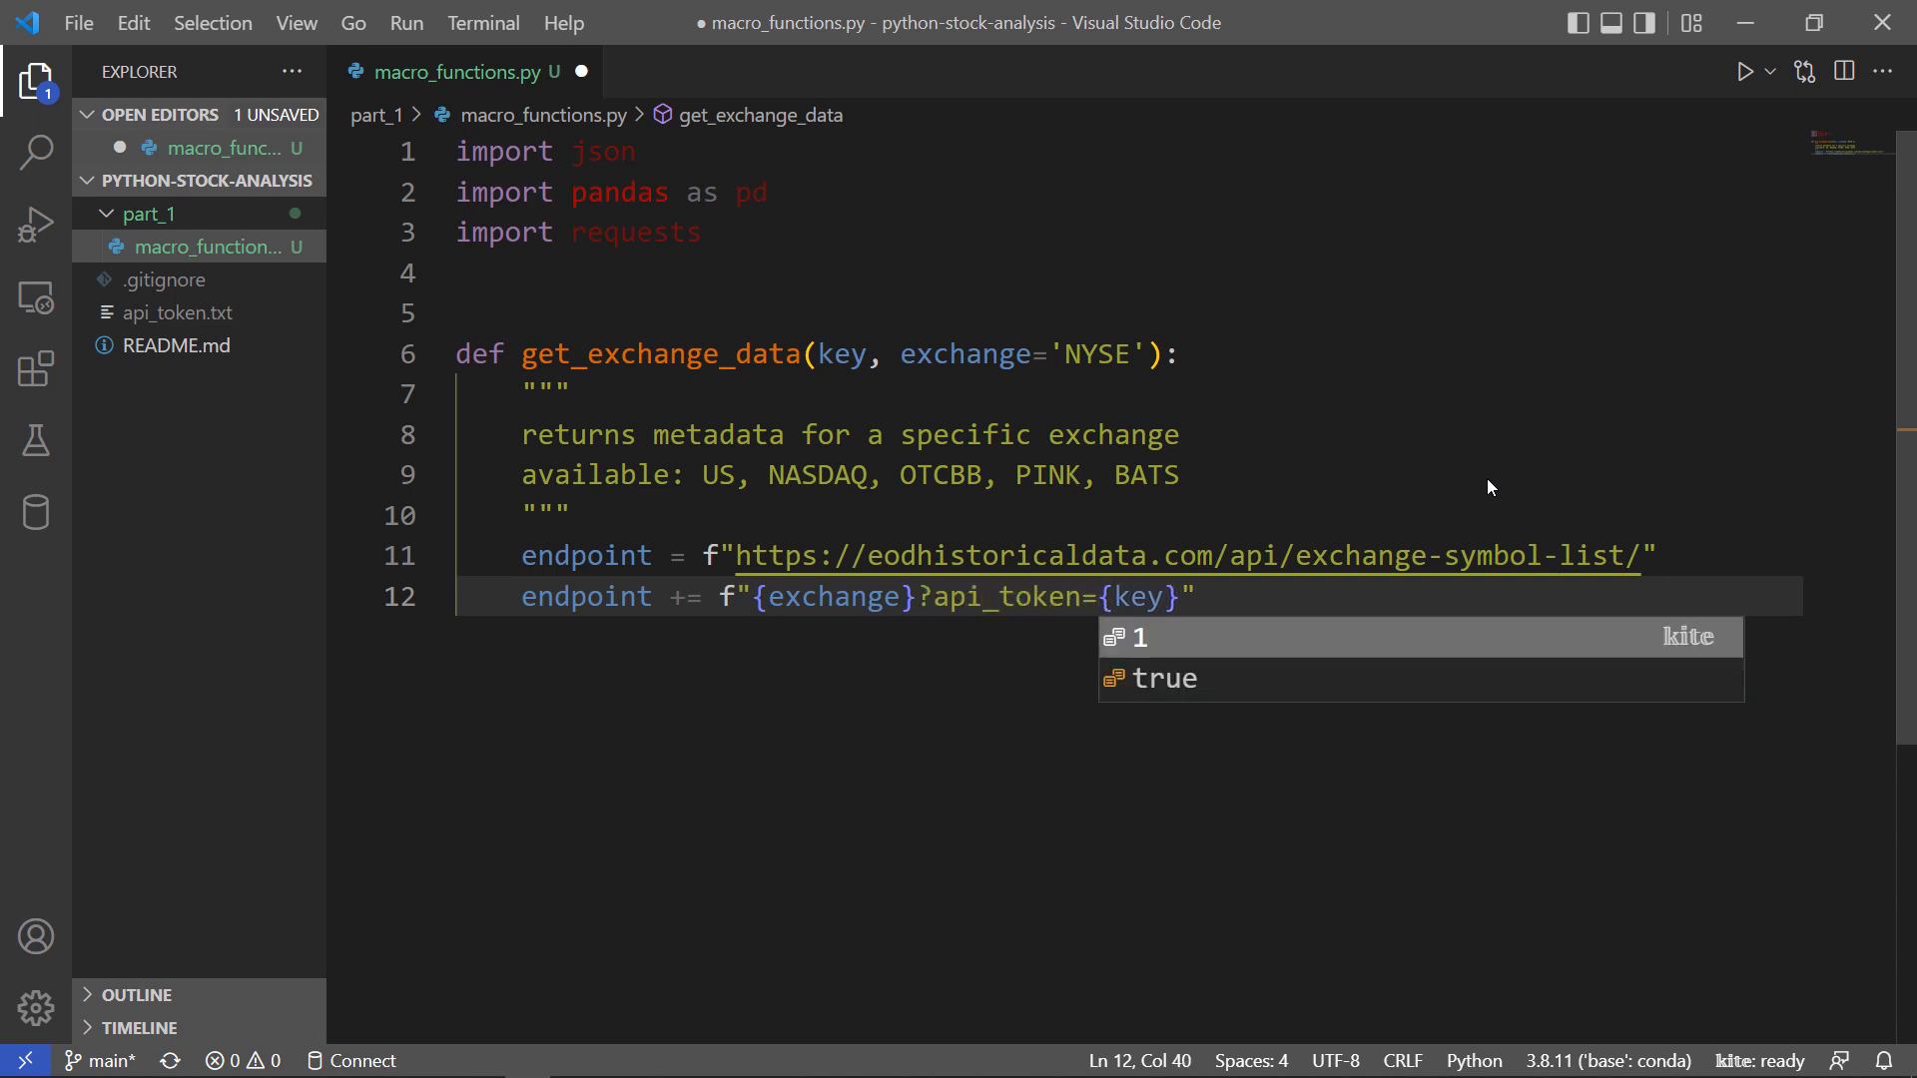
text(&f)
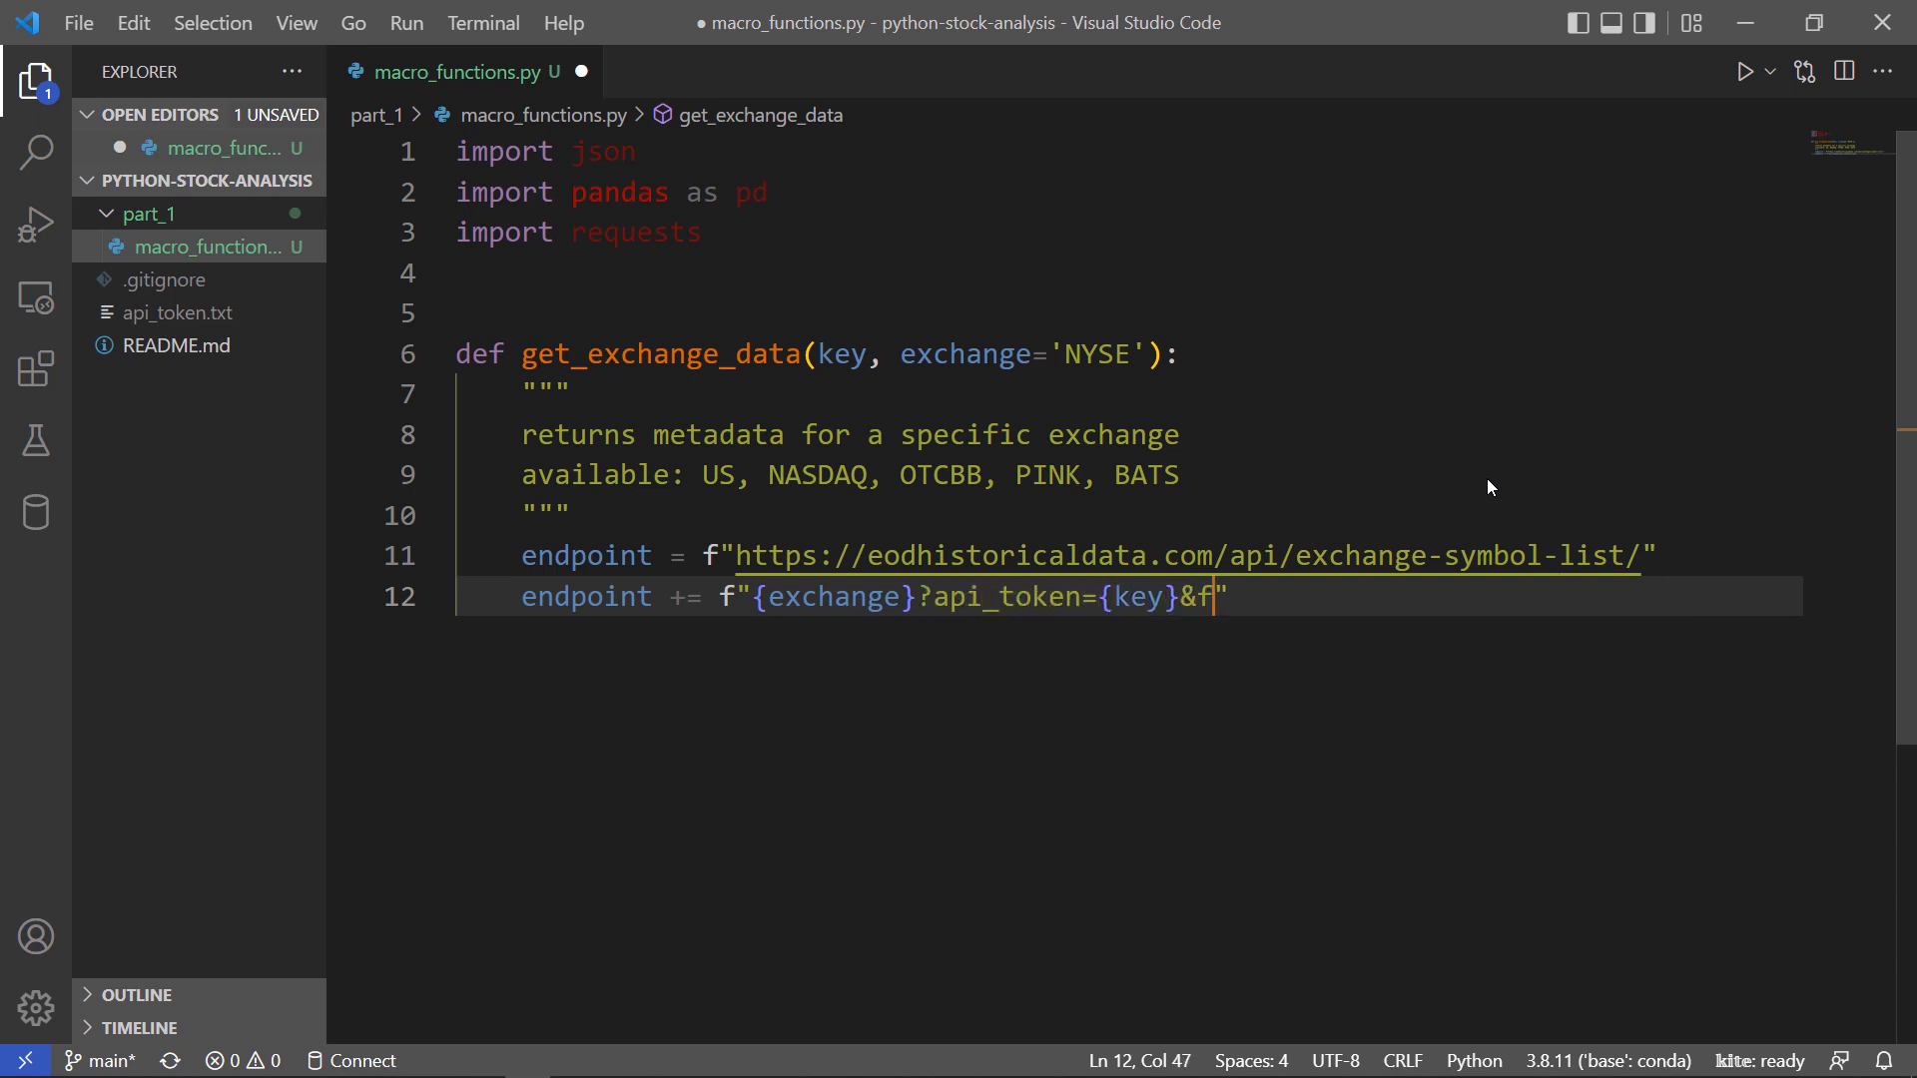
text(mt=json)
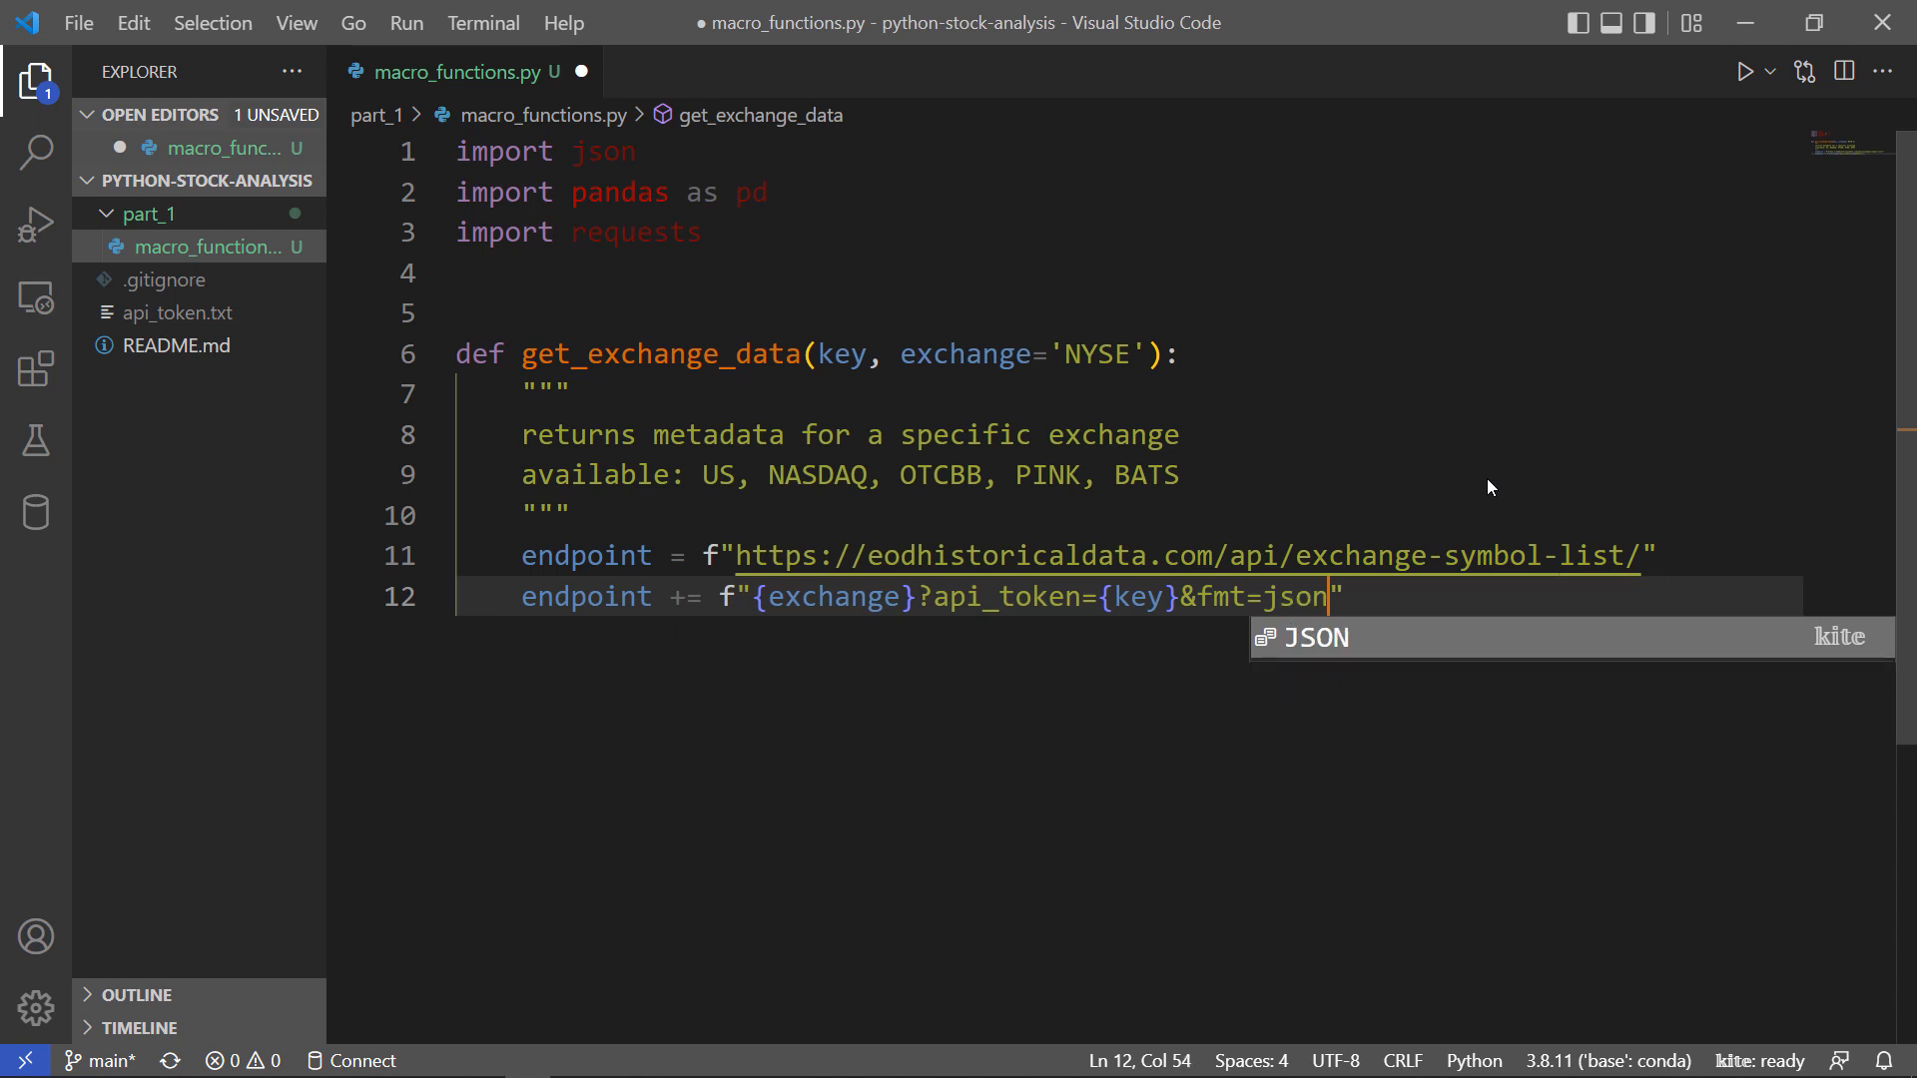
text(call)
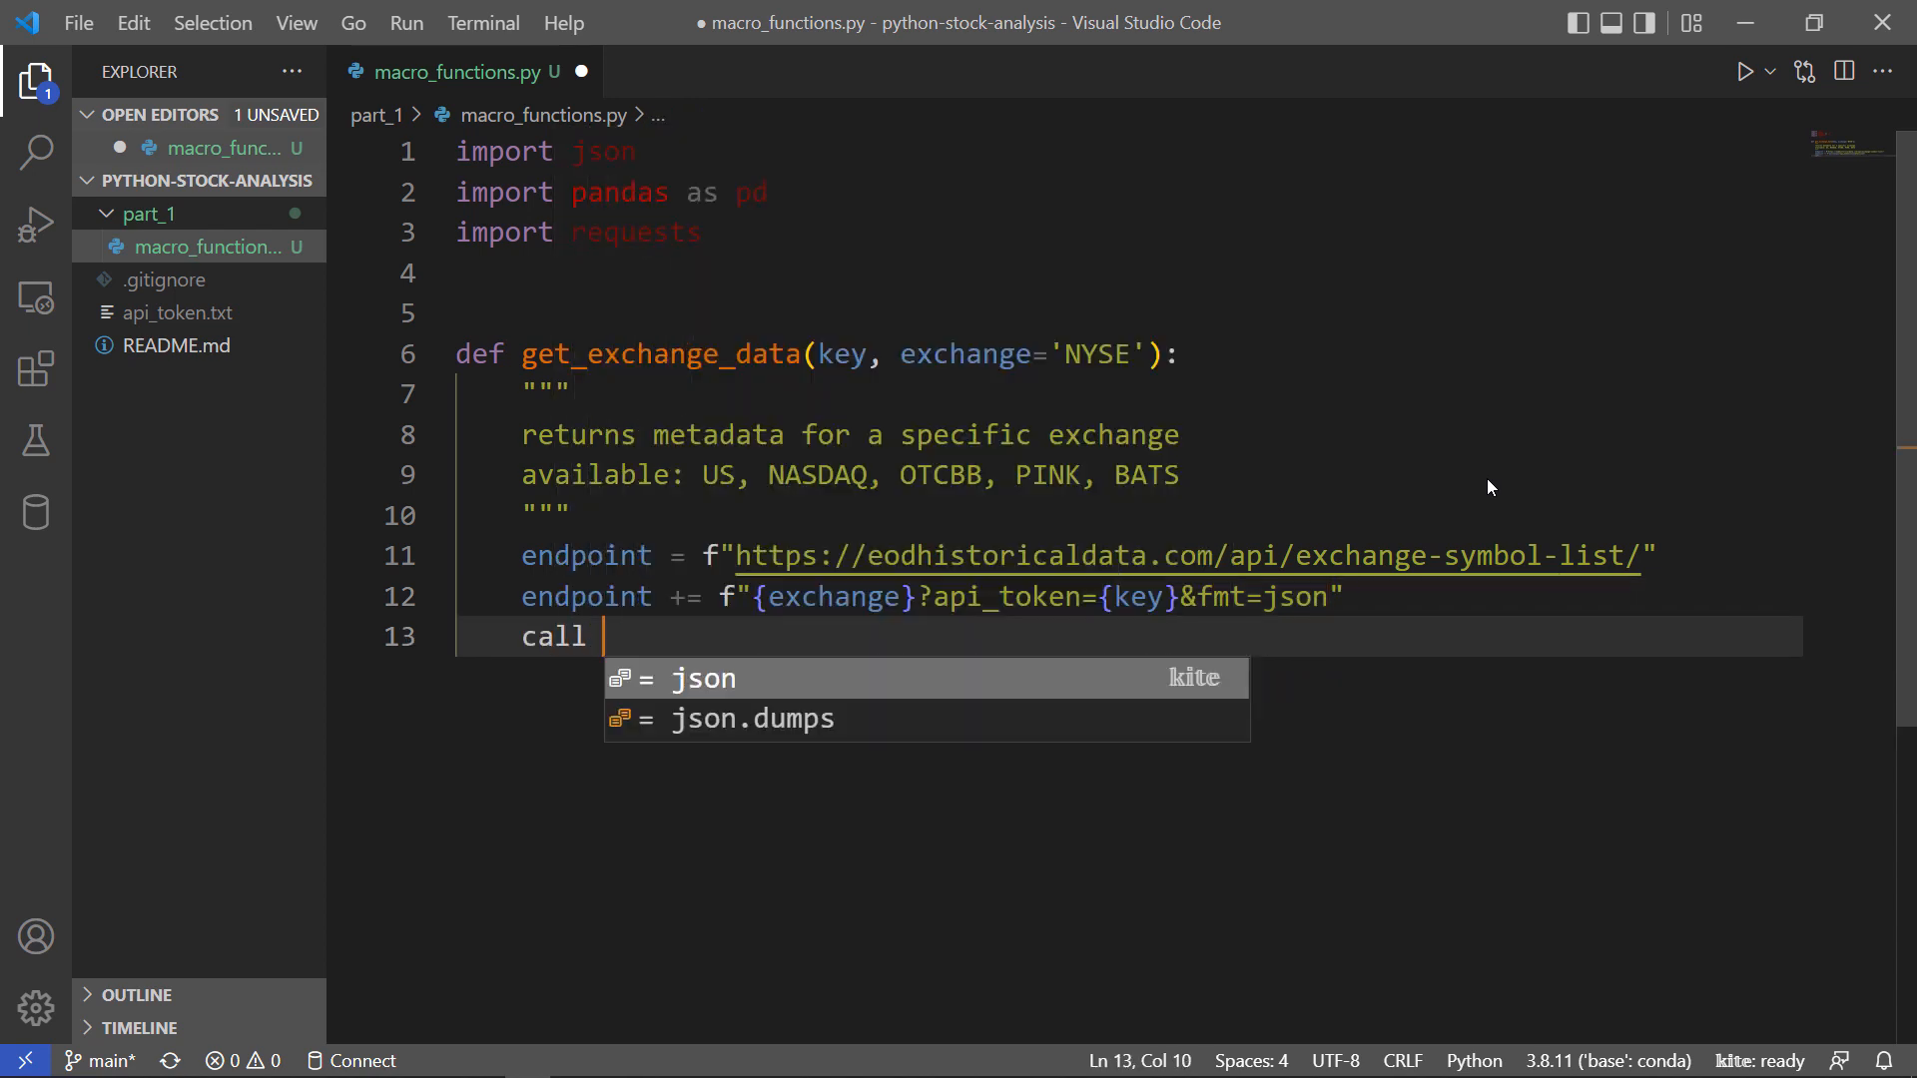
Assign call = requests.get(endpoint).text.
text(=requests.get(endpoint)
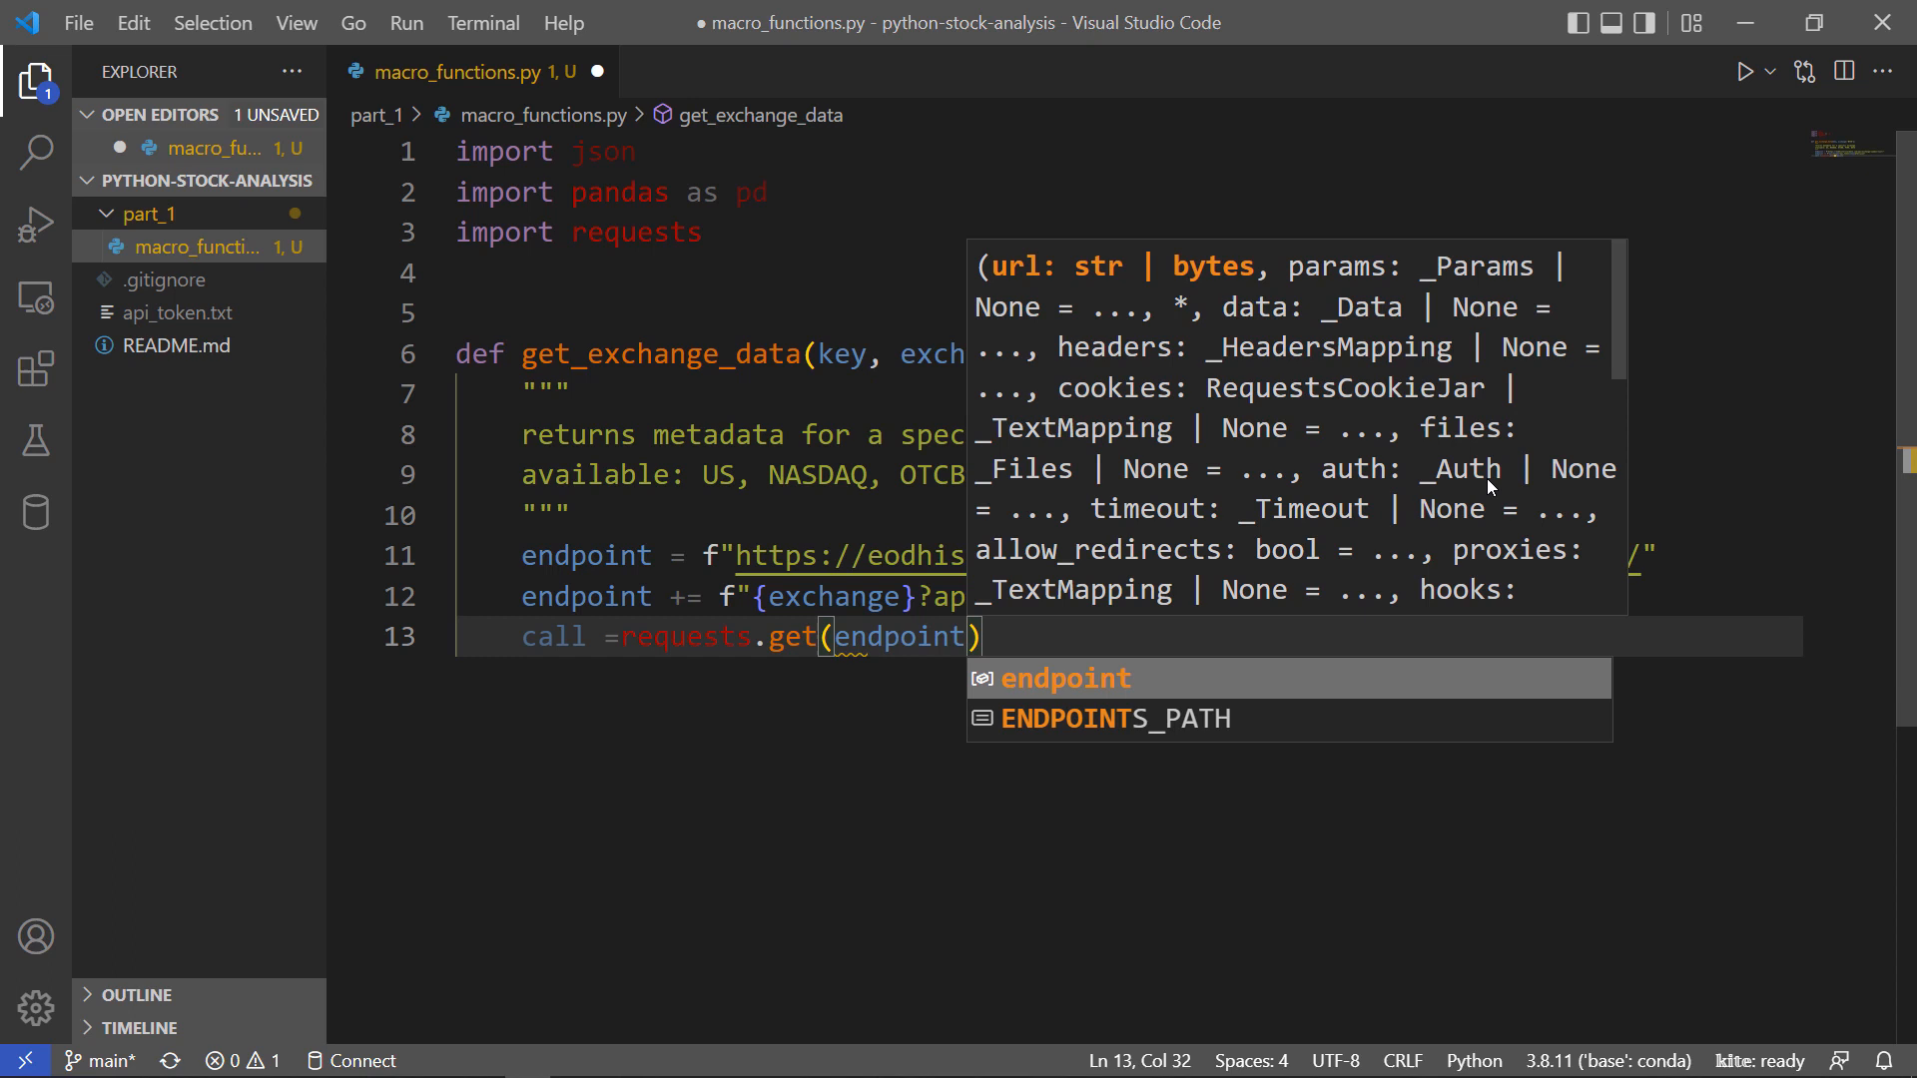
text().text)
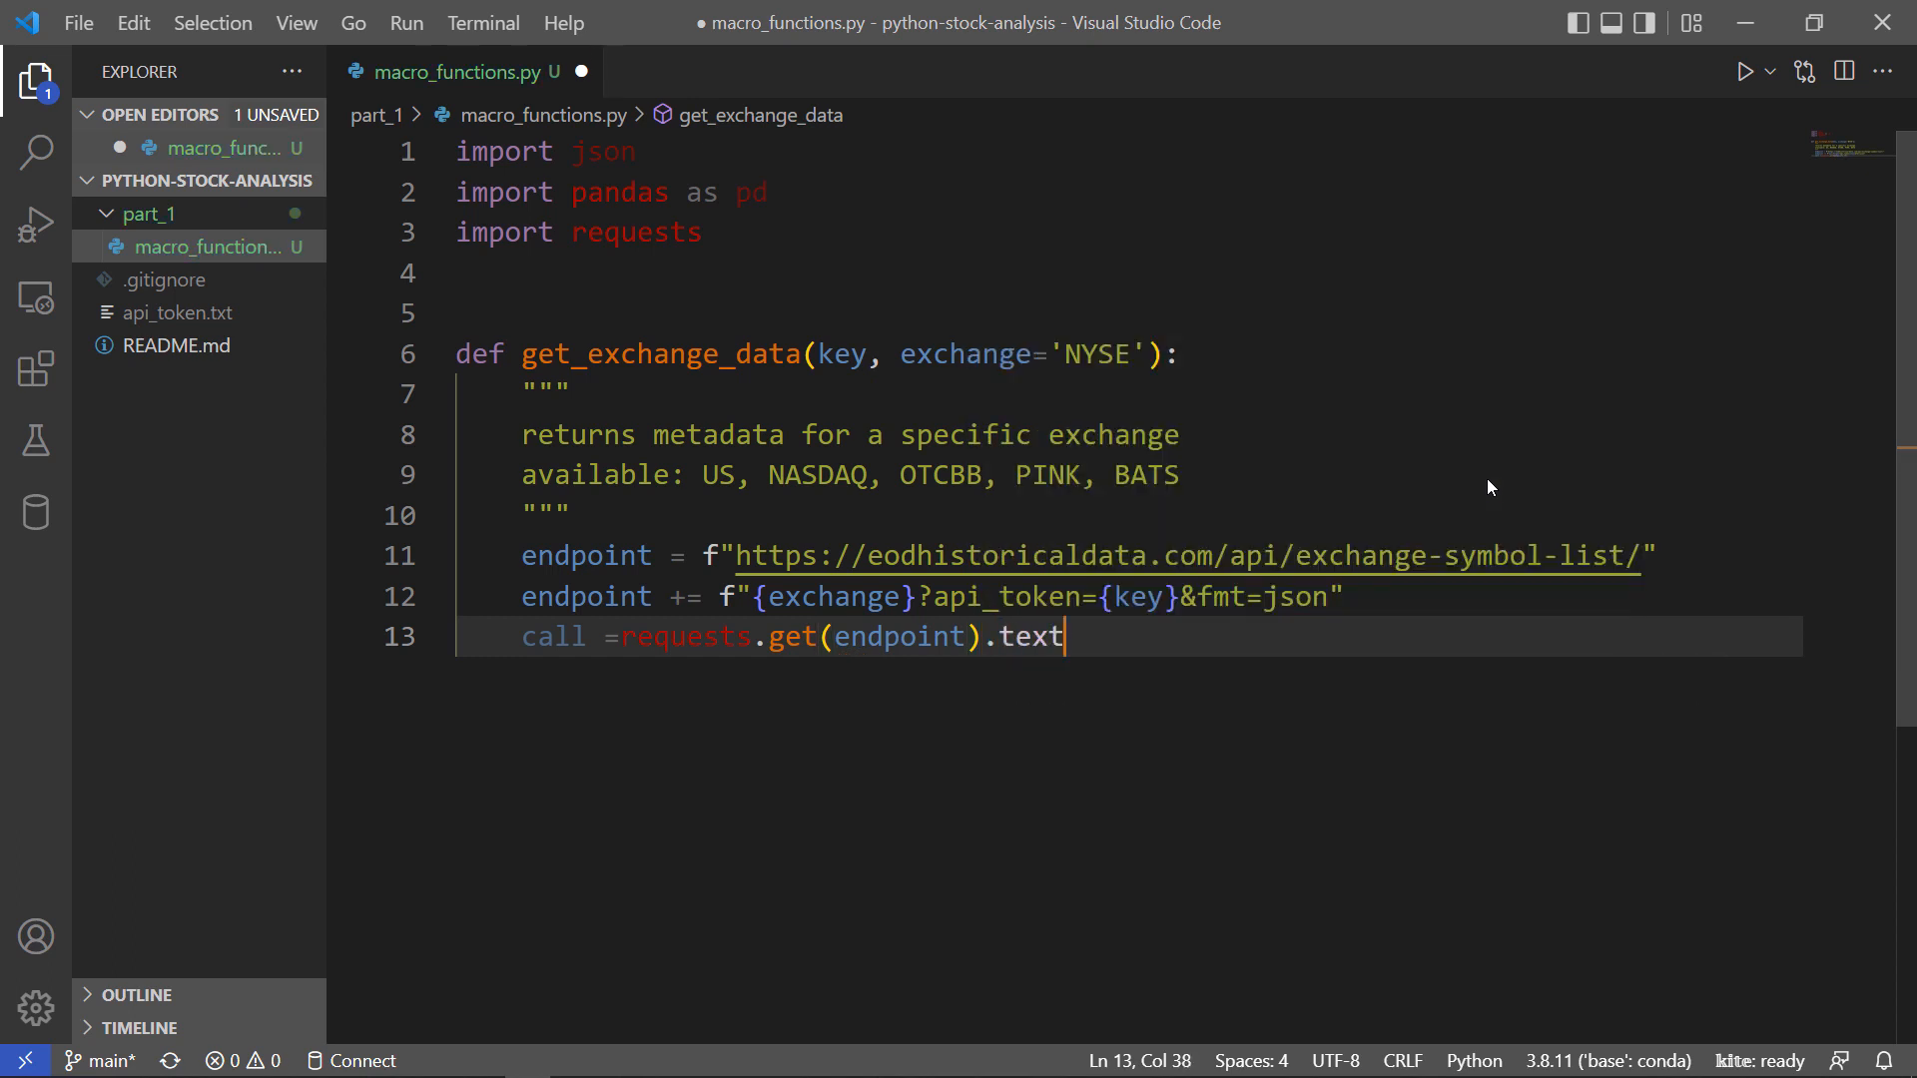
key(Enter)
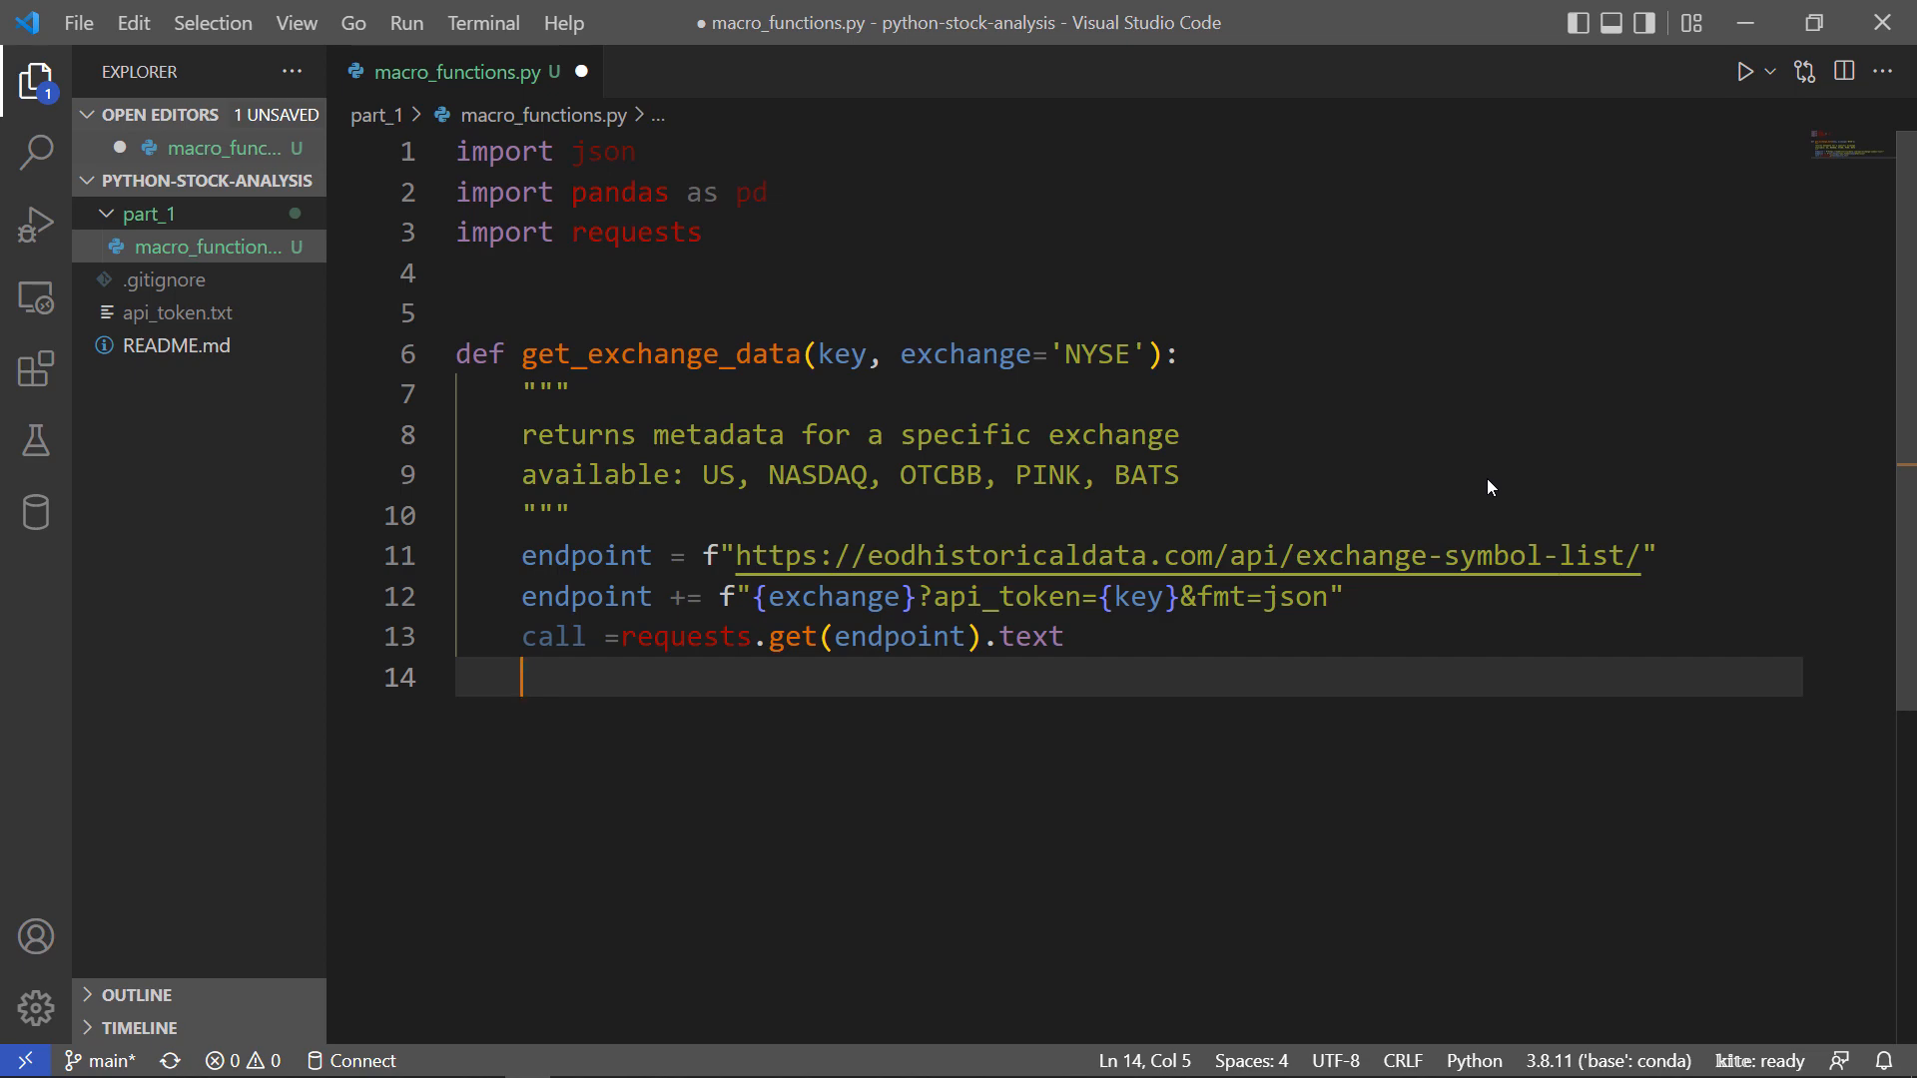
Build exchange_data = pd.DataFrame(json.loads(call)) and return exchange_data.
text(exchange_data =)
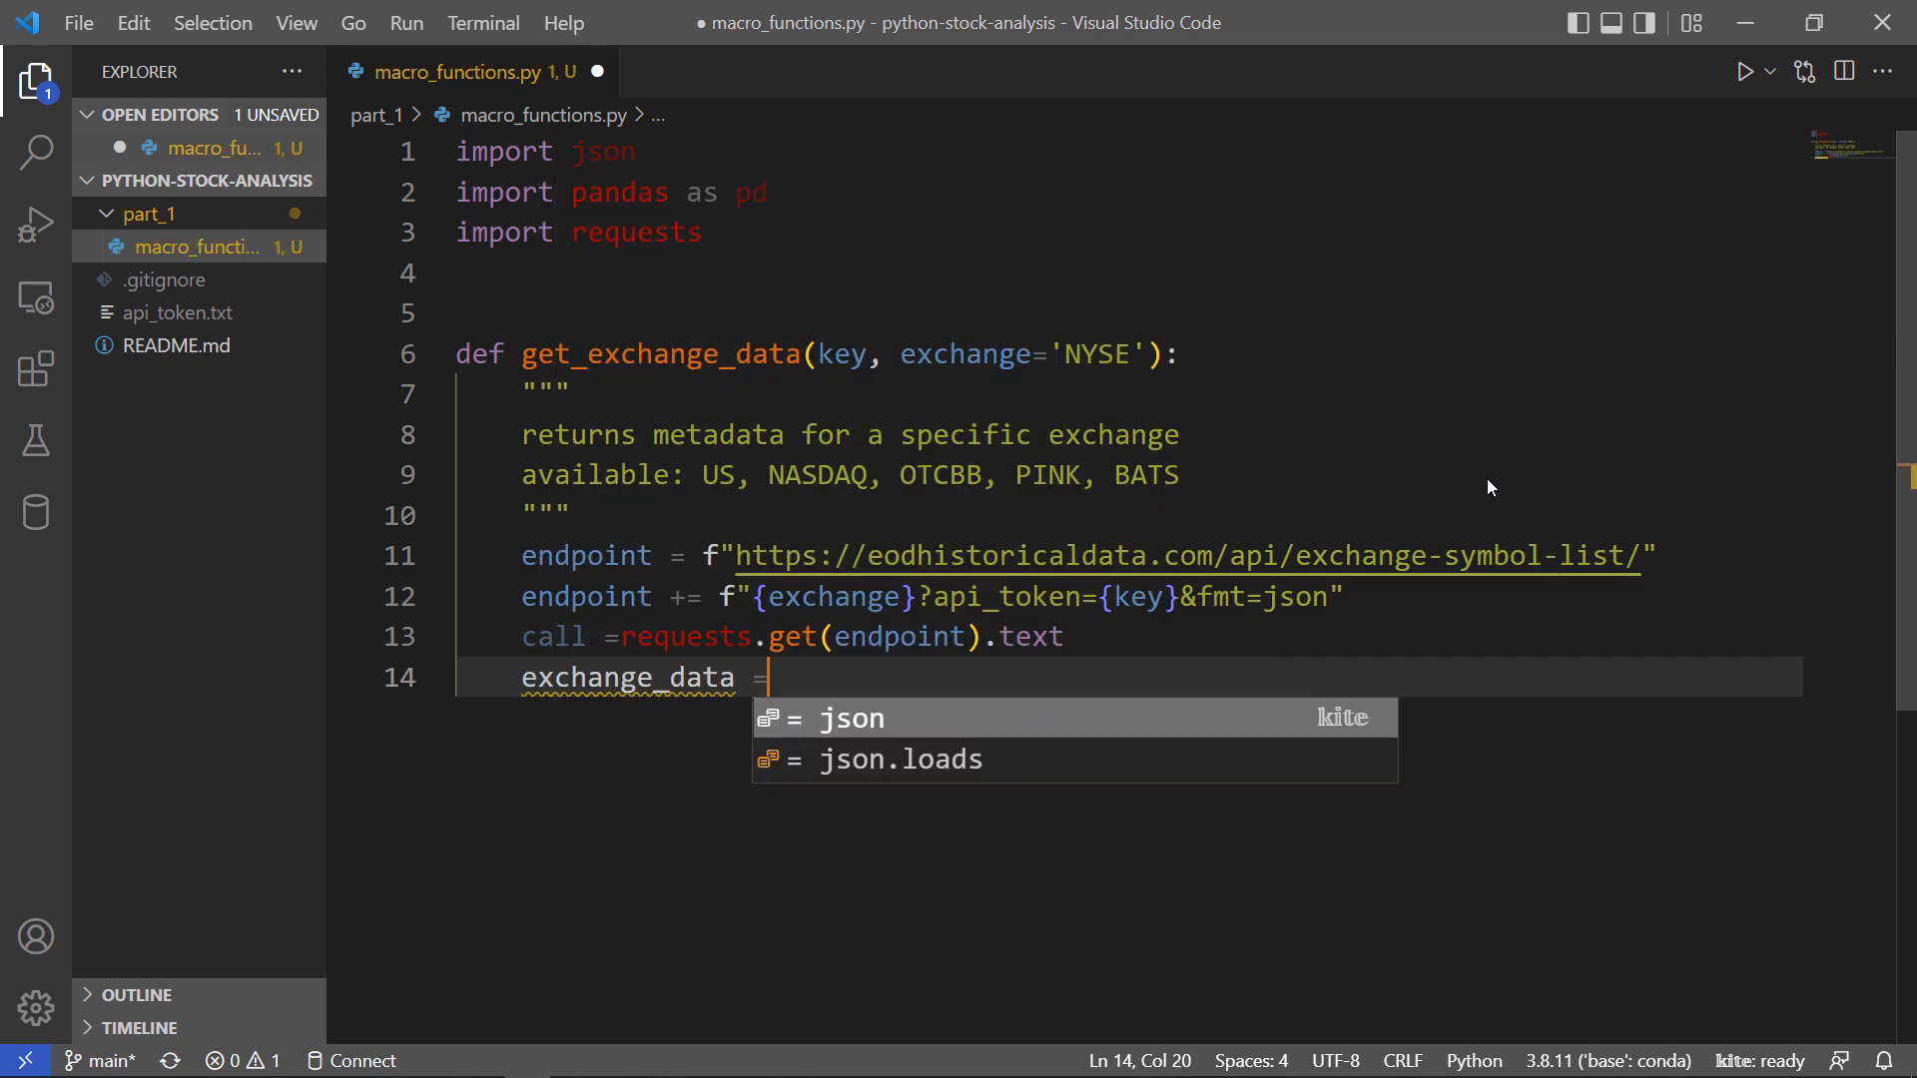
text(pd.DataFrame())
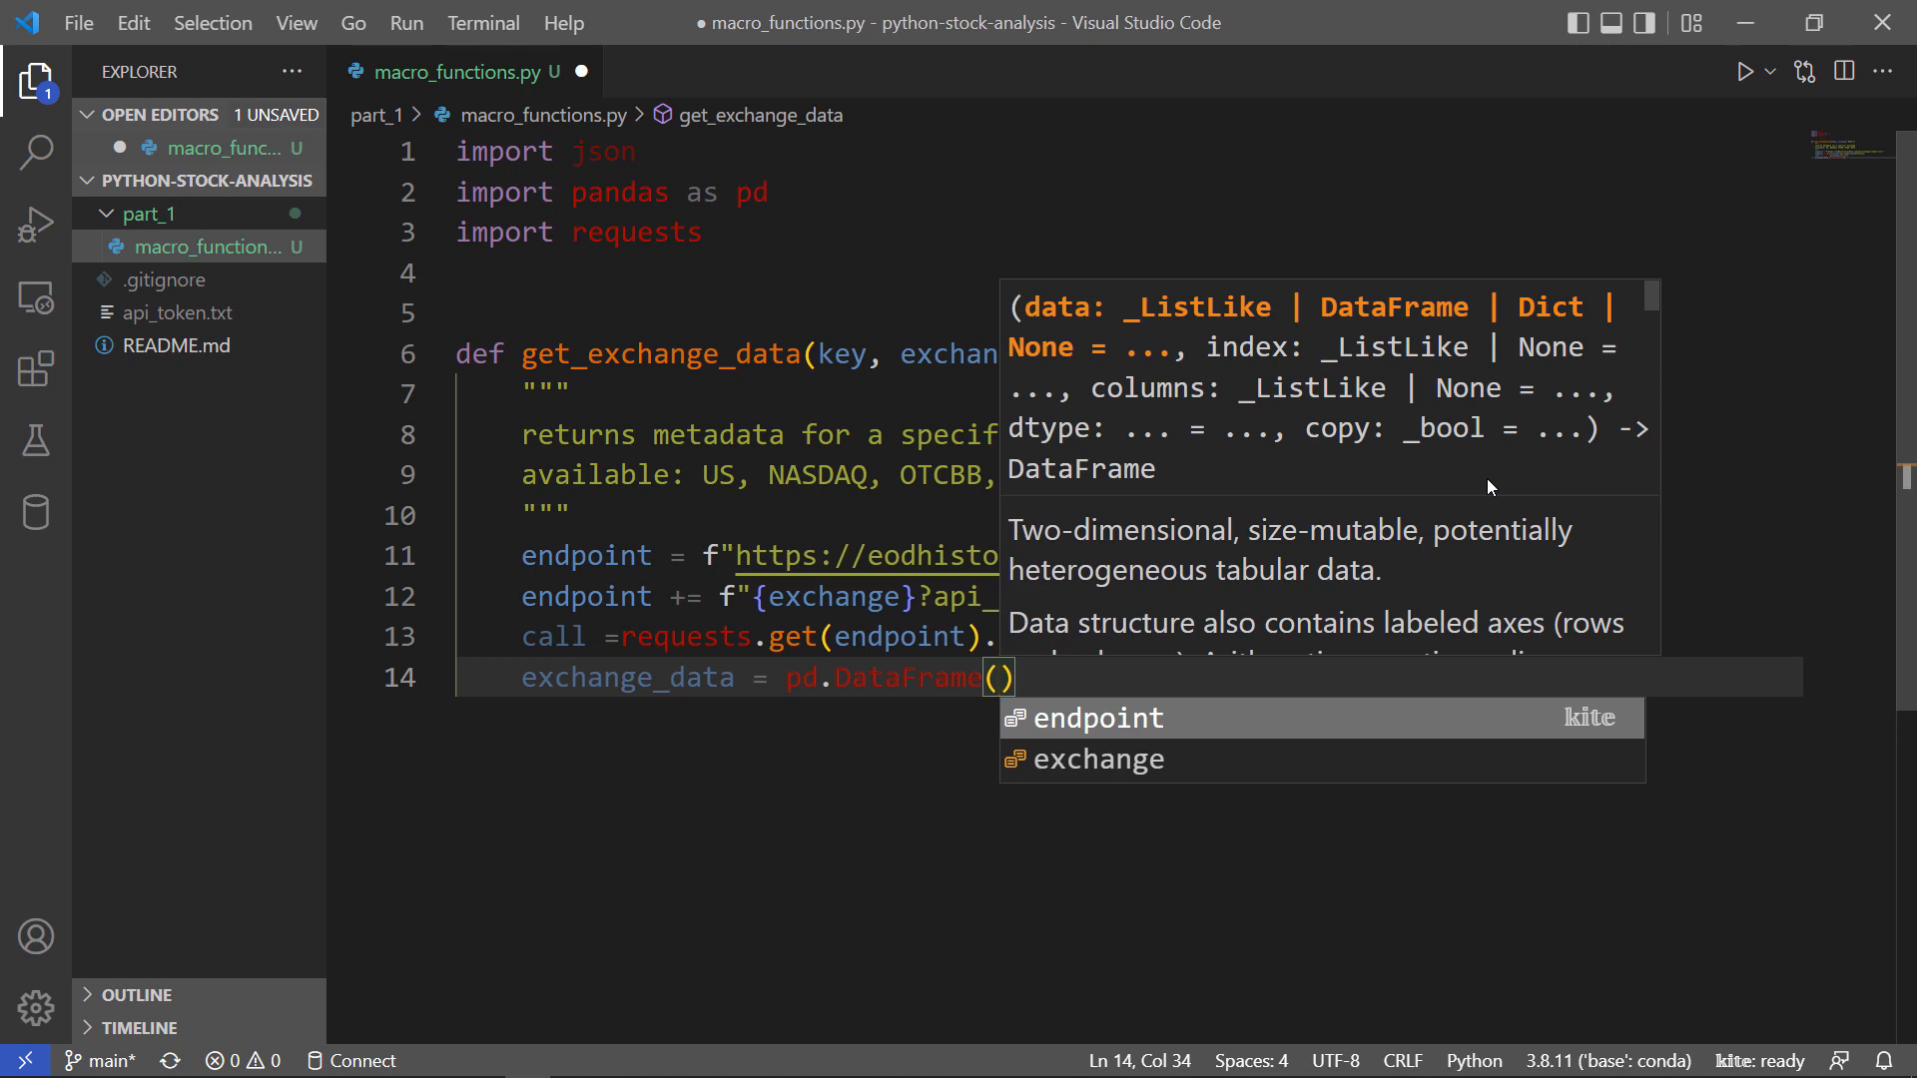
text(json.loads(call)
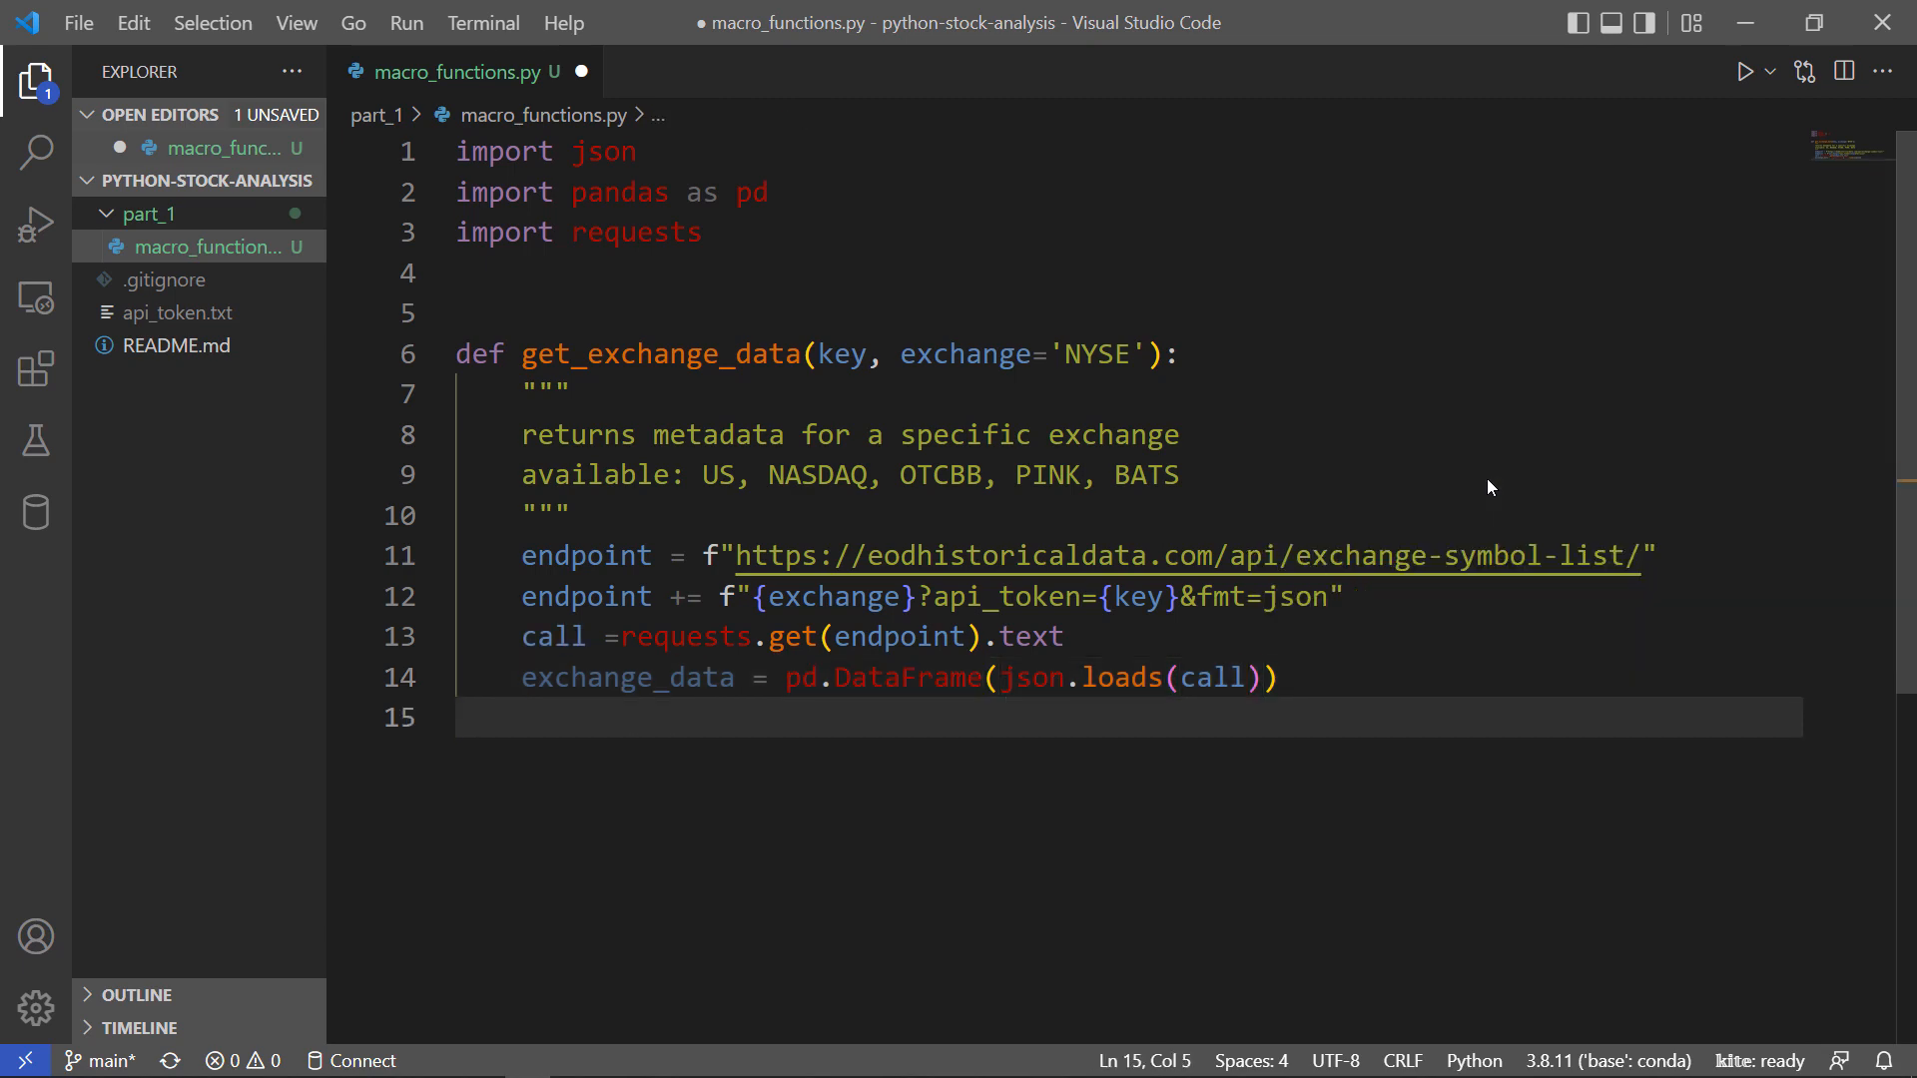
text(return)
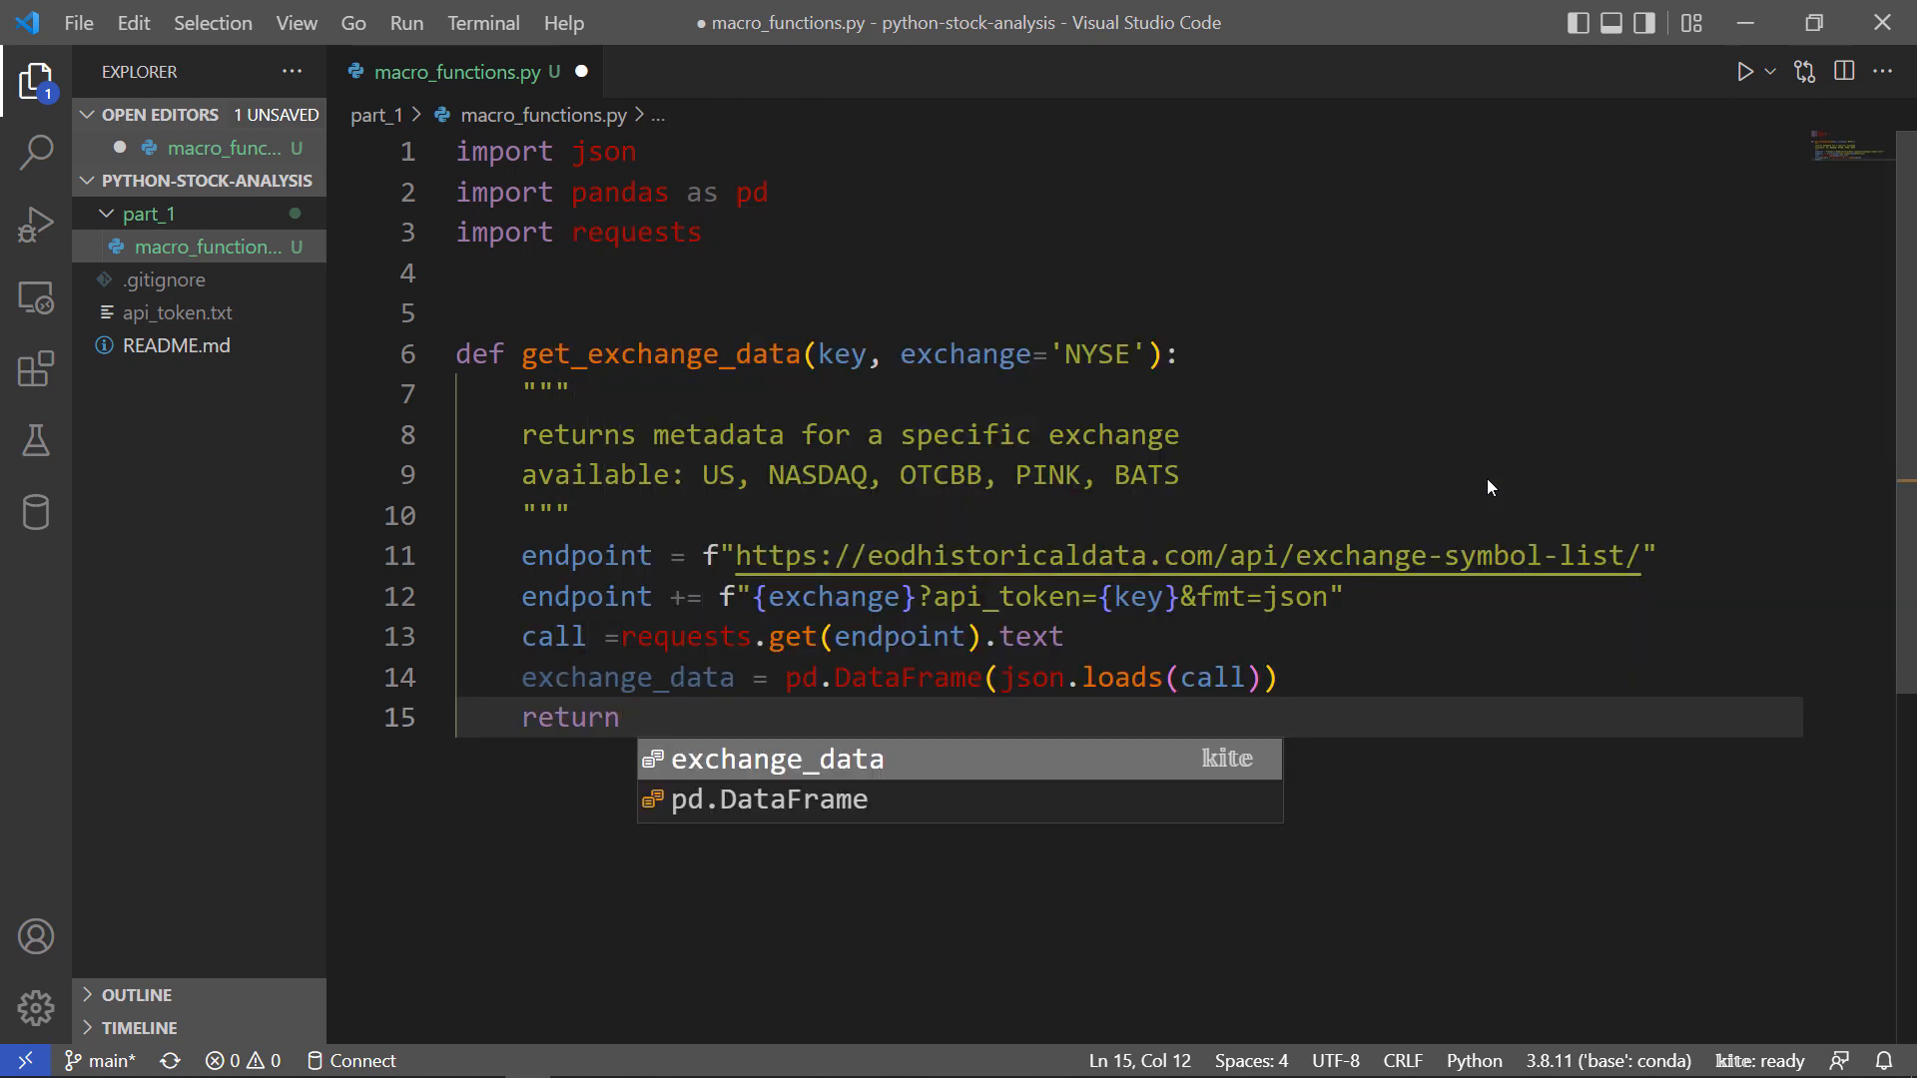
key(Tab)
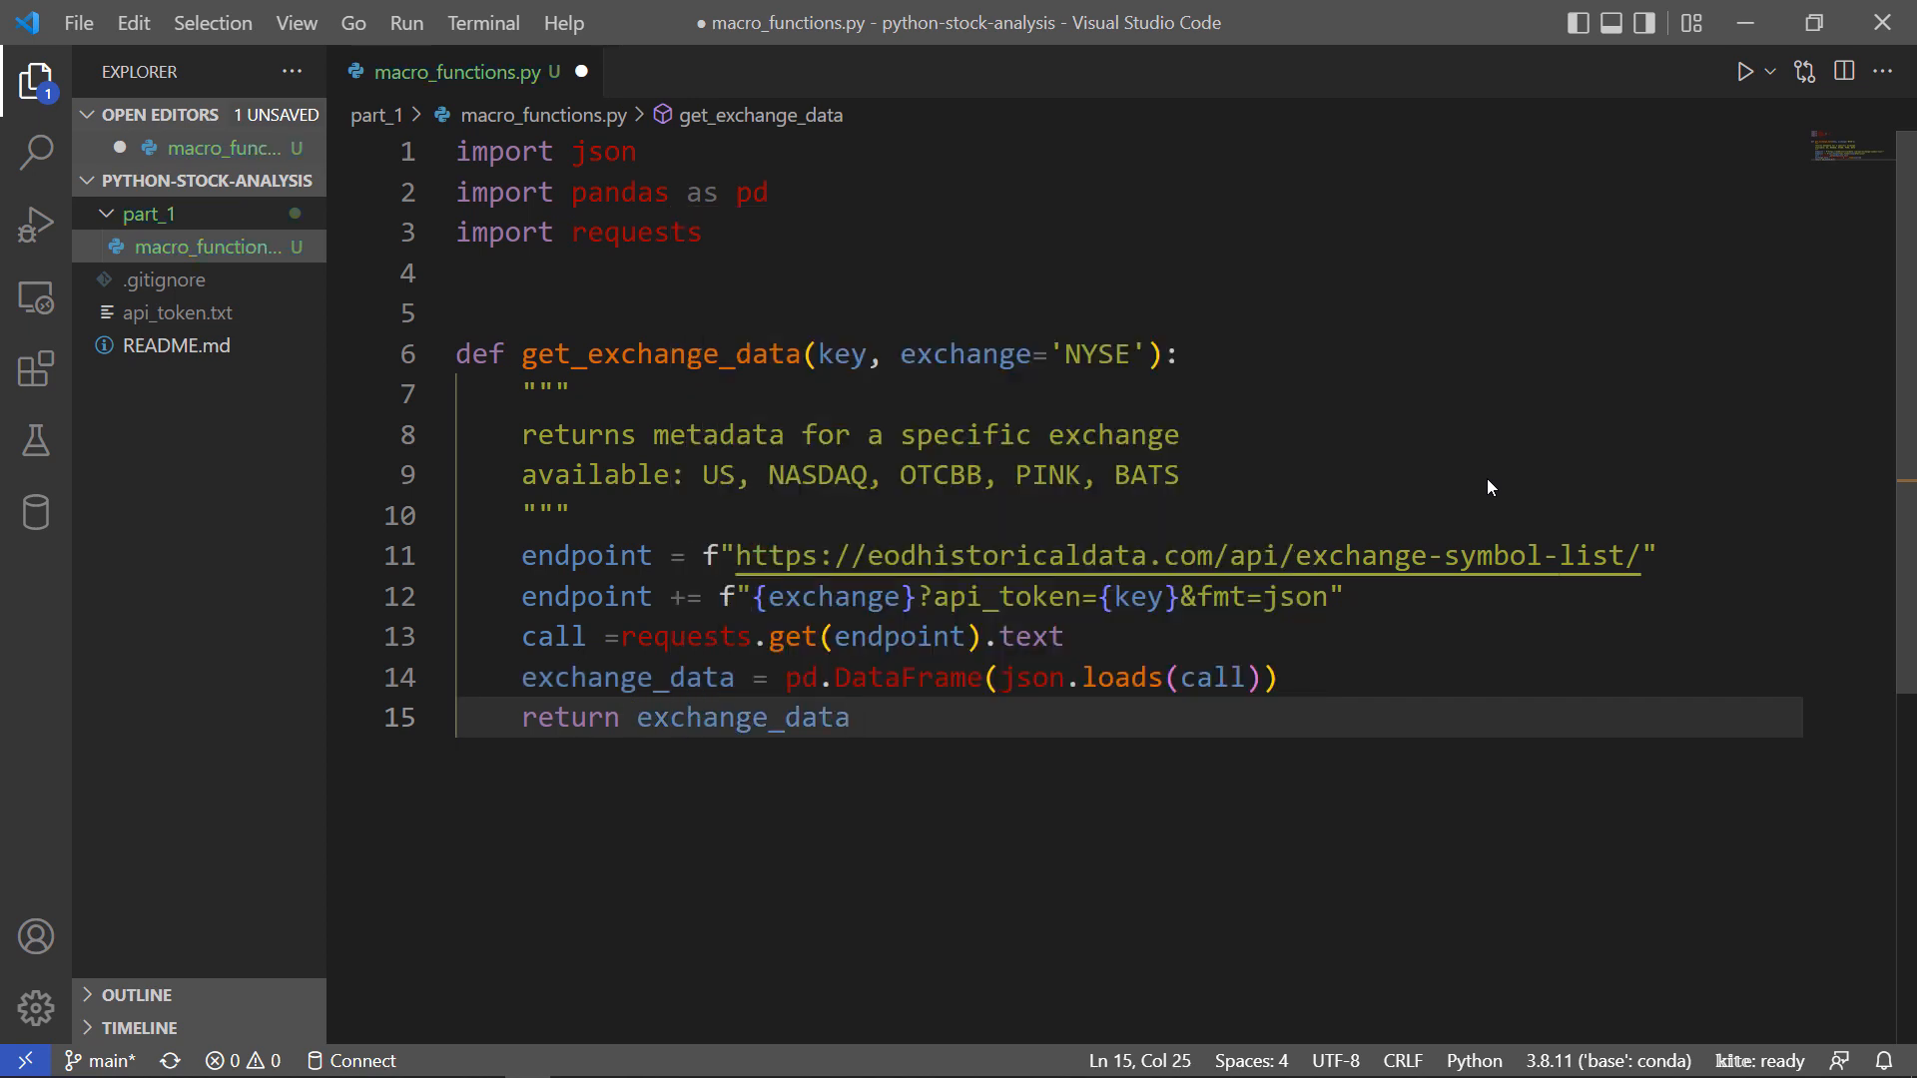
Add print("Downloading data") before the request and print("Completed") after the DataFrame line.
click(1362, 597)
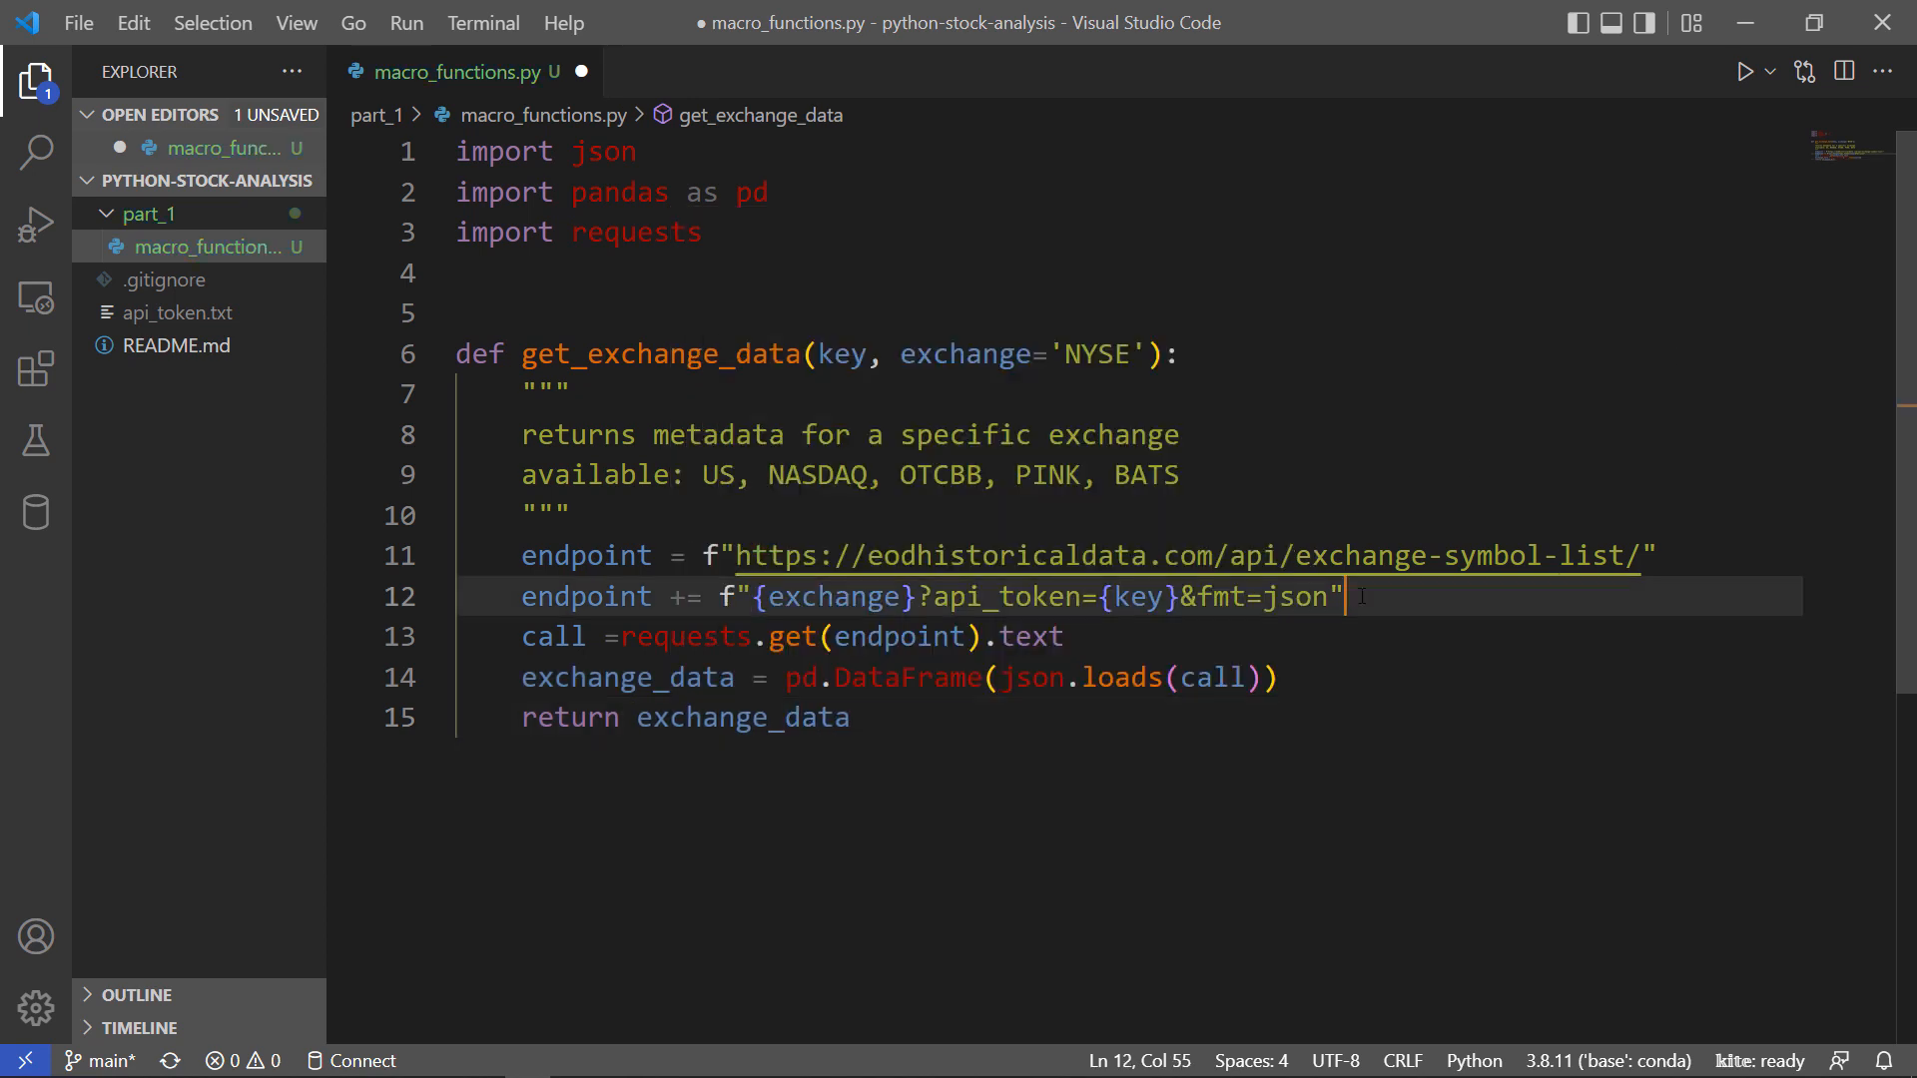
text(print()
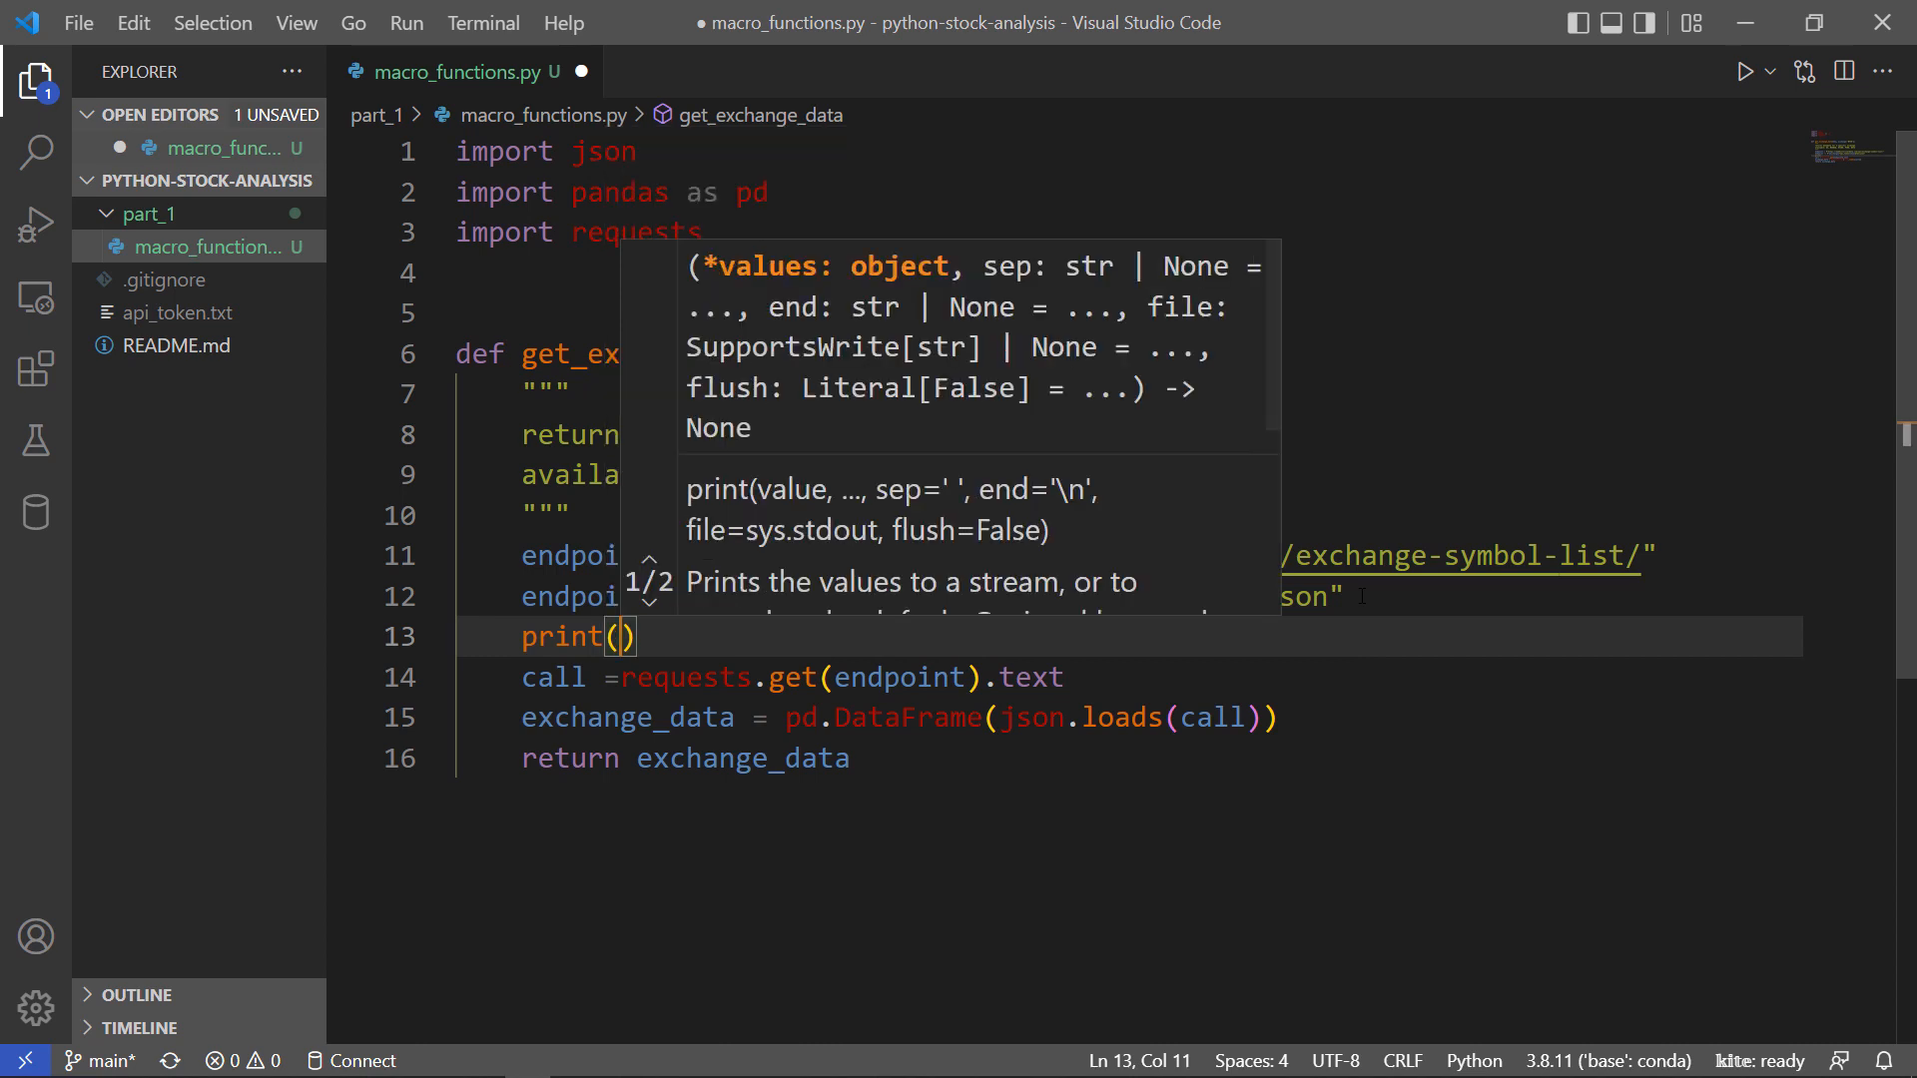
text("Downloading data")
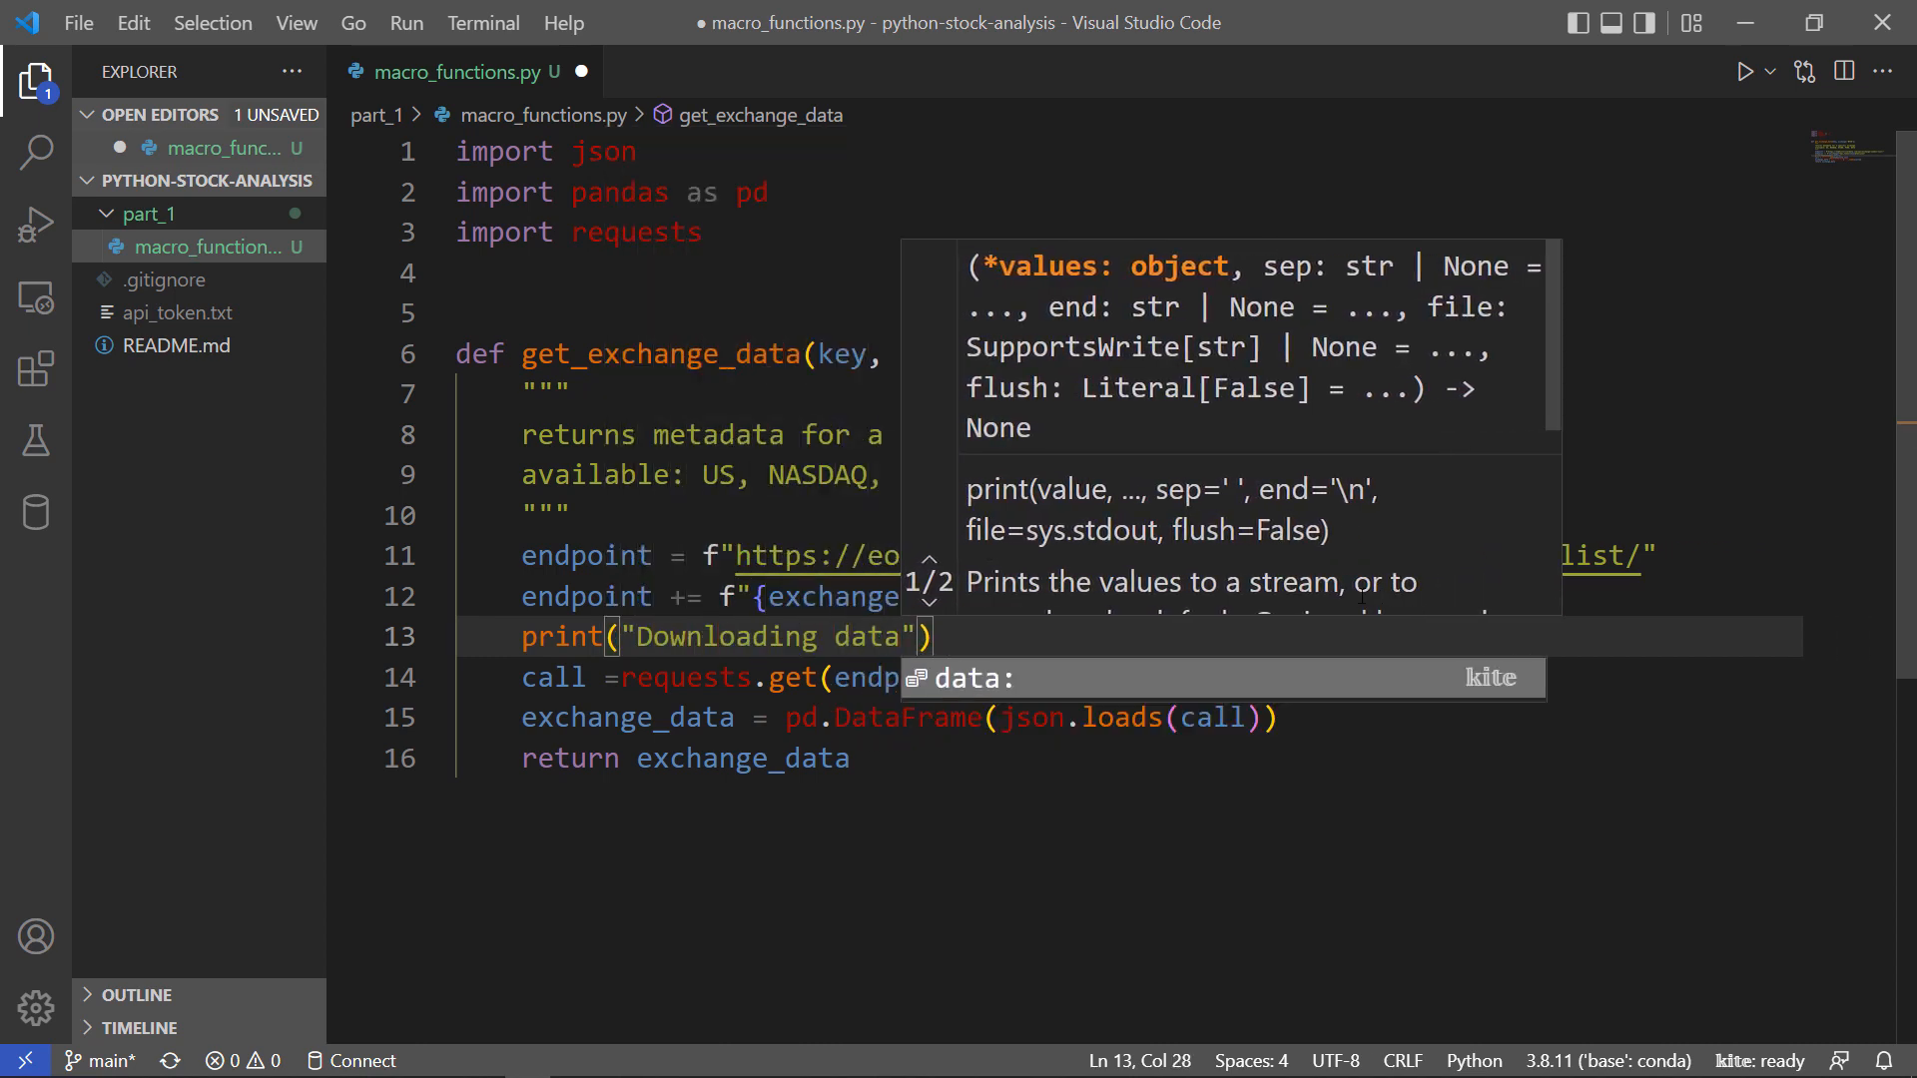
text(print("Completed"))
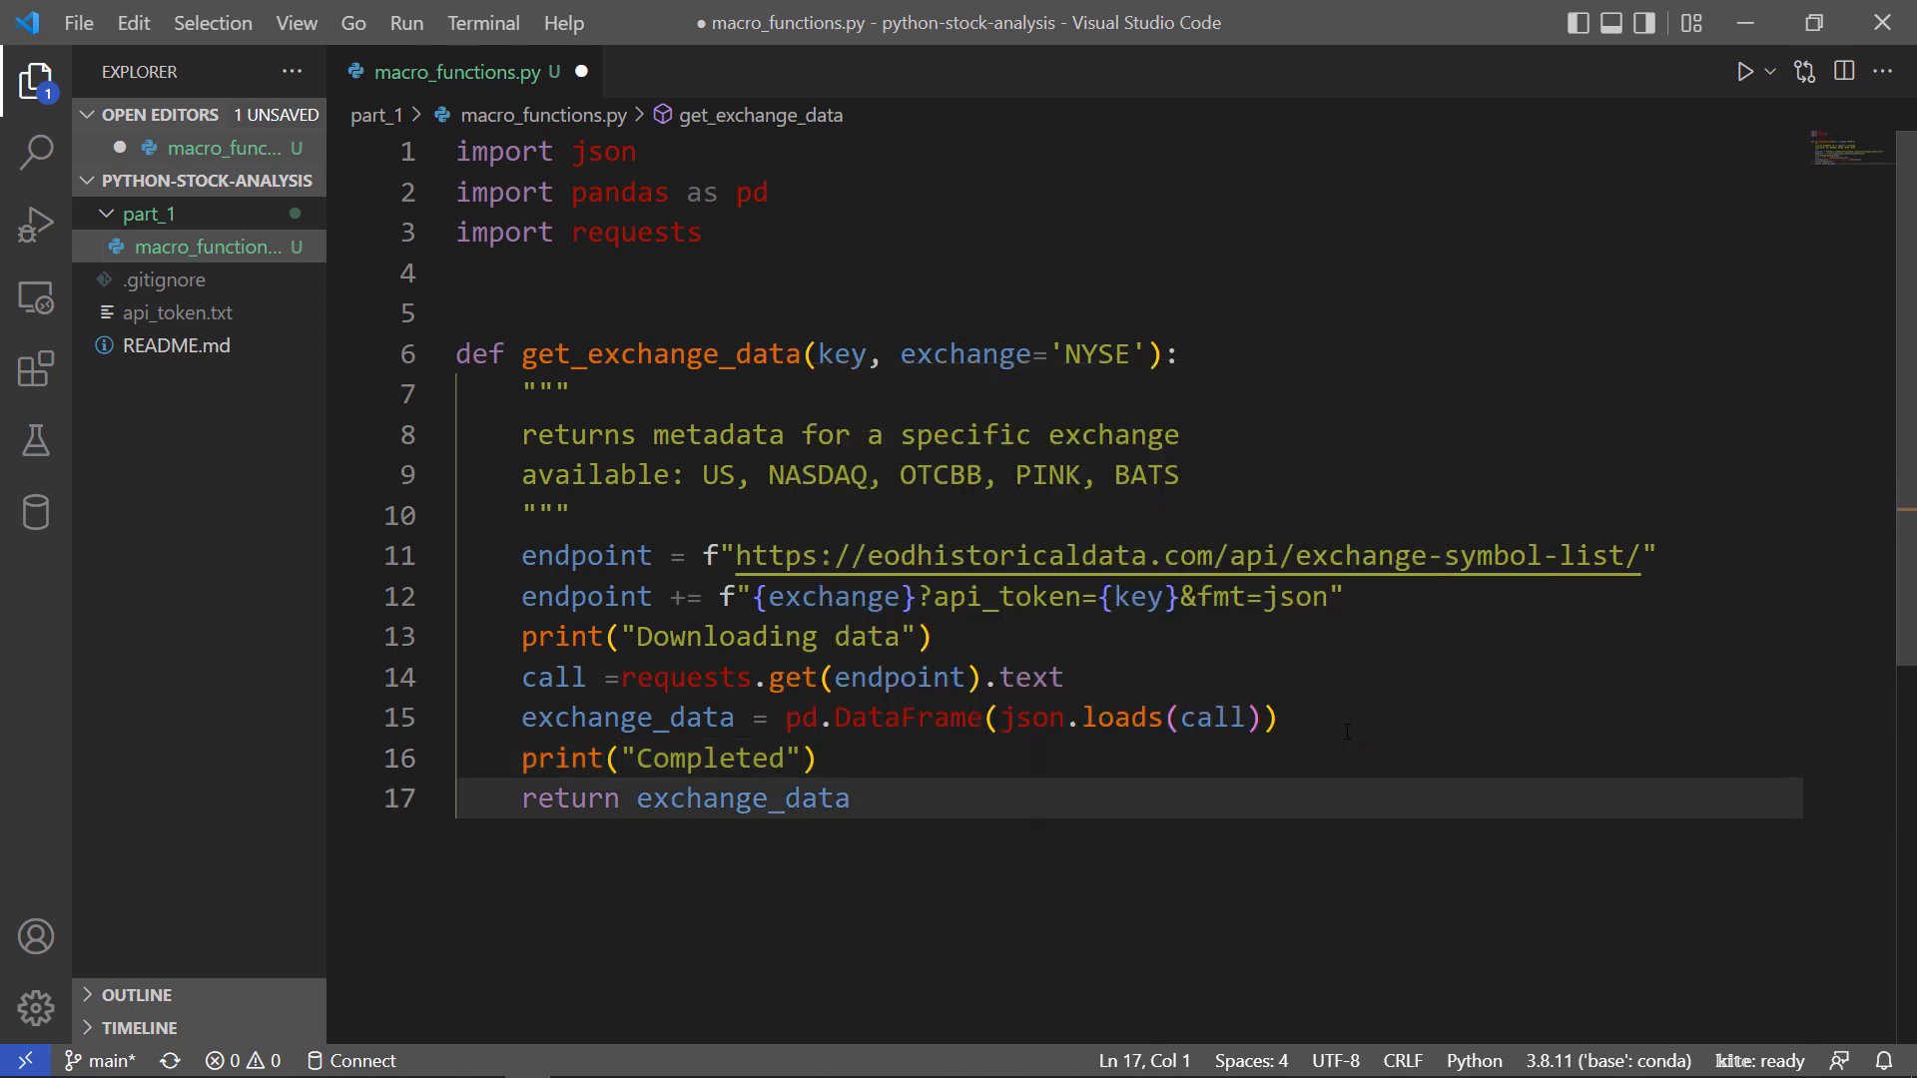
double_click(742, 799)
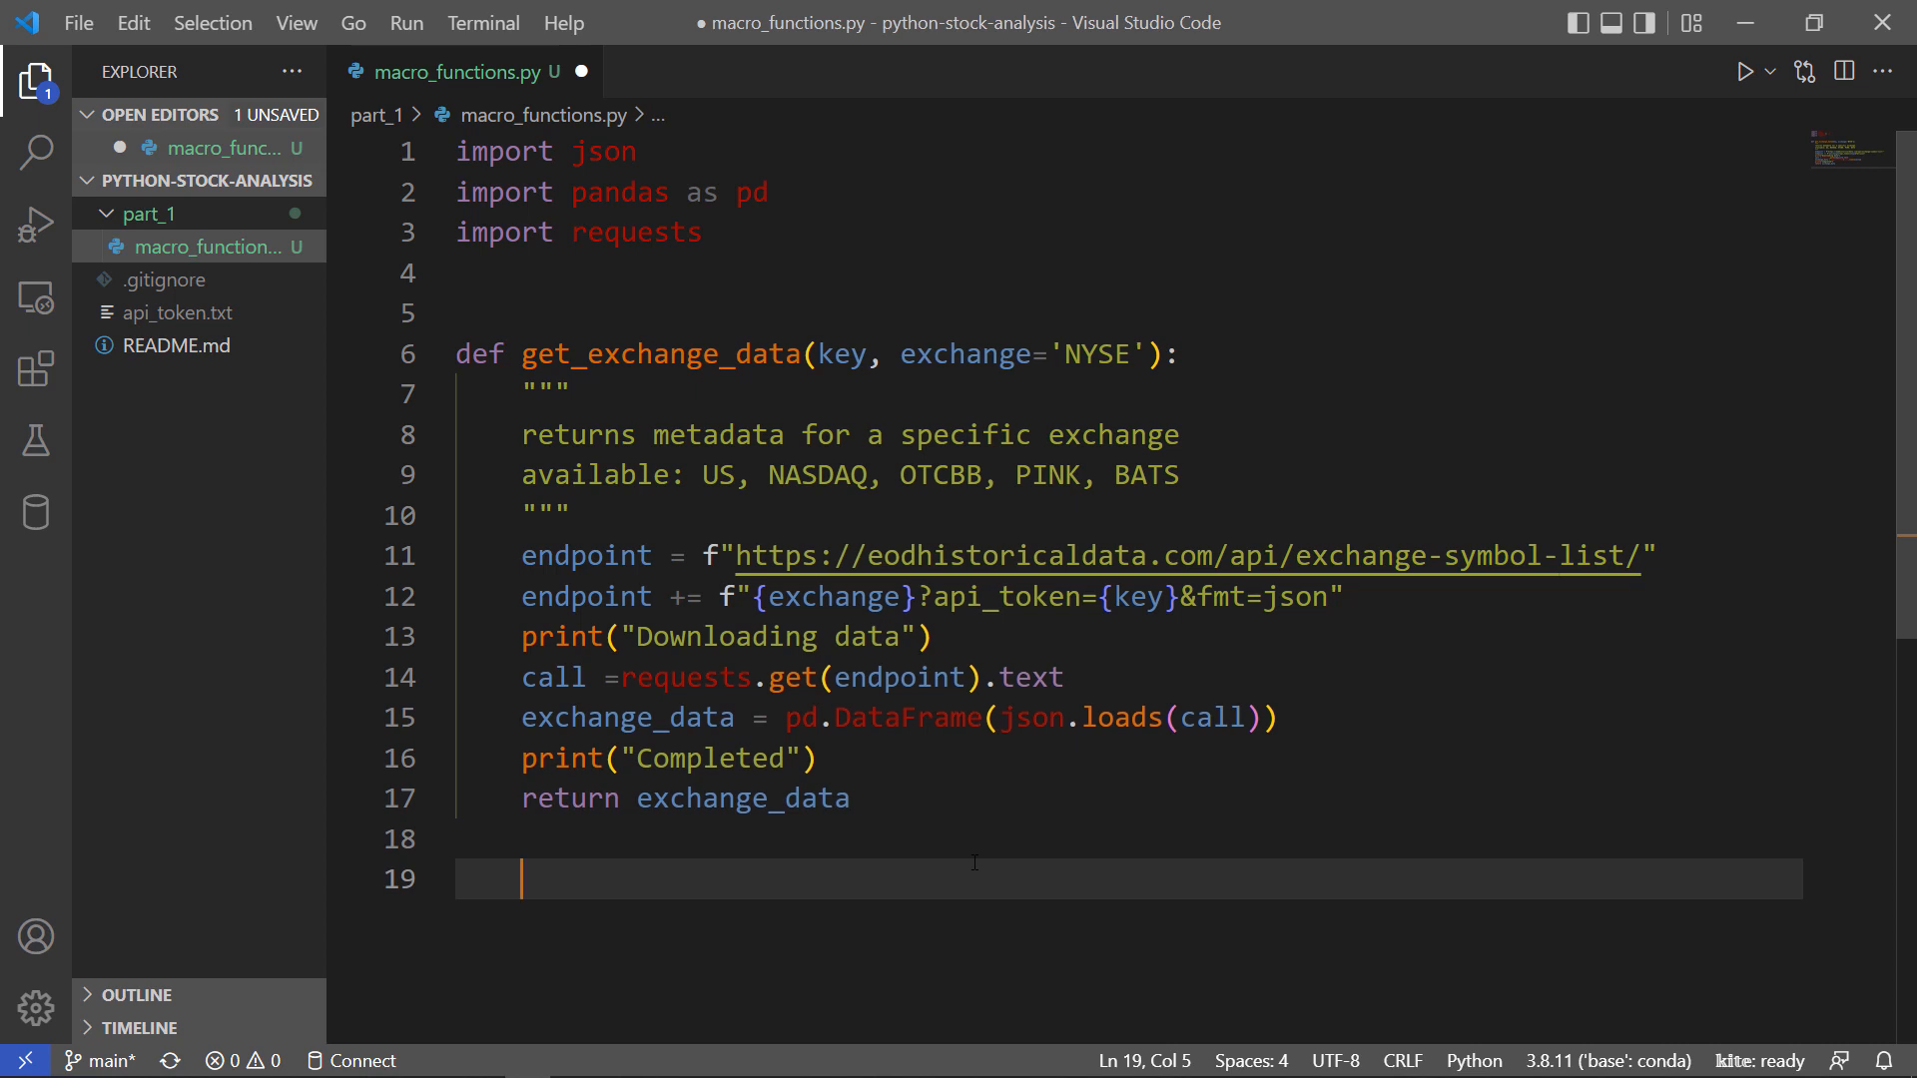
Define main() with key = open('api_token.txt').read().
text(def)
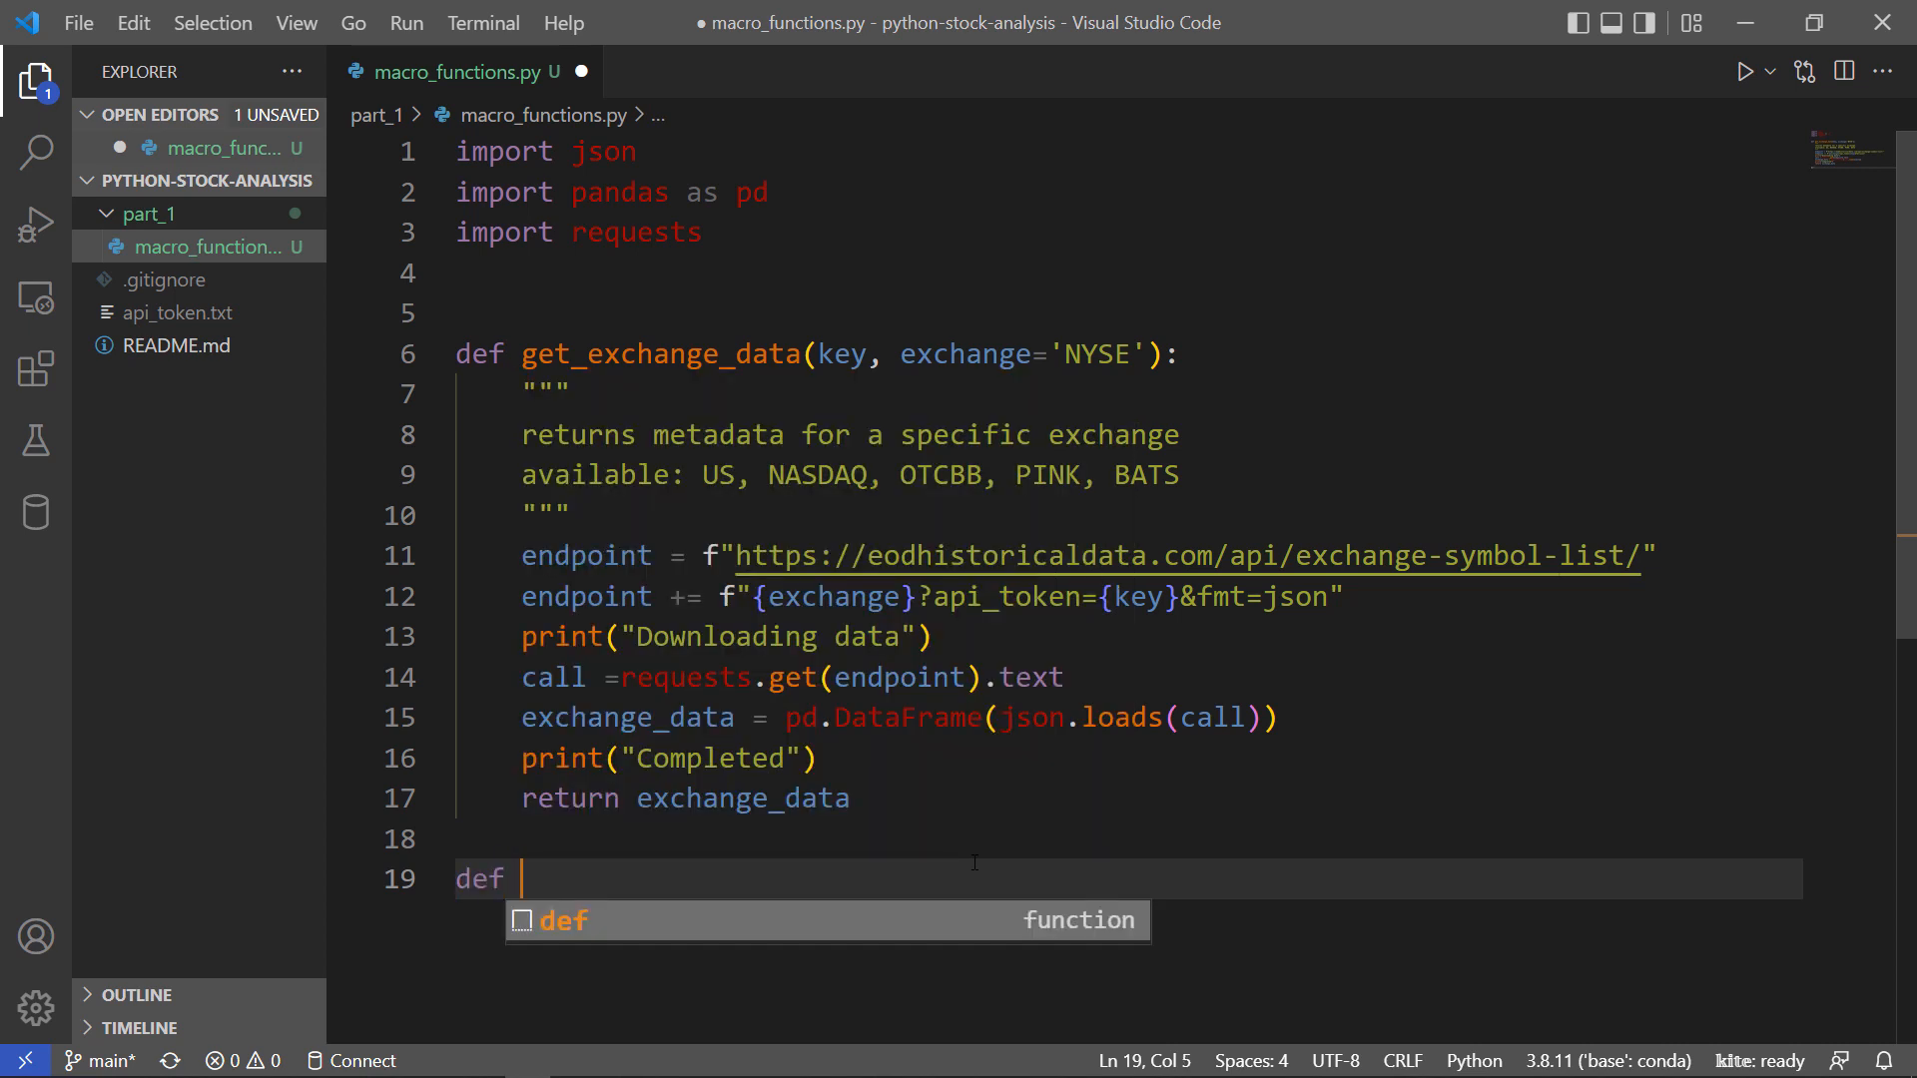
text(main())
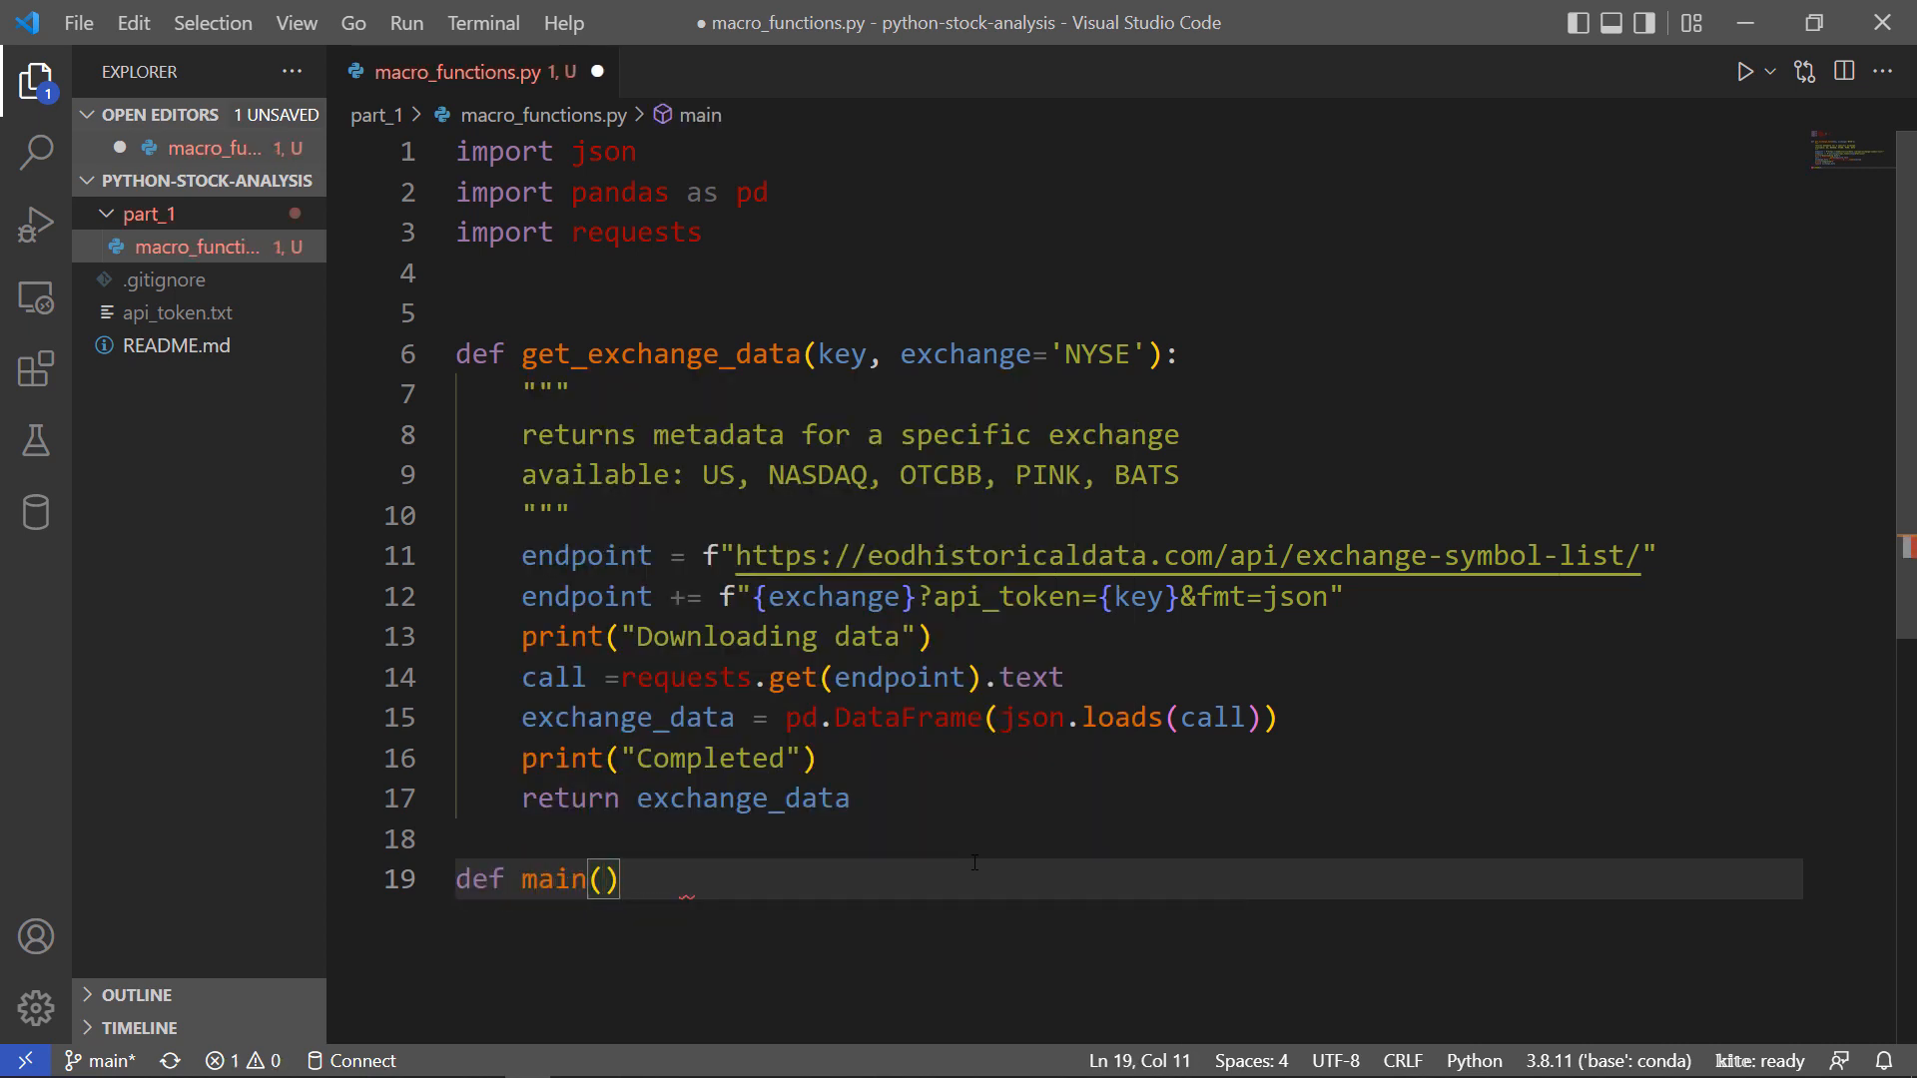
text(:)
text(key =)
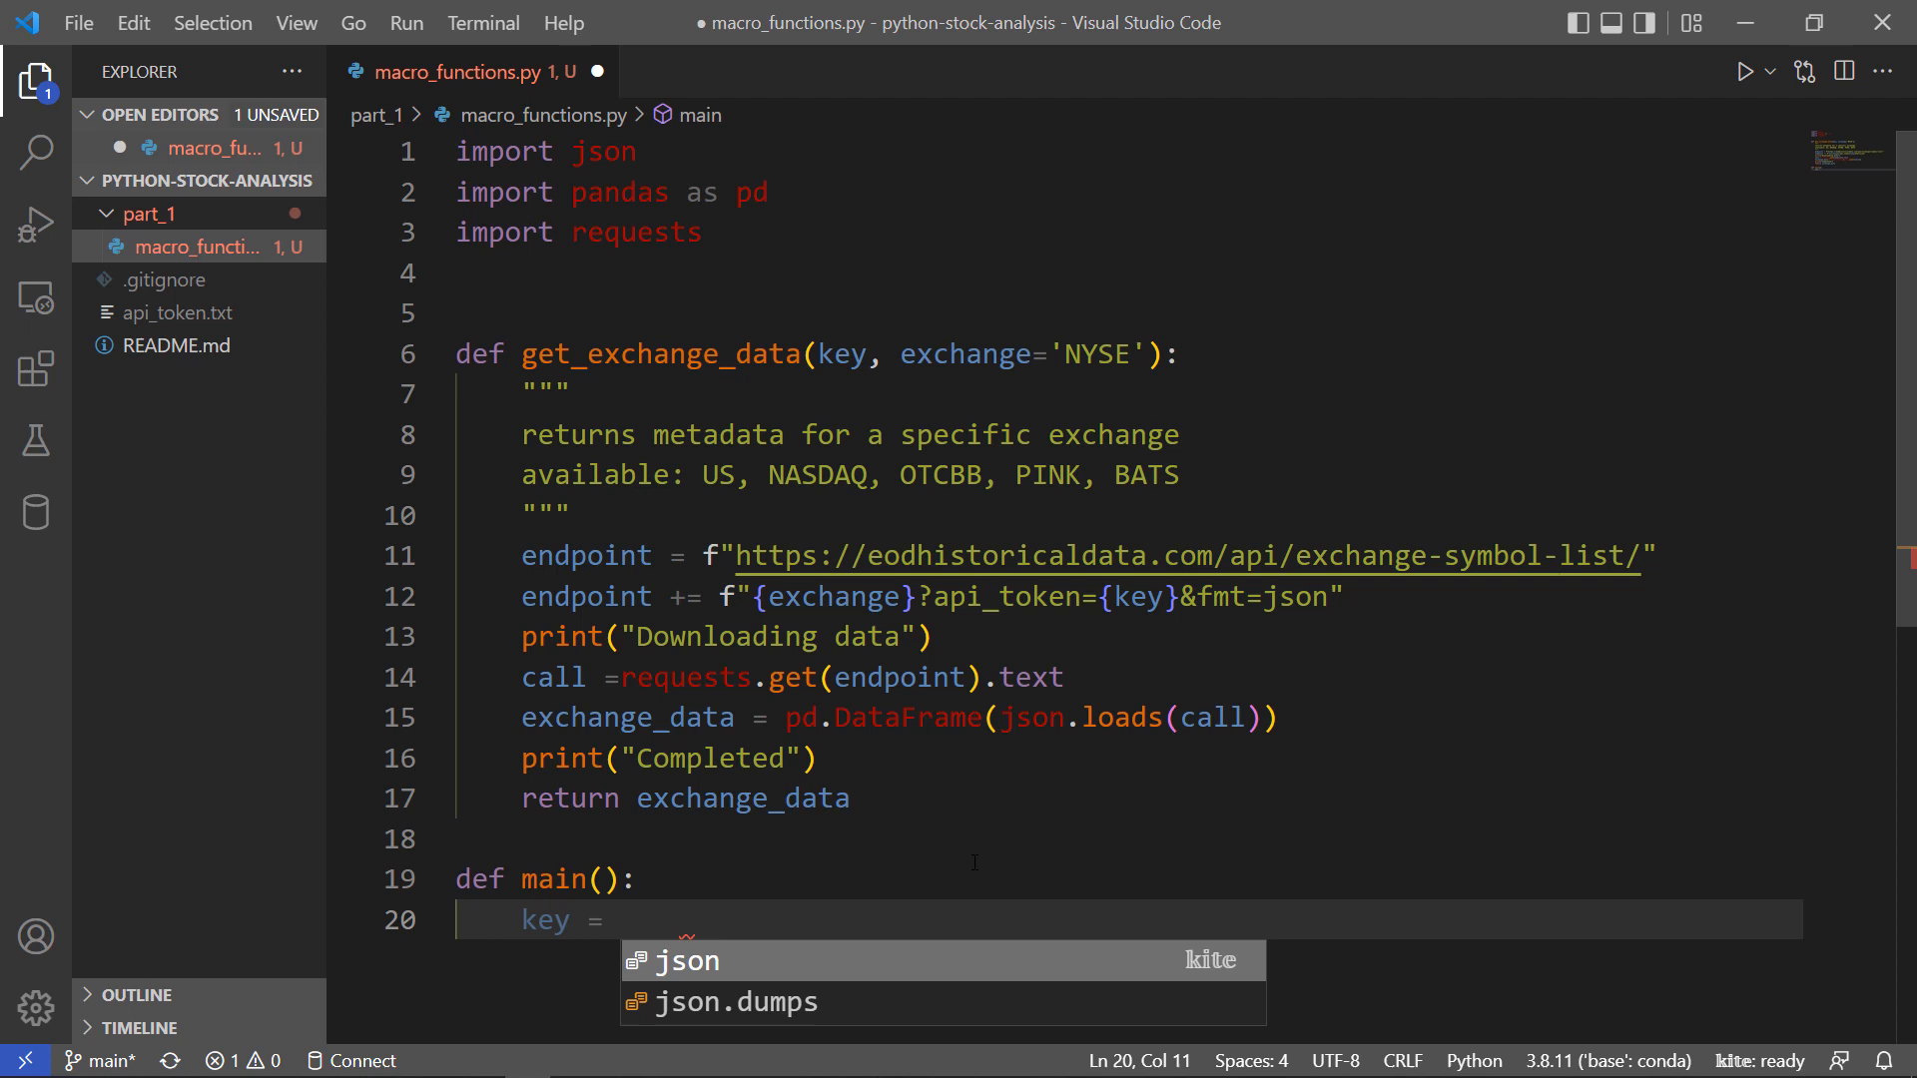
text(open)
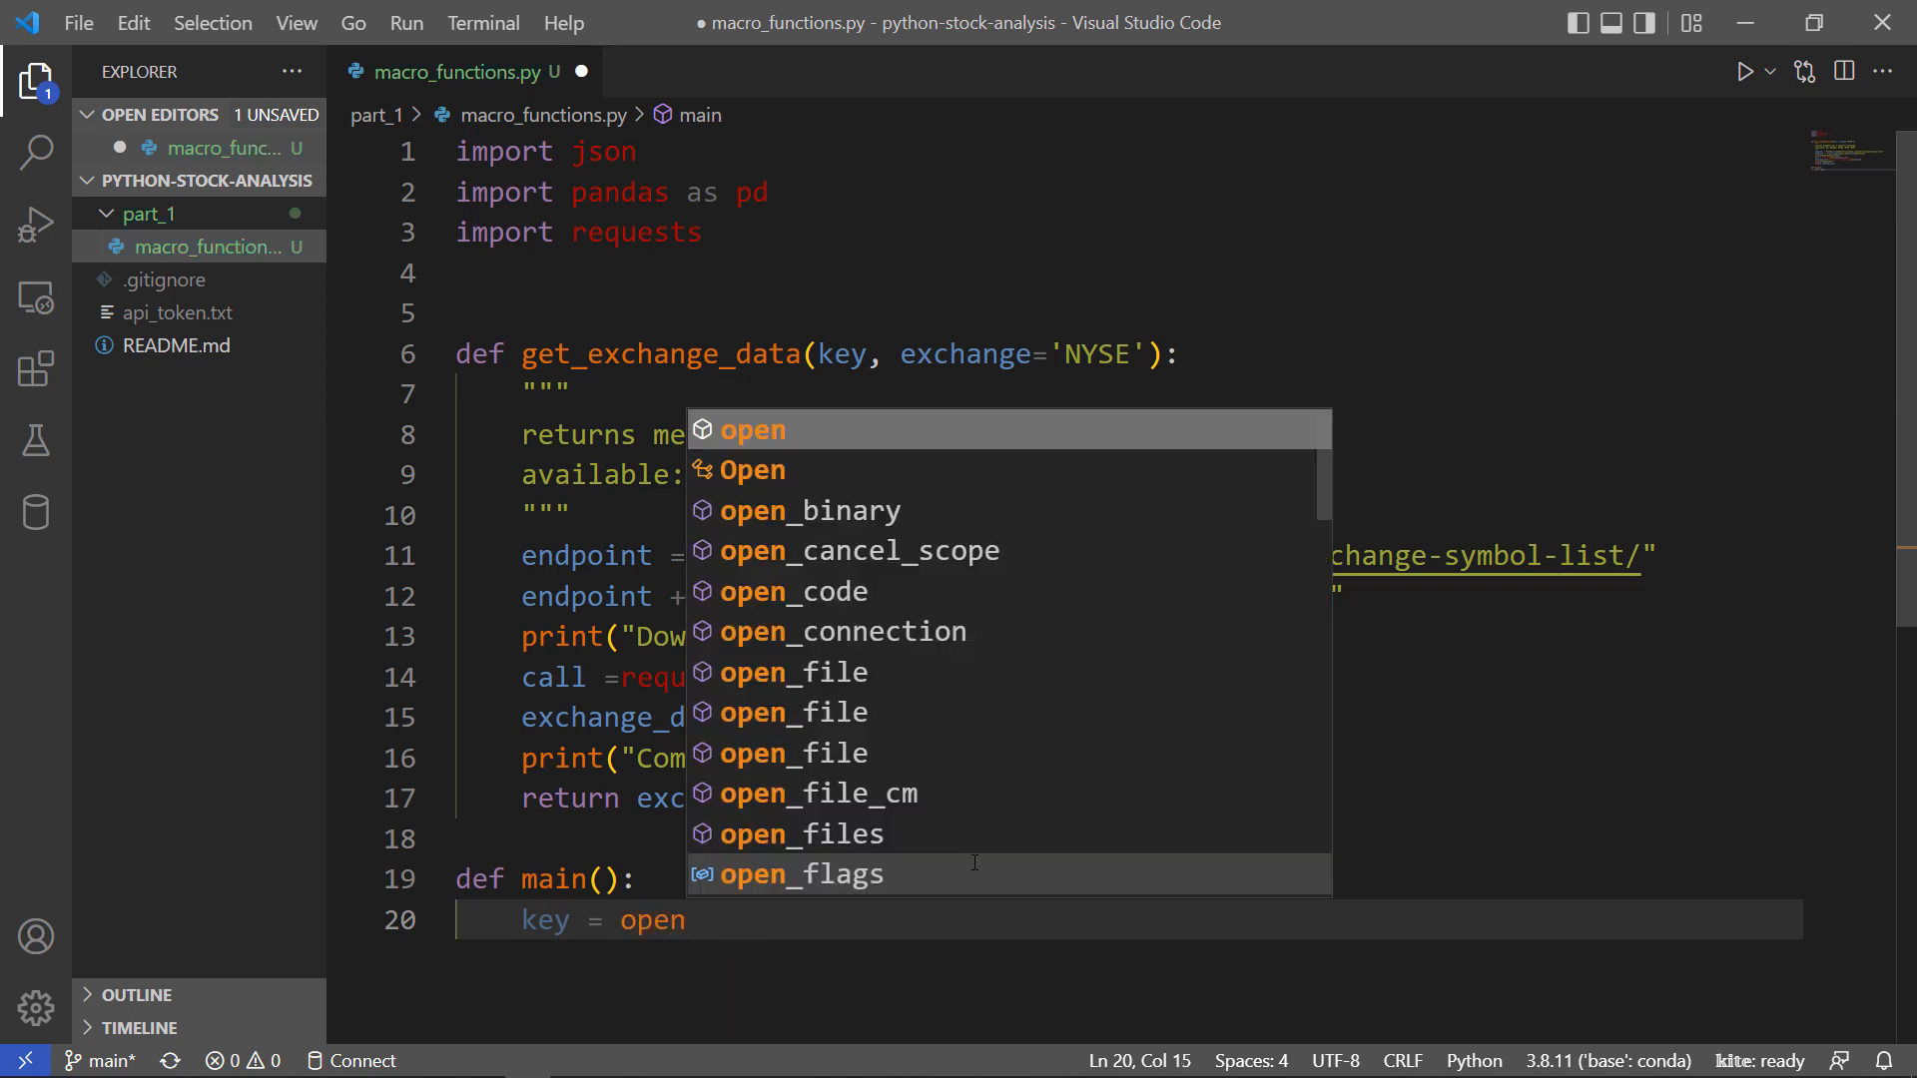
text(('api'))
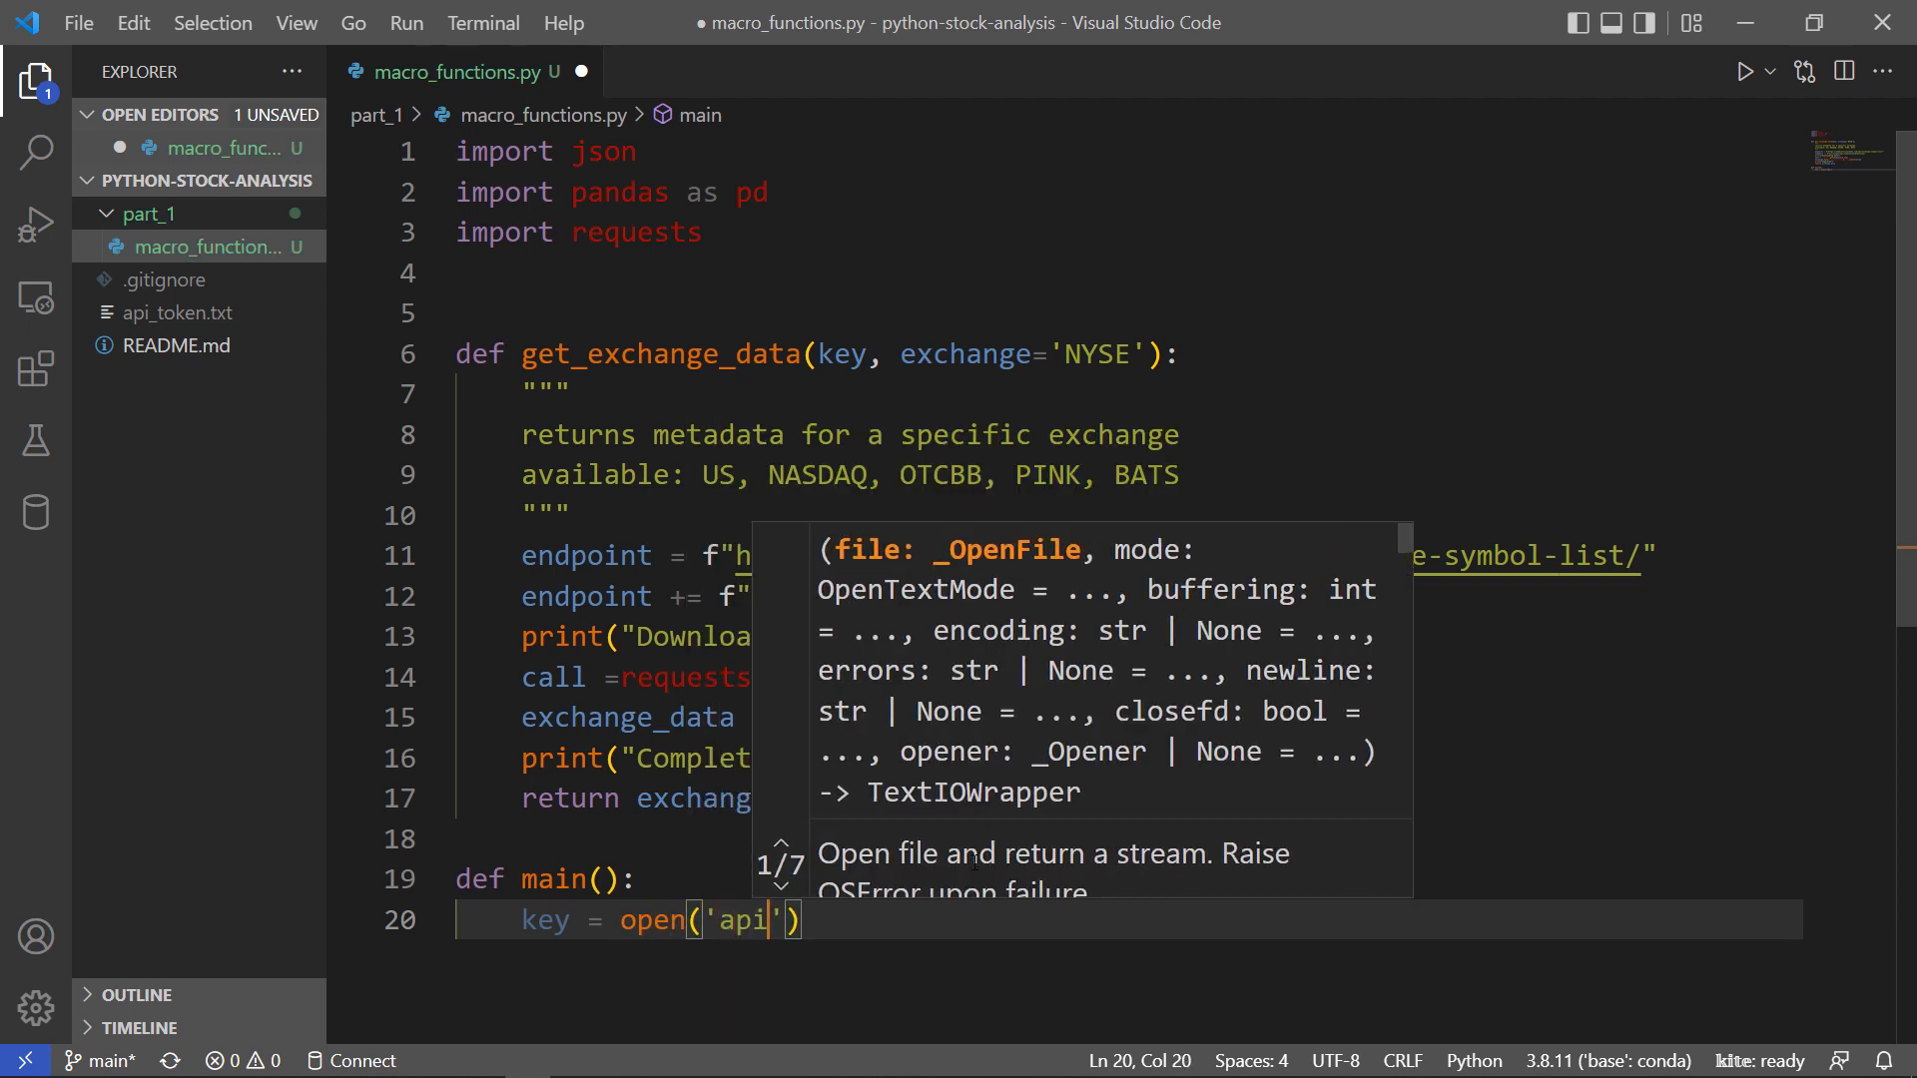
text(_token.txt)
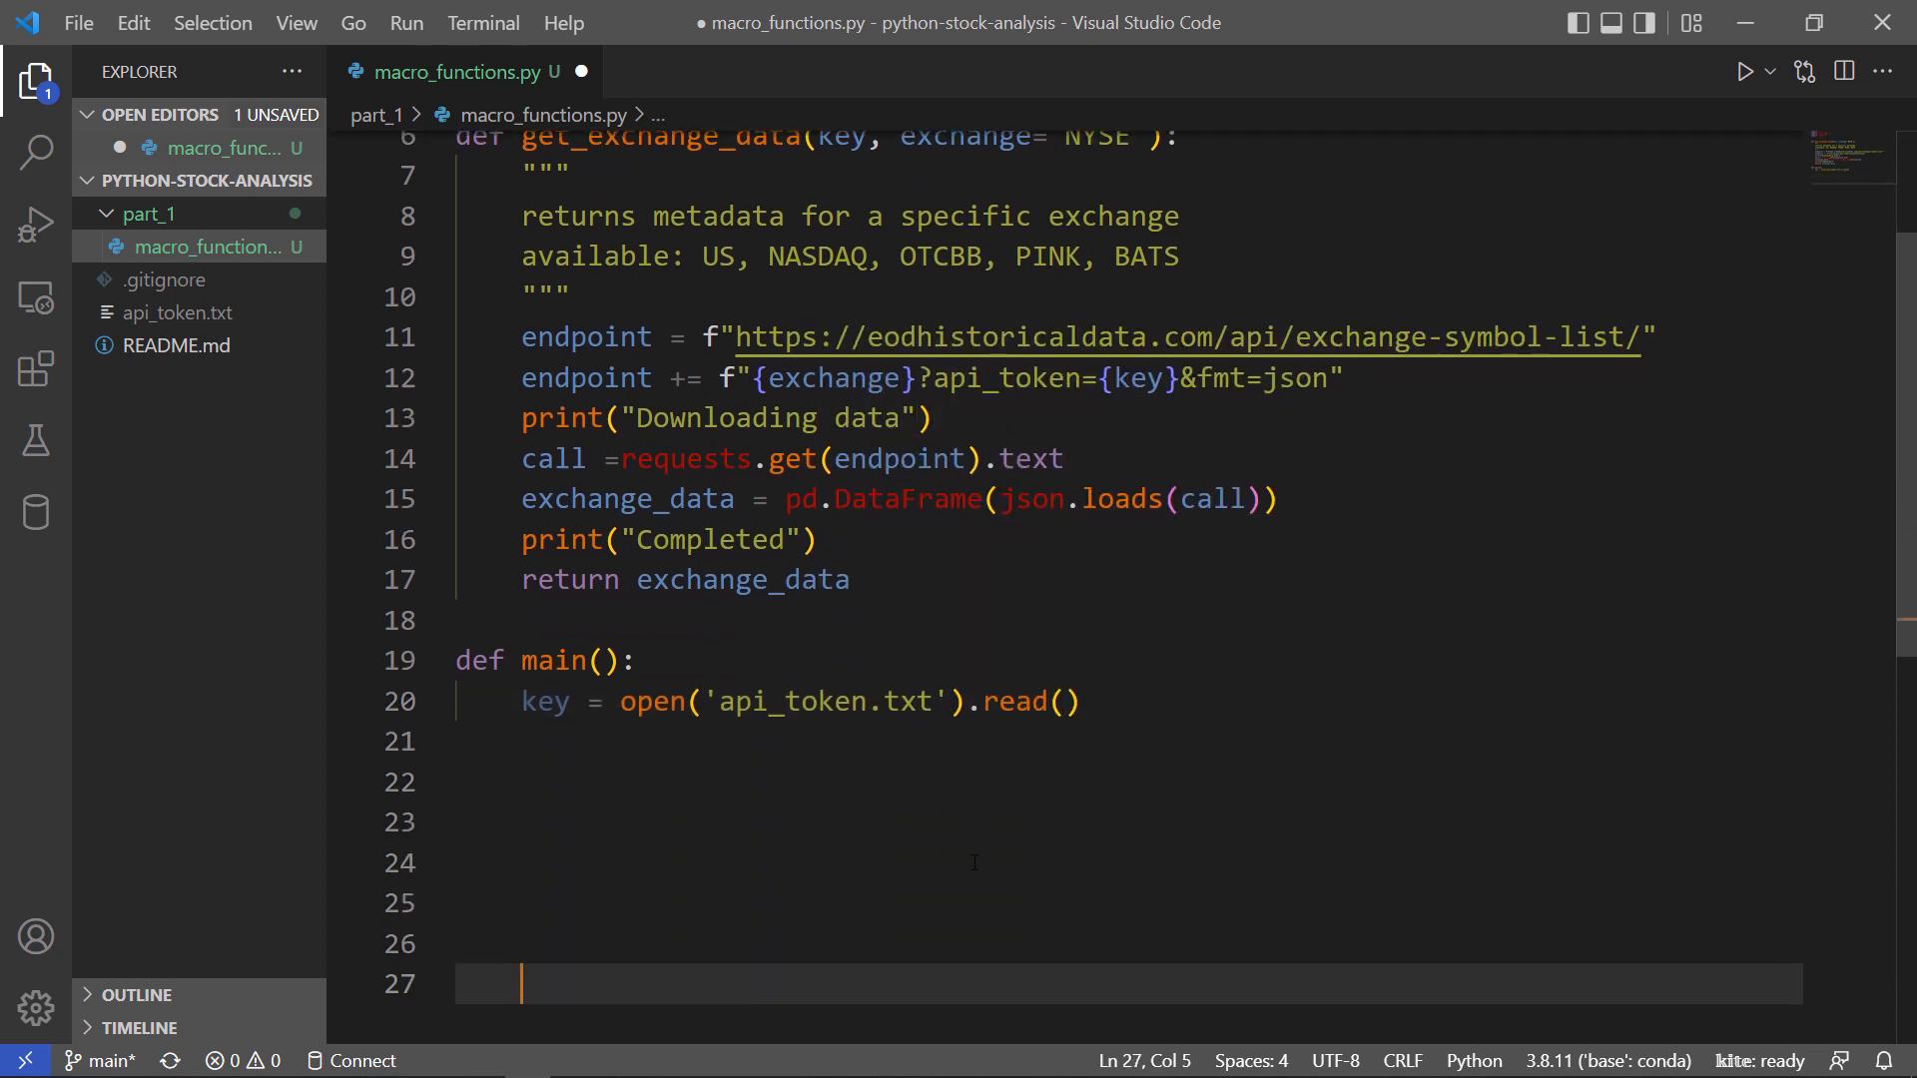
Have main() print get_exchange_data(key).
text(print())
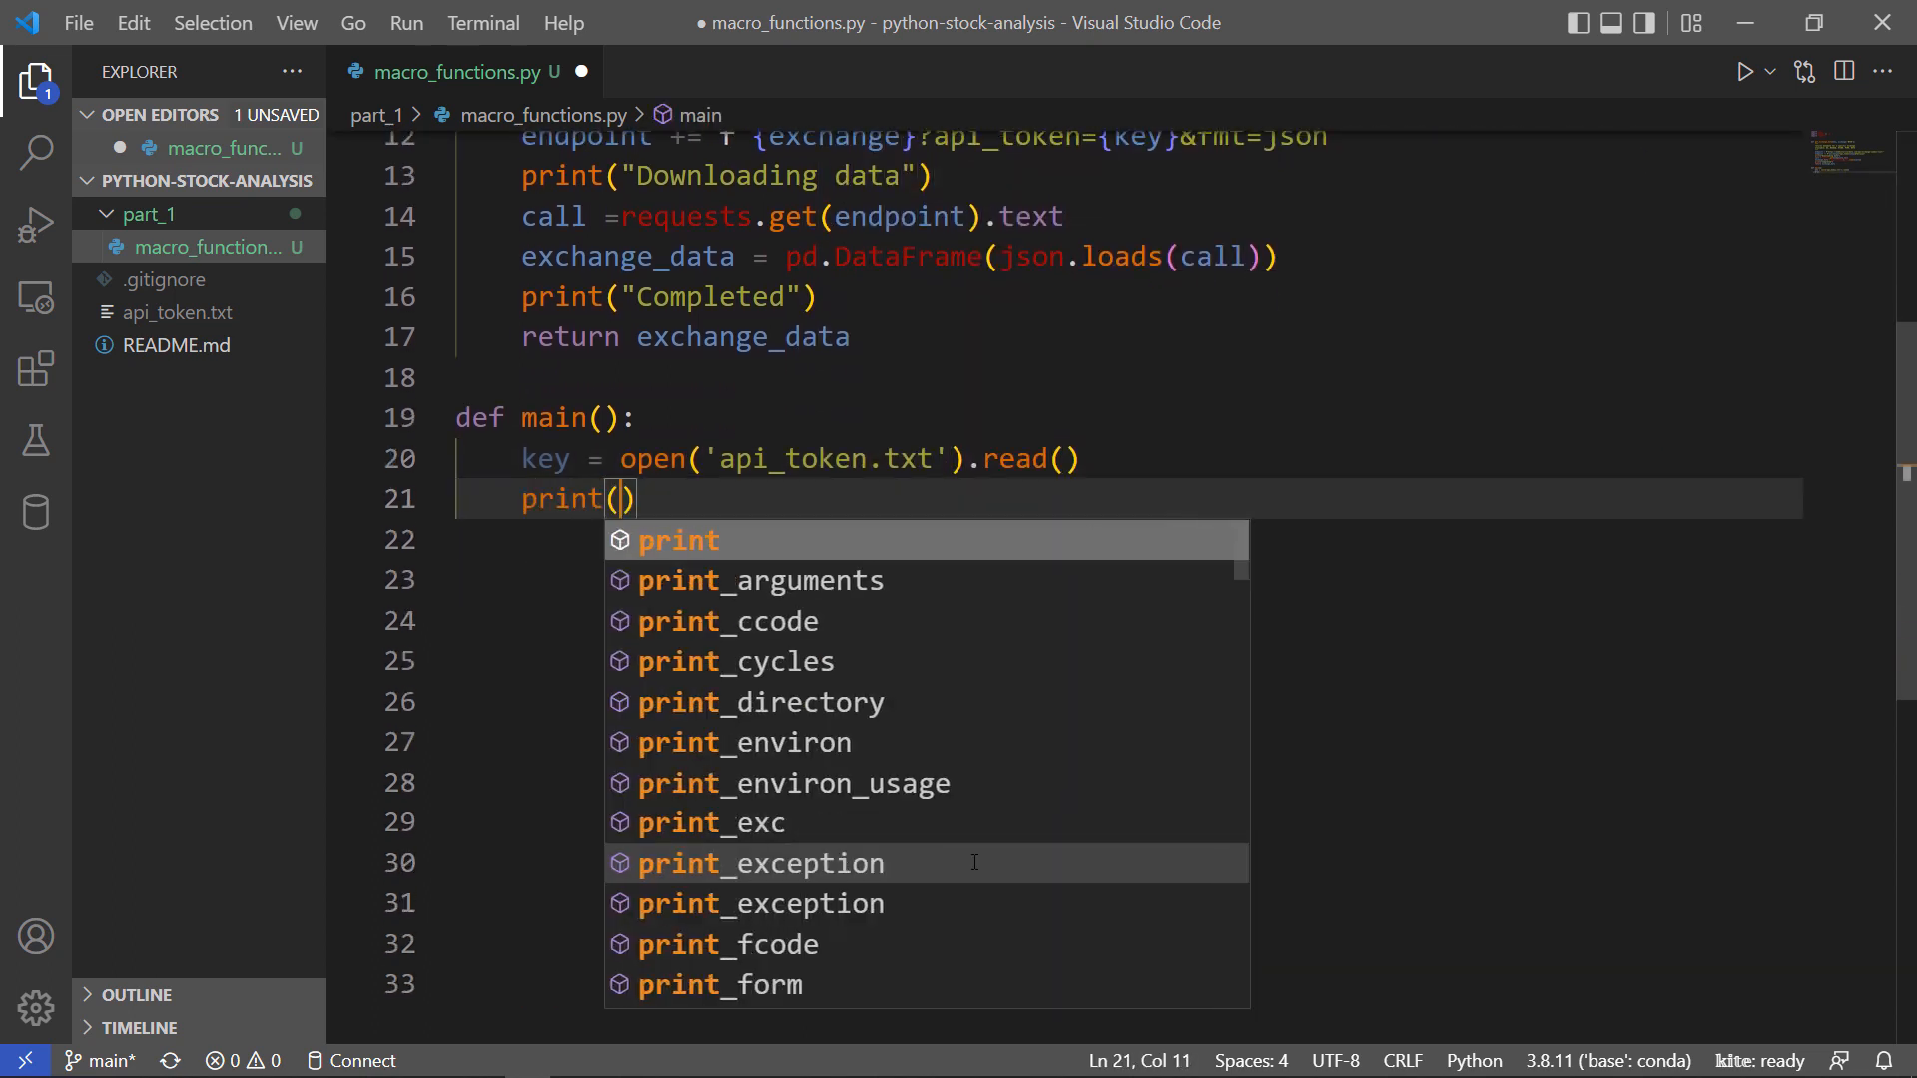
text(get)
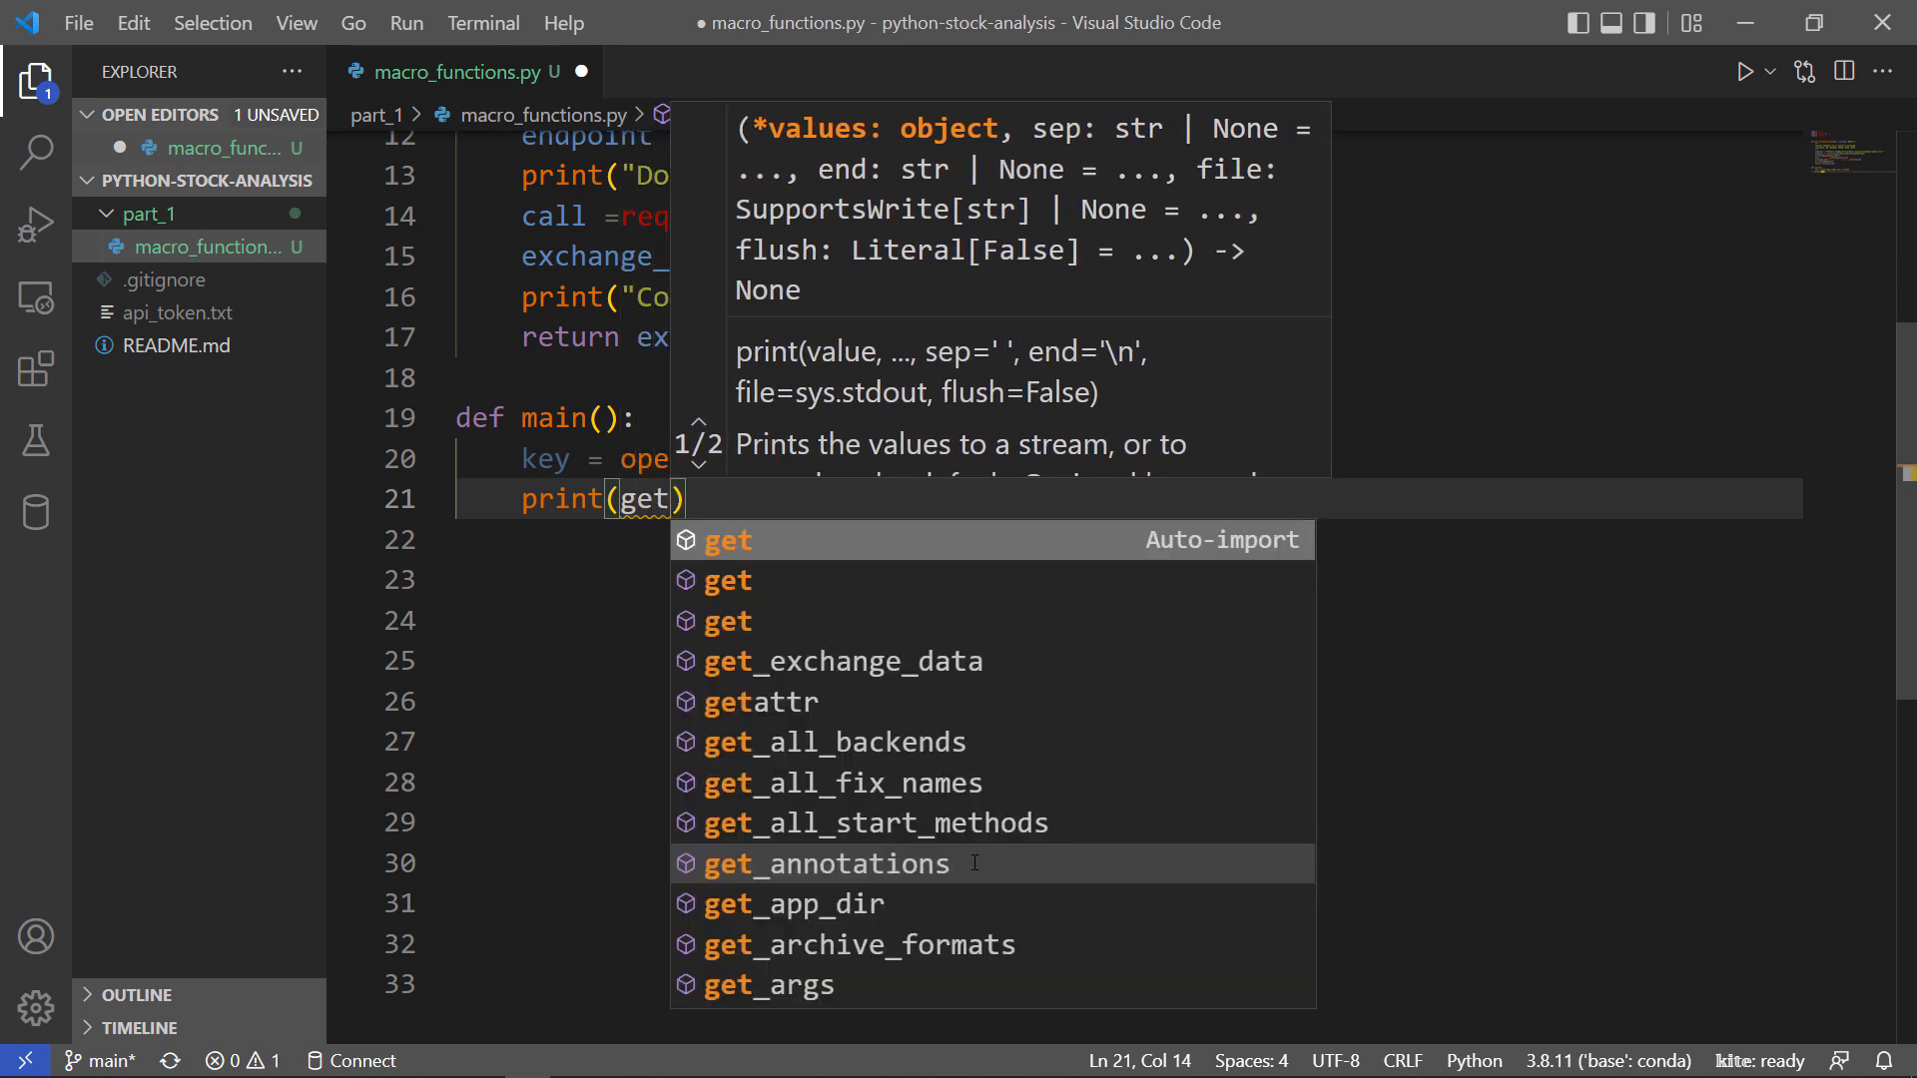
click(843, 661)
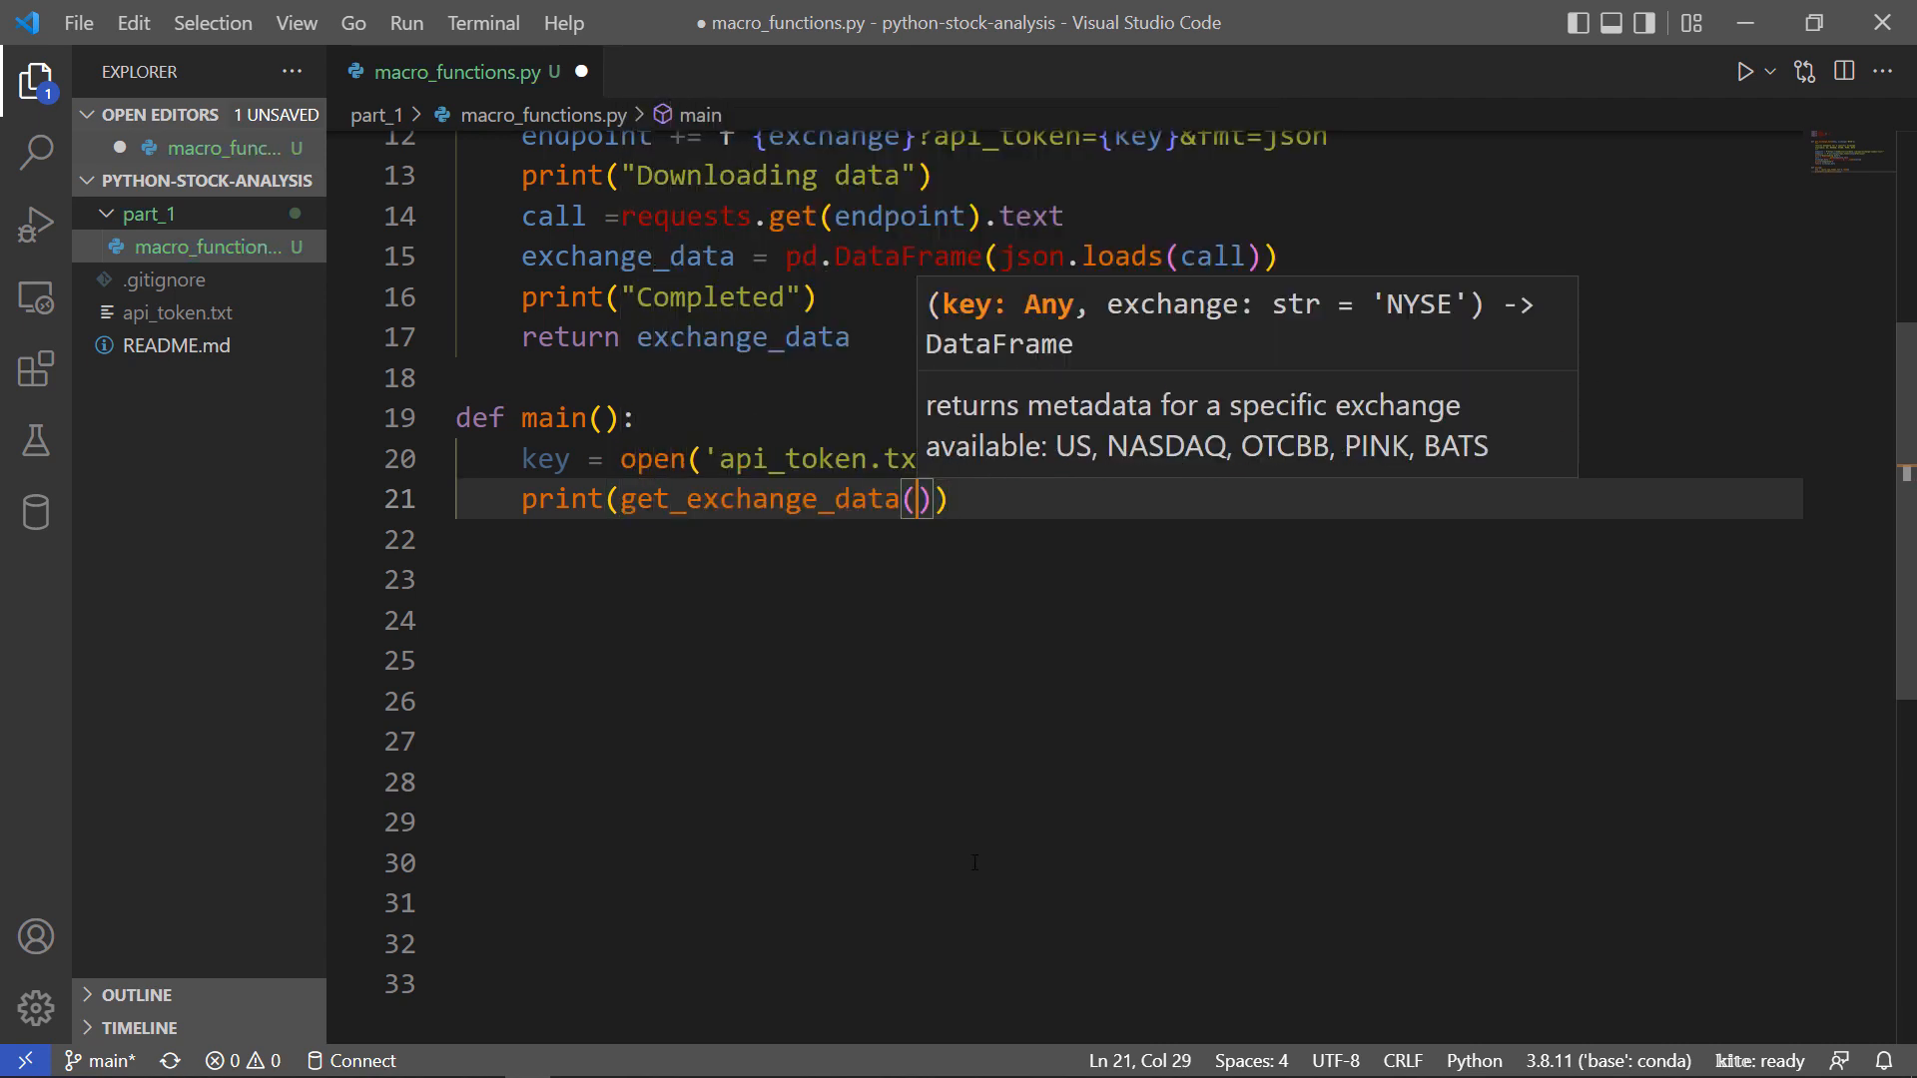
text(key)
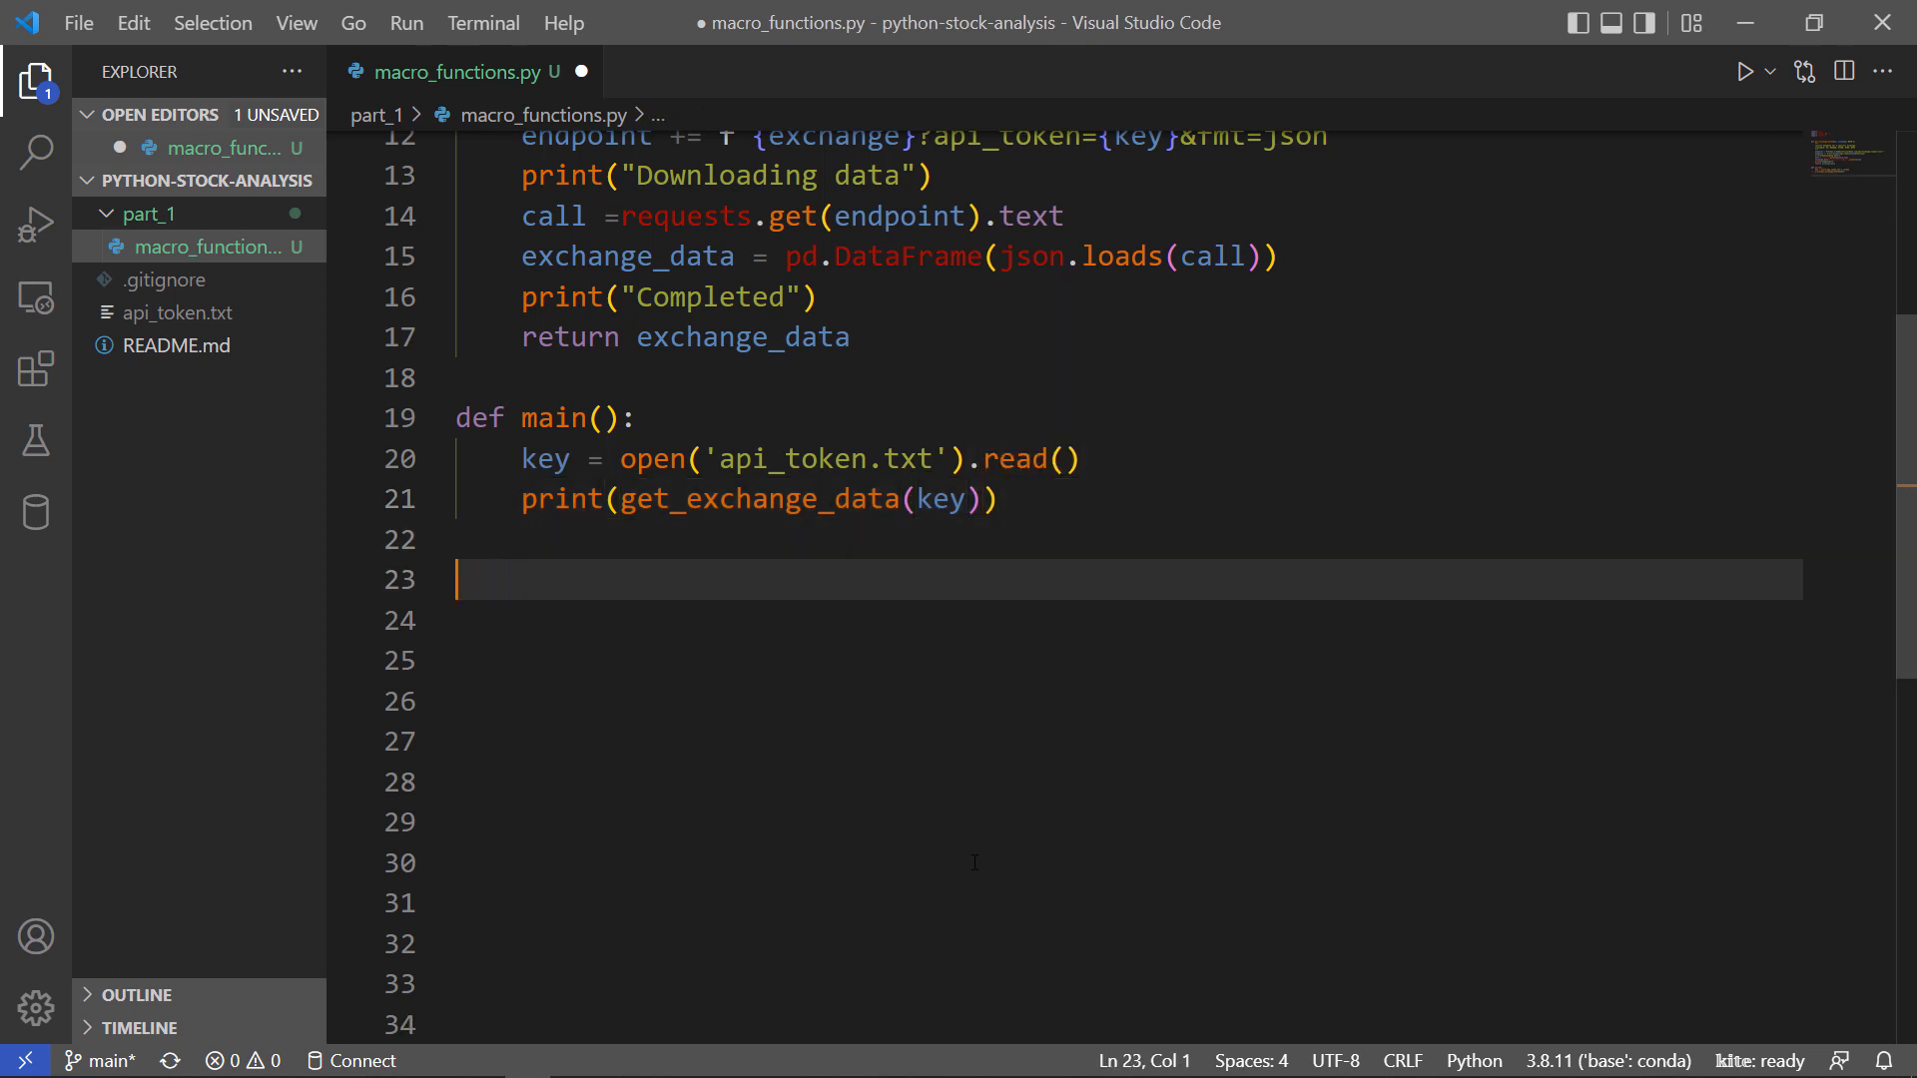
Add an if __name__ '__main__': block that calls main().
text(if __name__ '__)
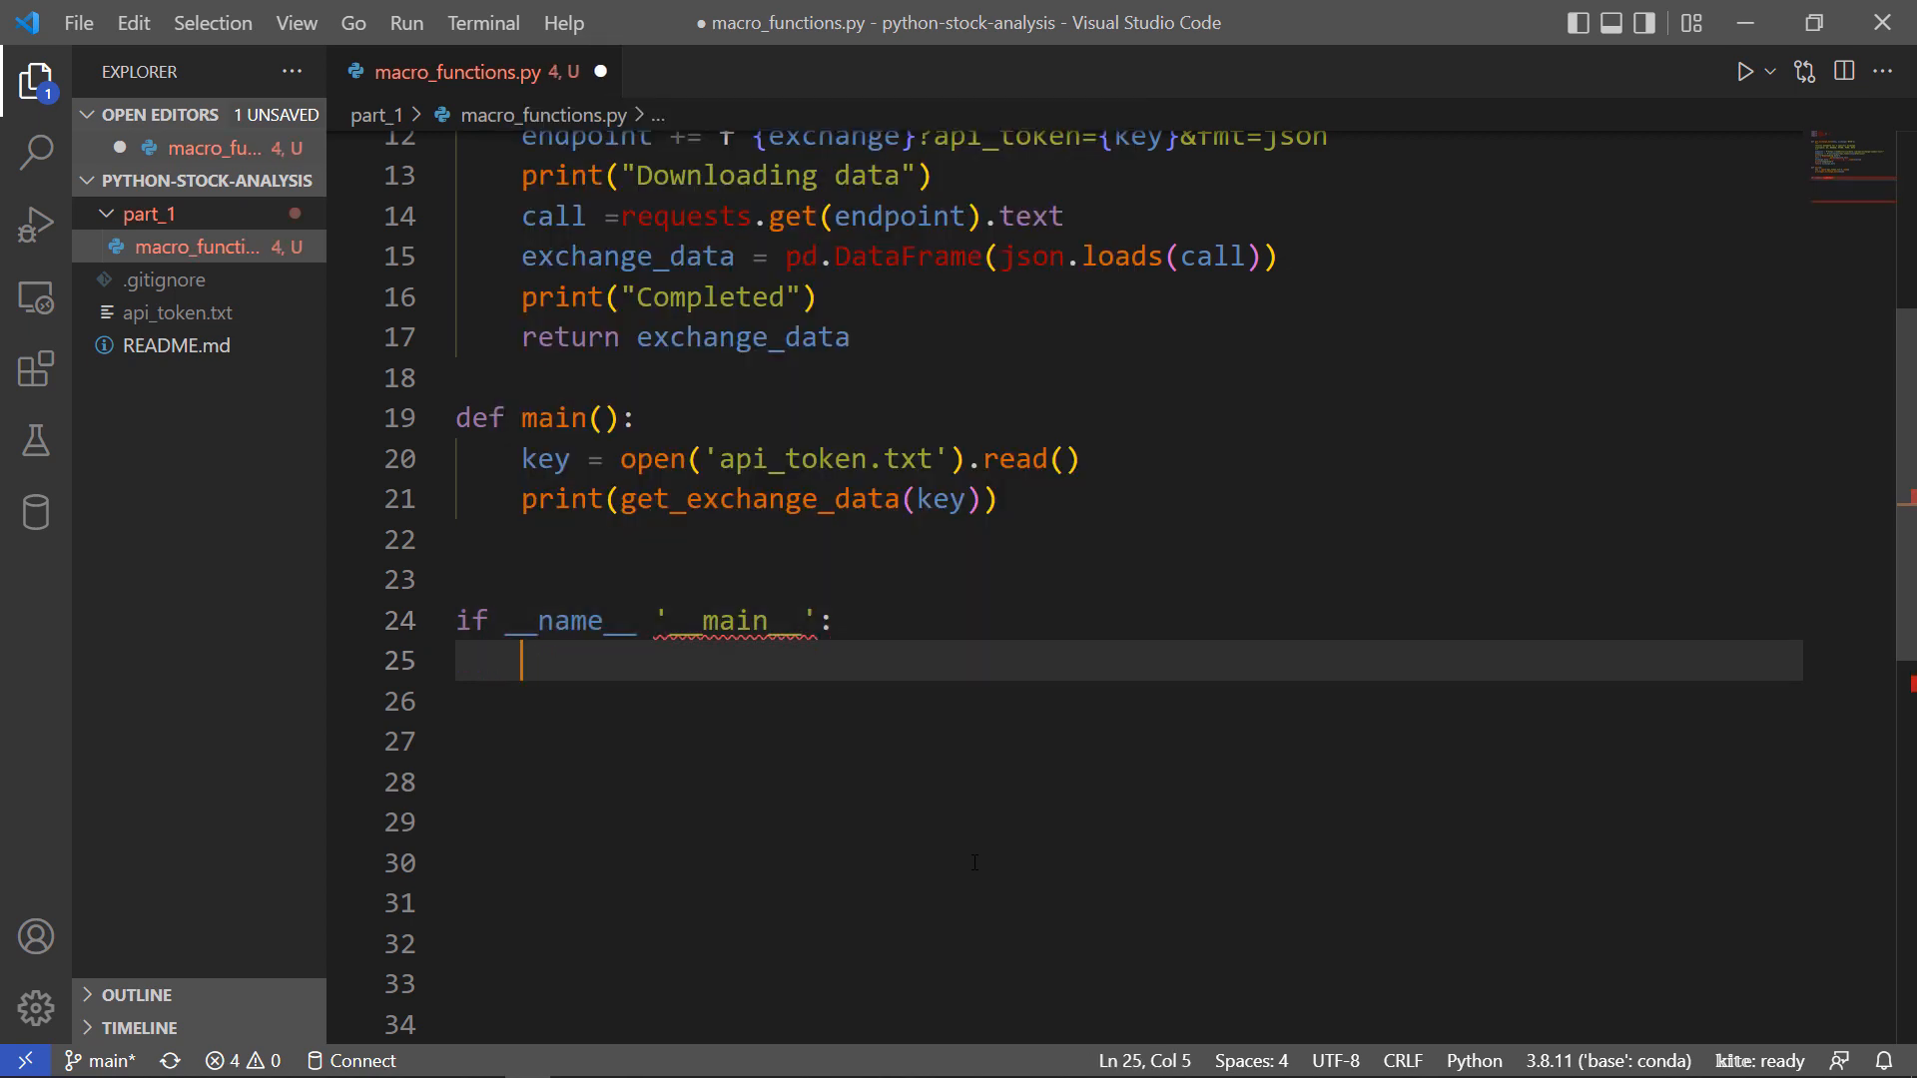
text(main()
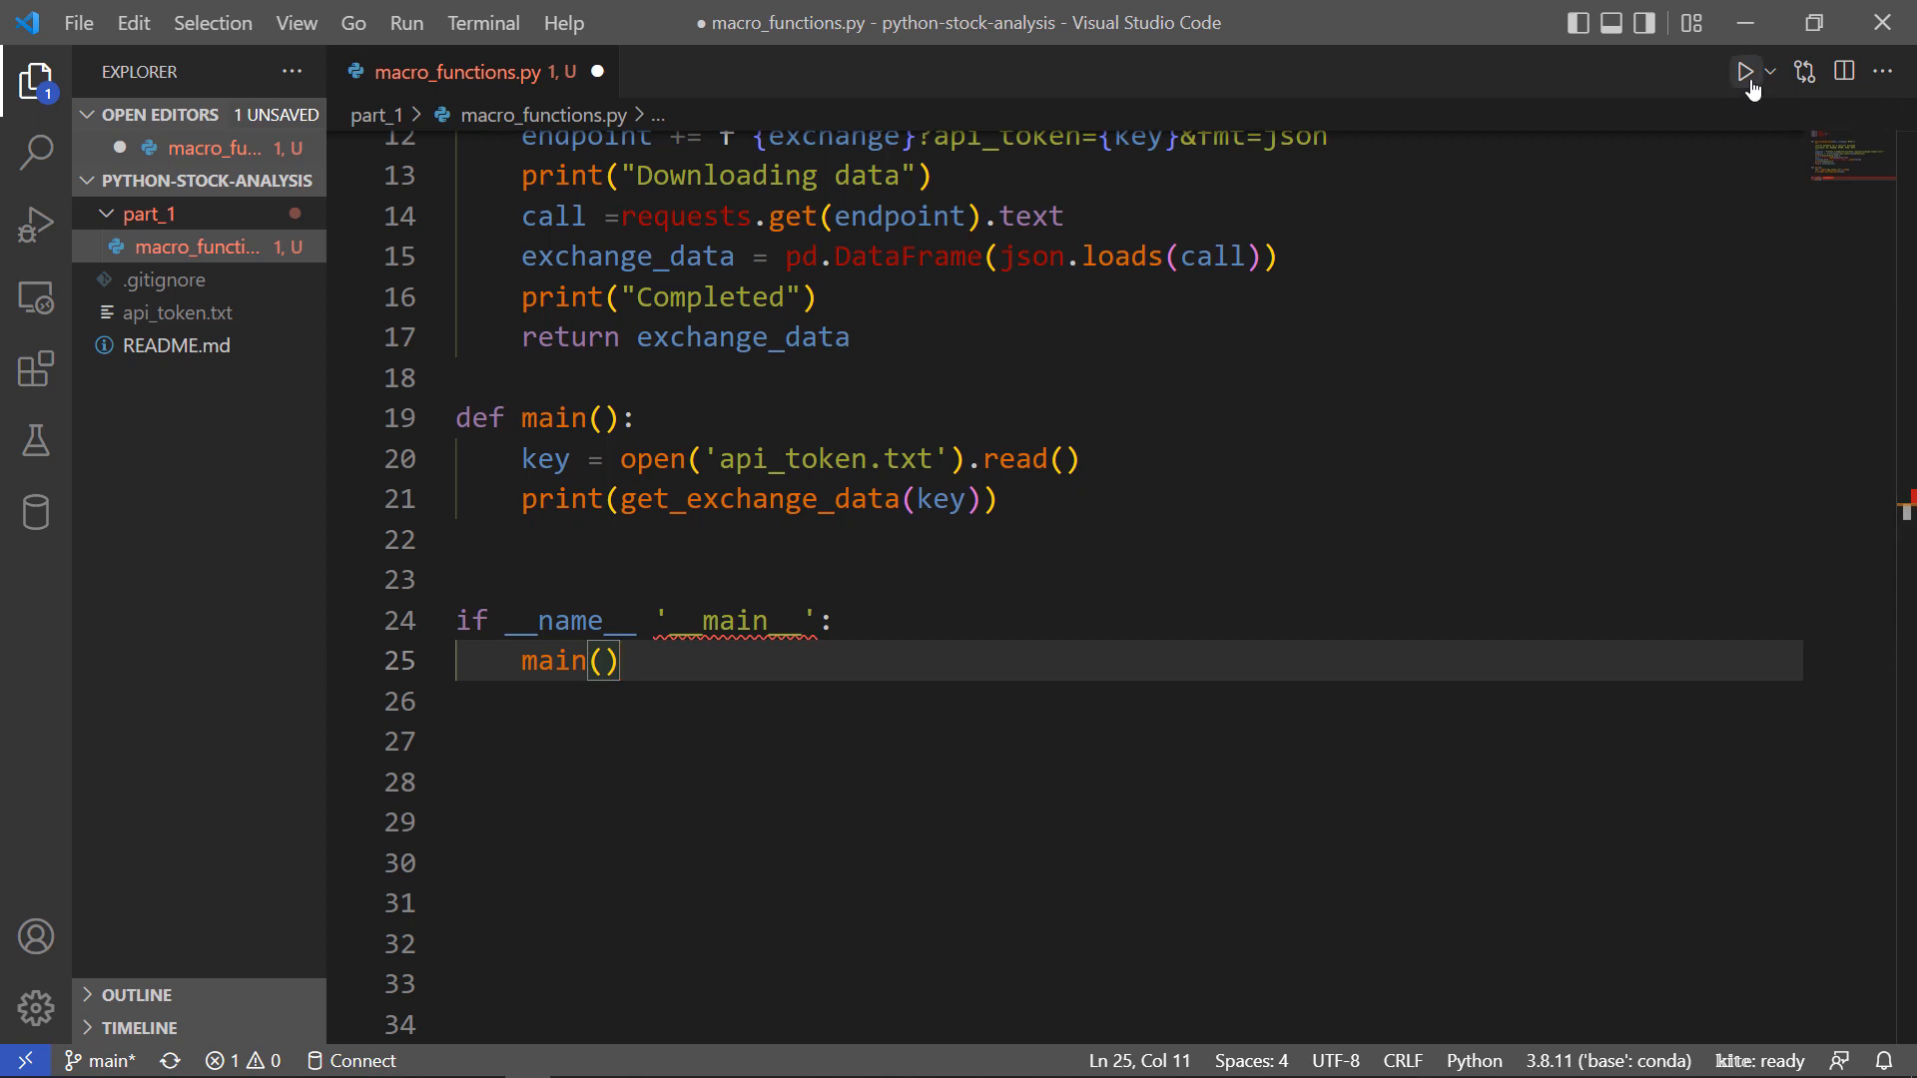
Run the script, fix the missing == in the __name__ guard, and view the printed 5431-row NYSE DataFrame.
click(1745, 72)
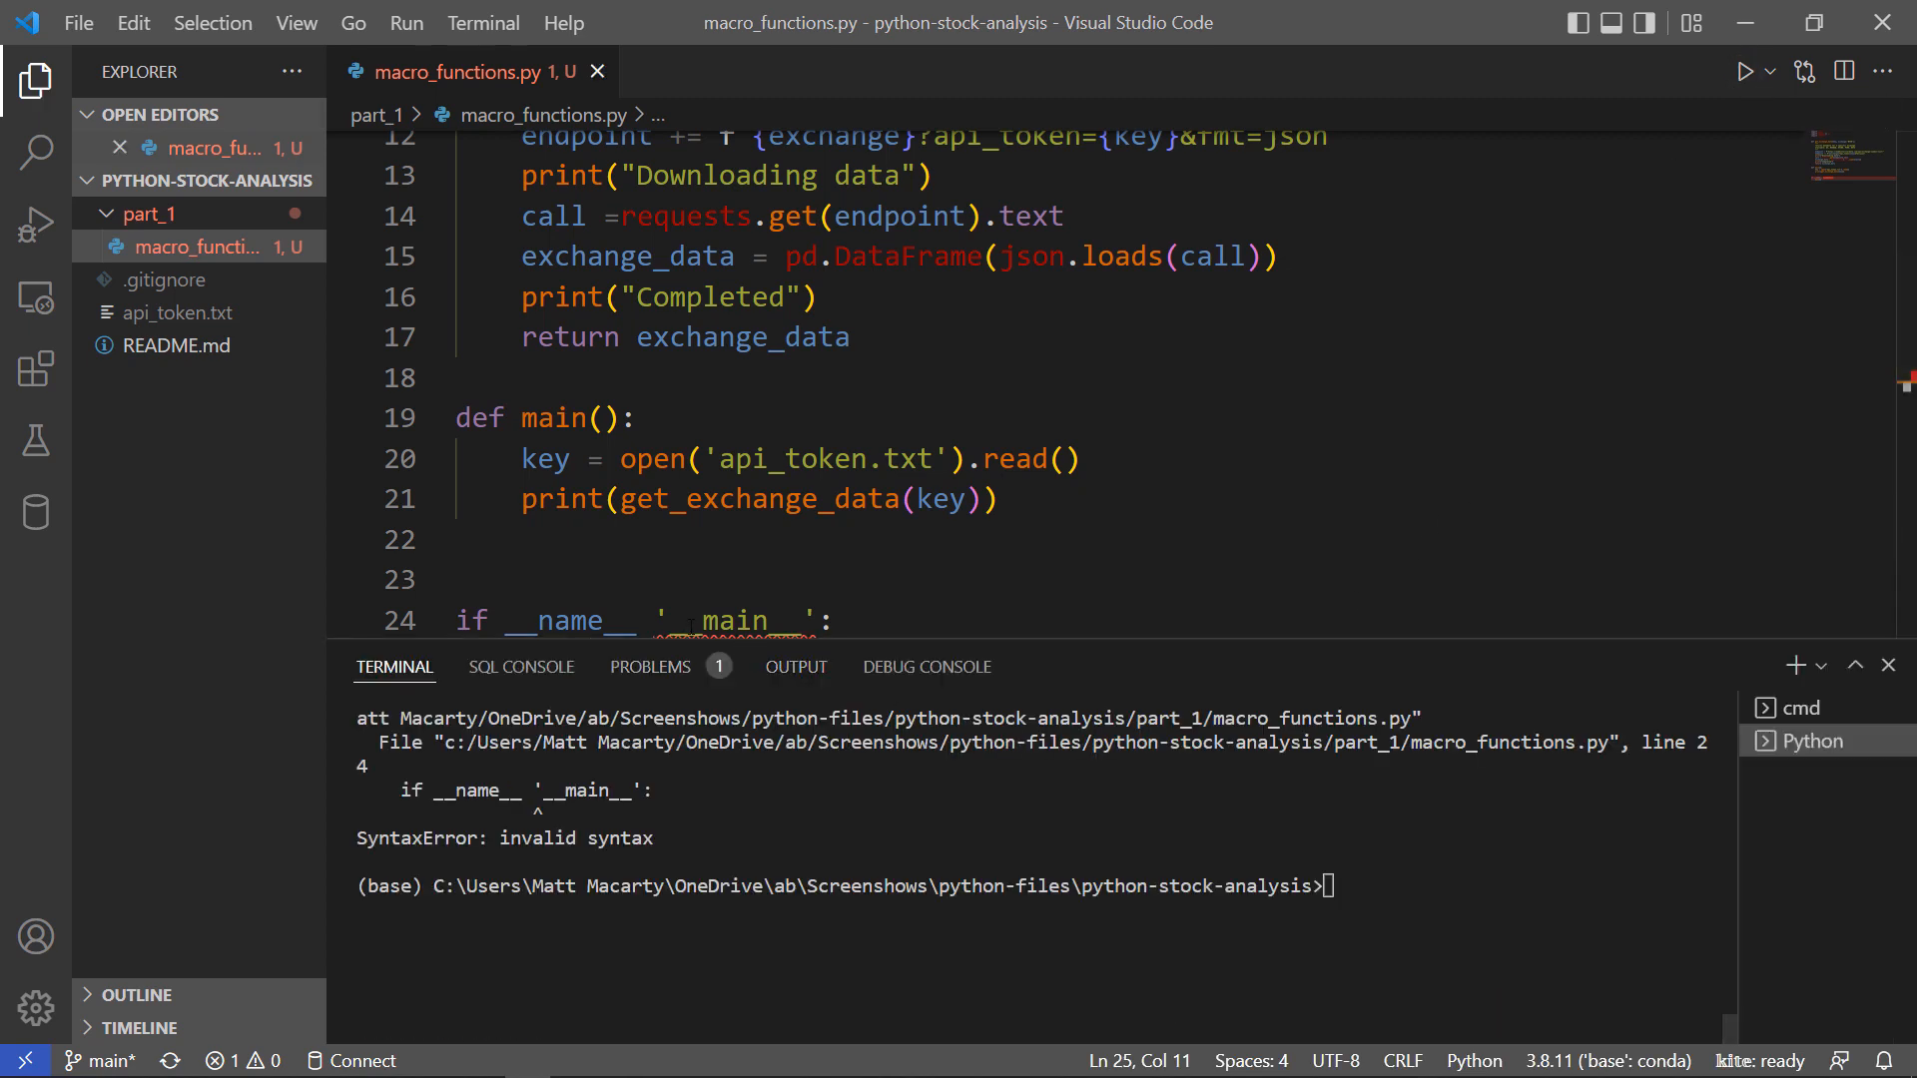
text(==)
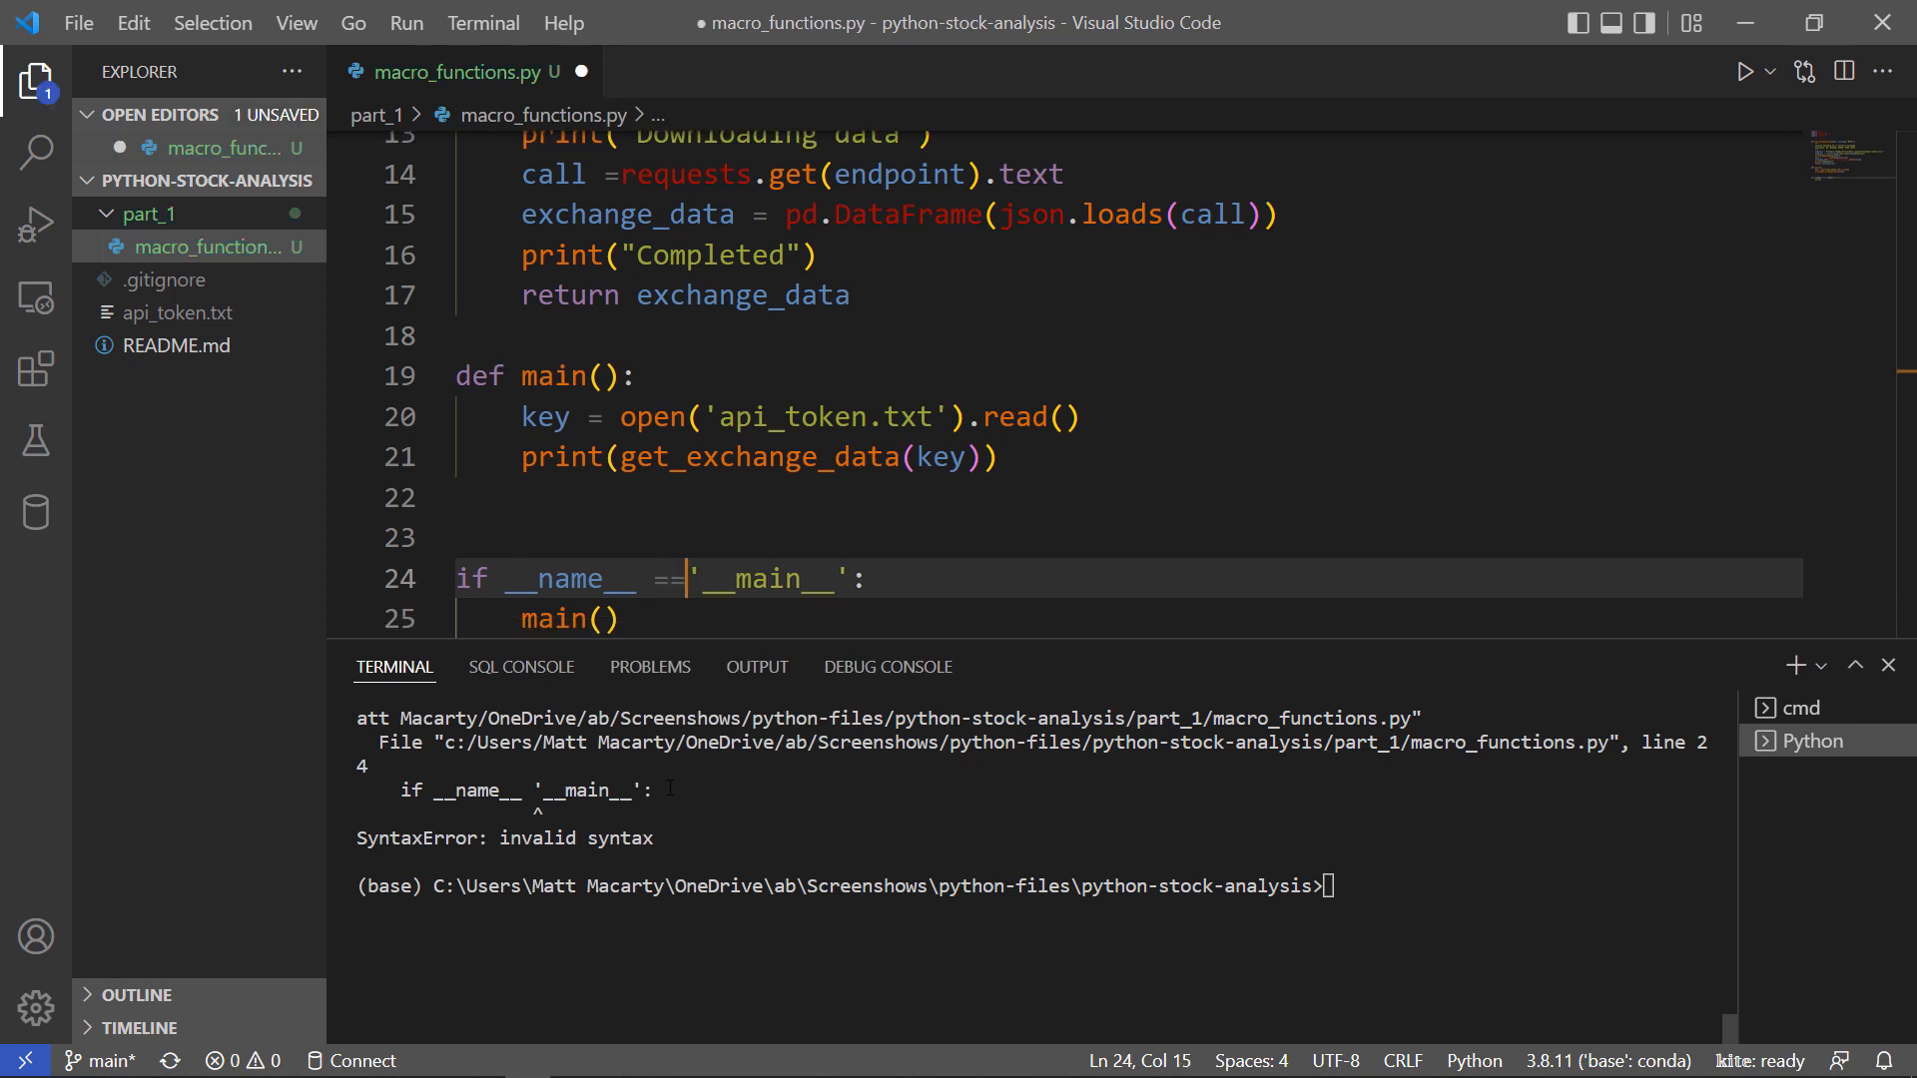
text(" ")
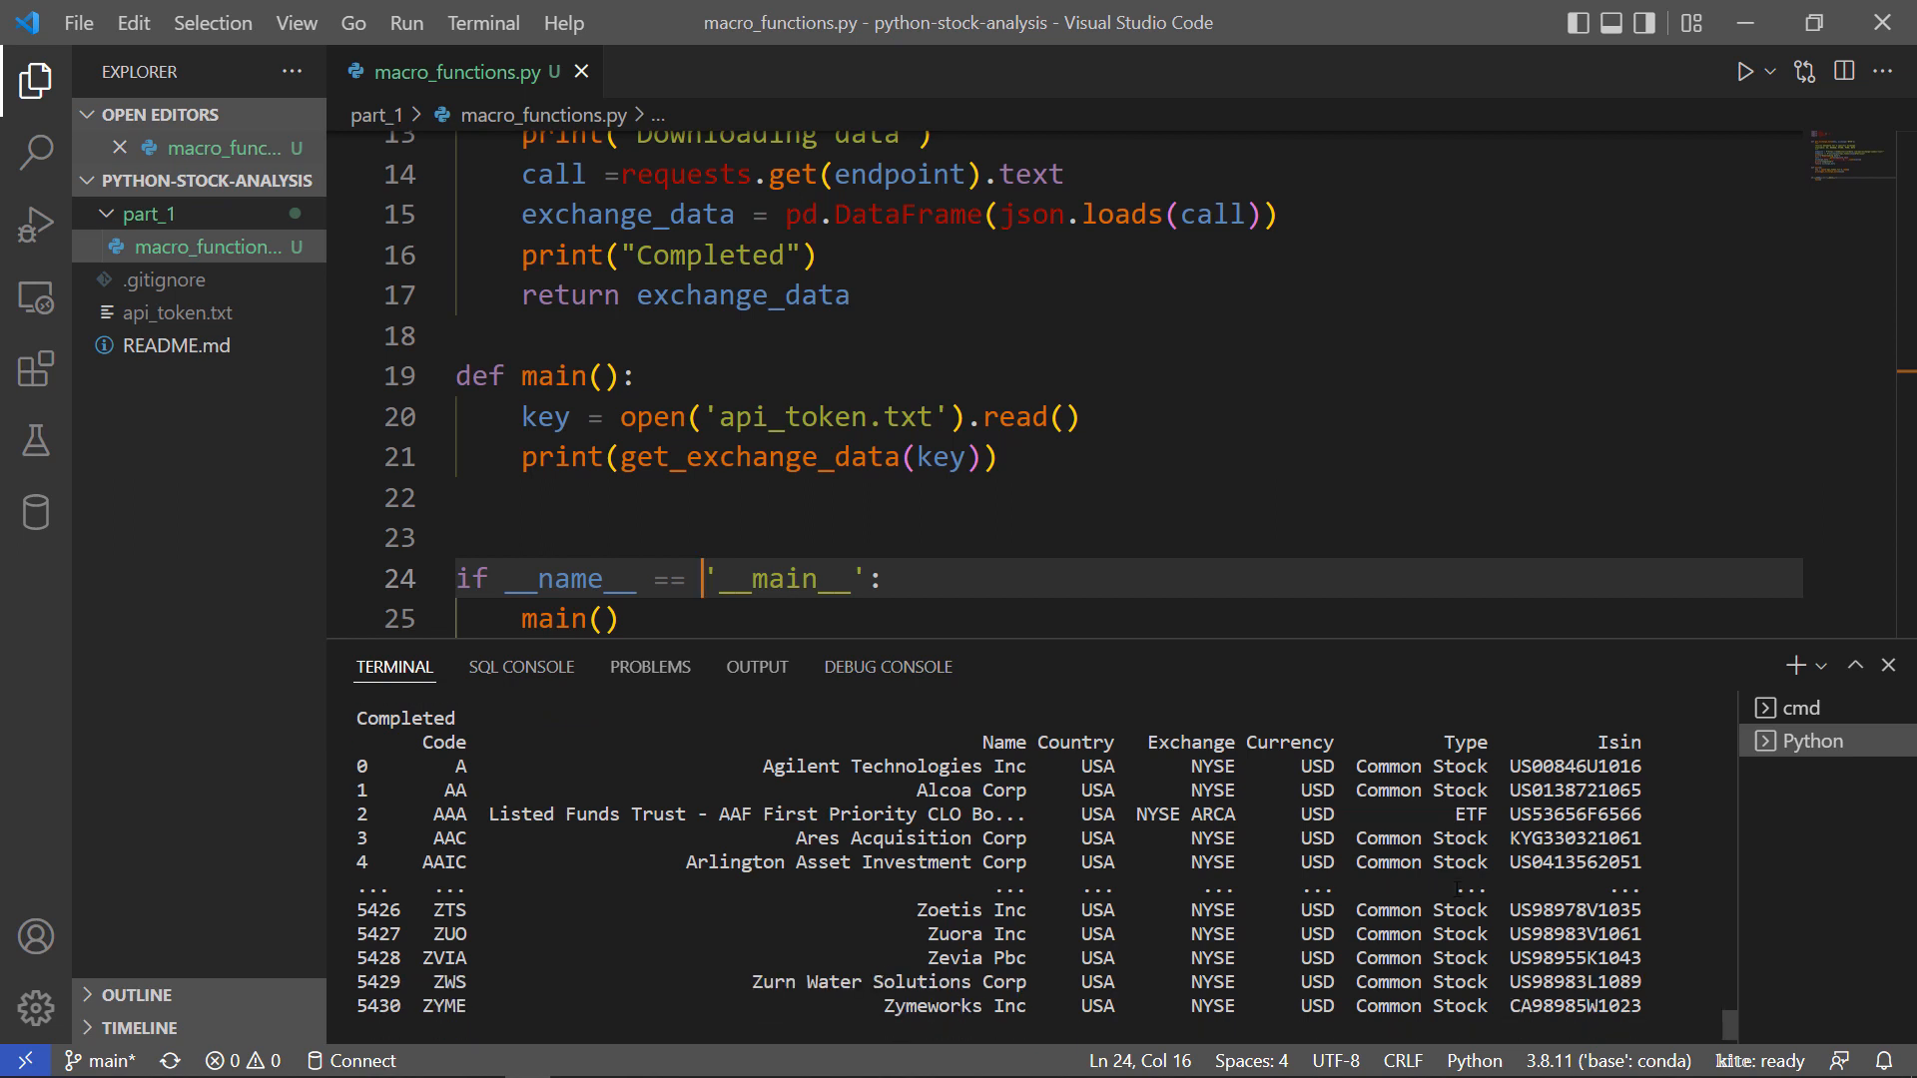
scroll(down, 3)
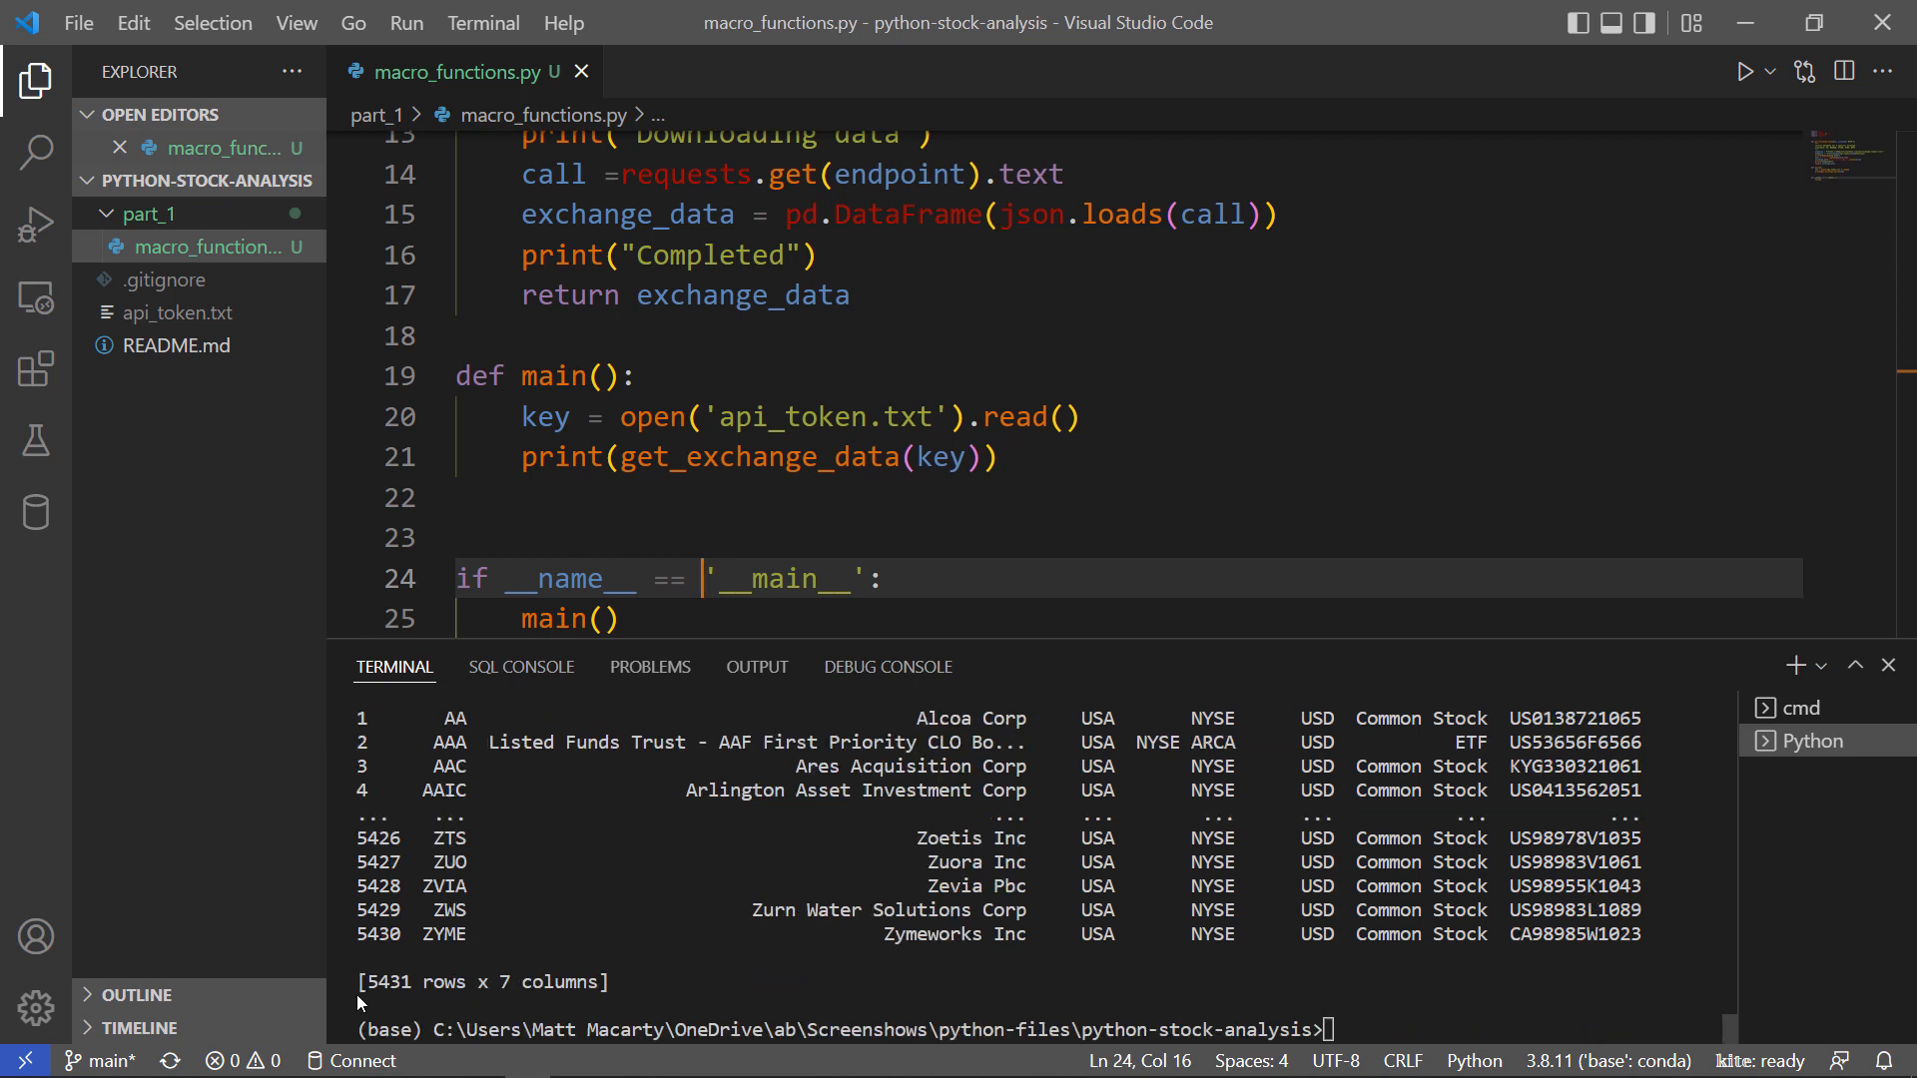